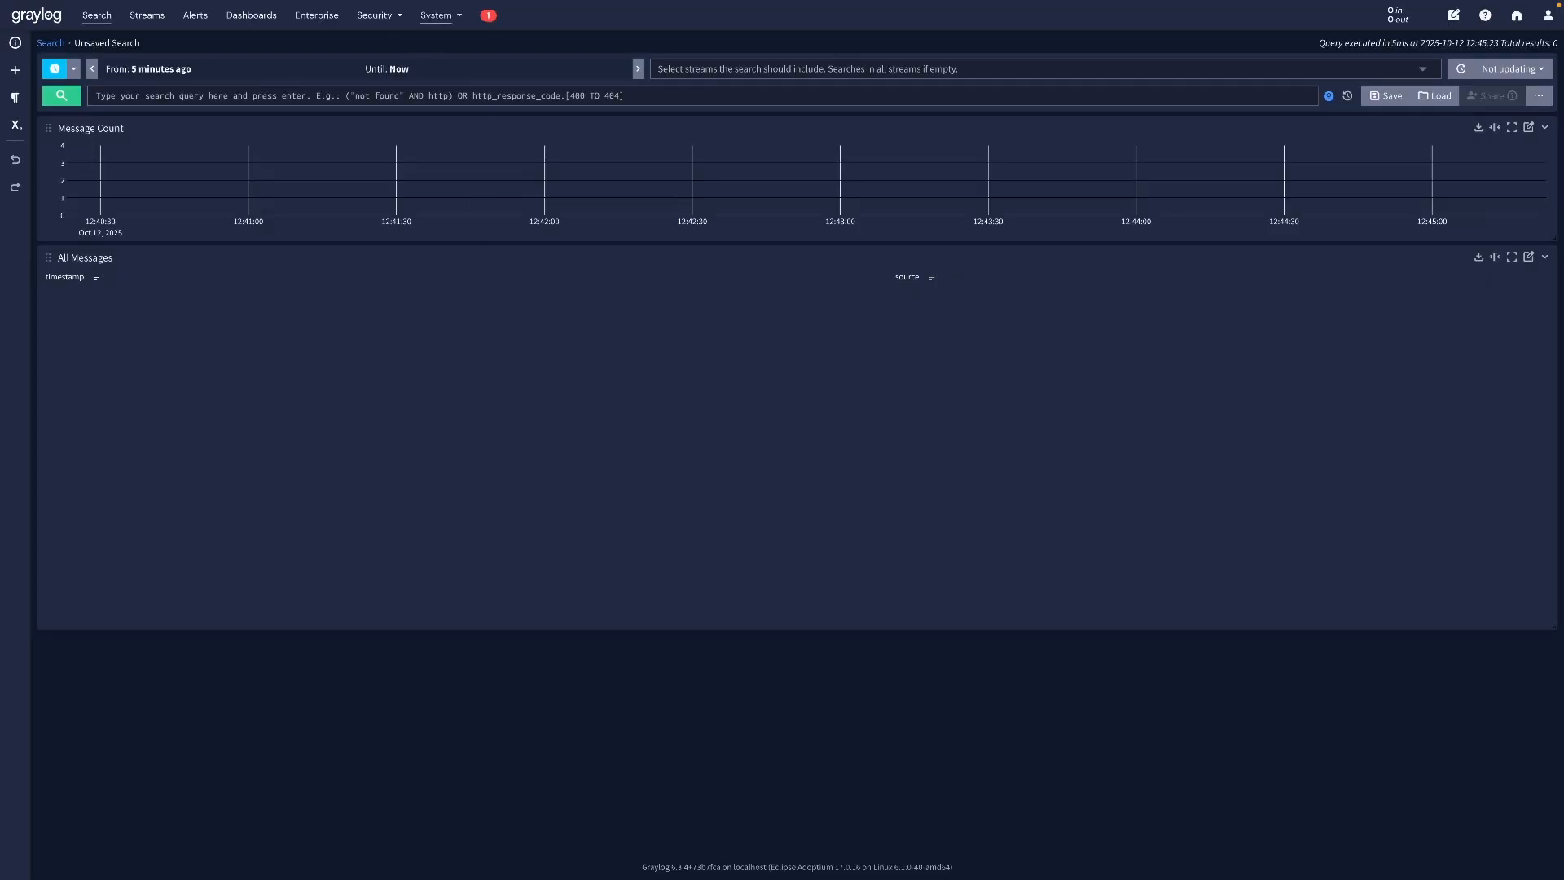
Launch a local Syslog UDP input on port 514 titled 'Syslog UDP 514'.
click(437, 15)
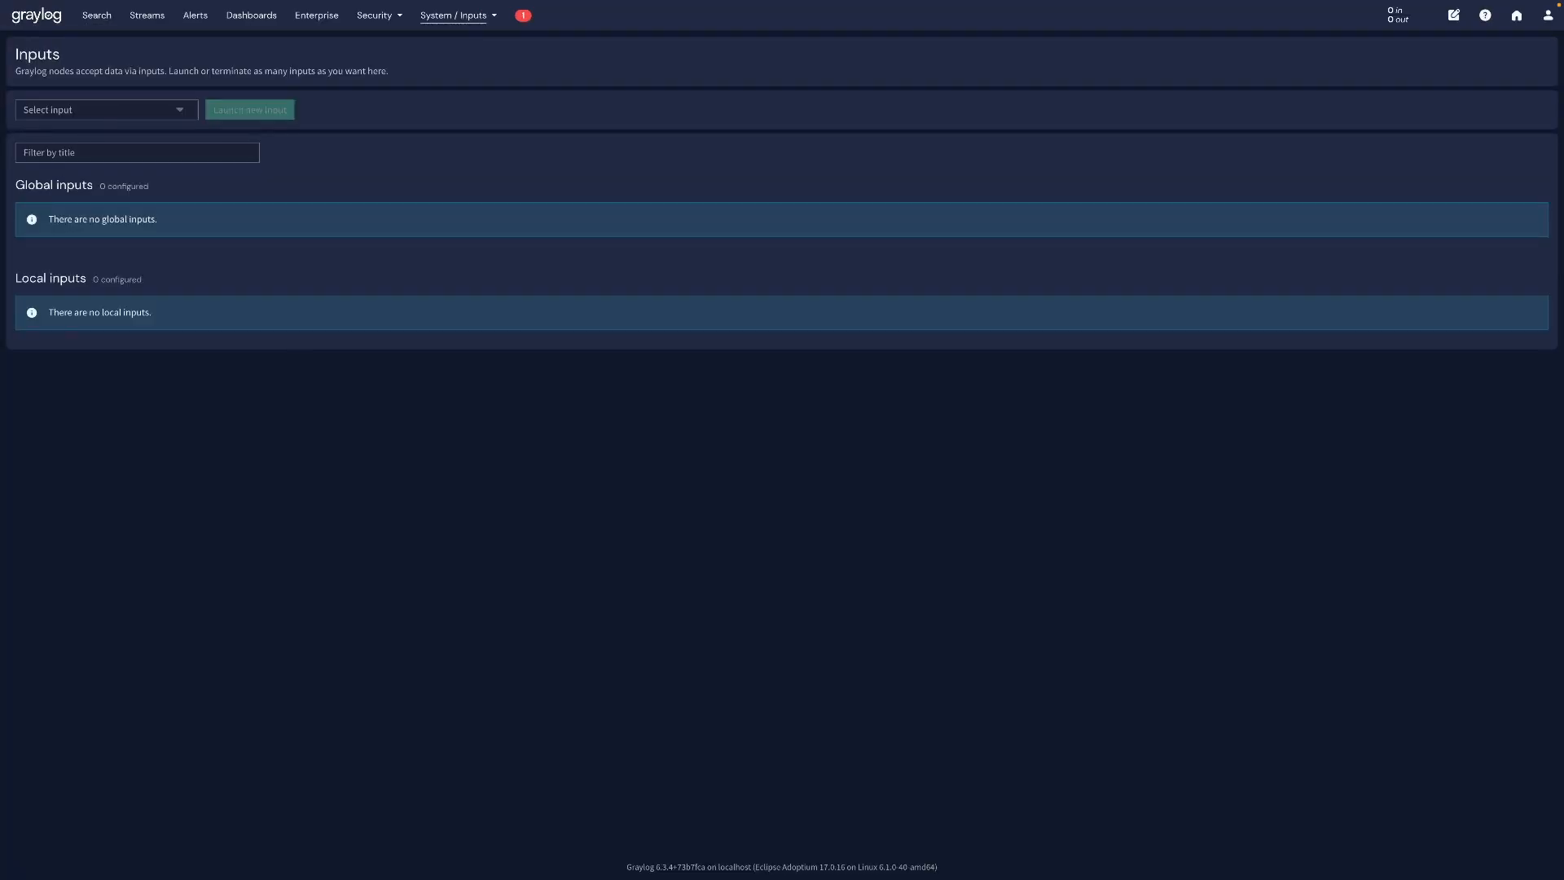
click(104, 109)
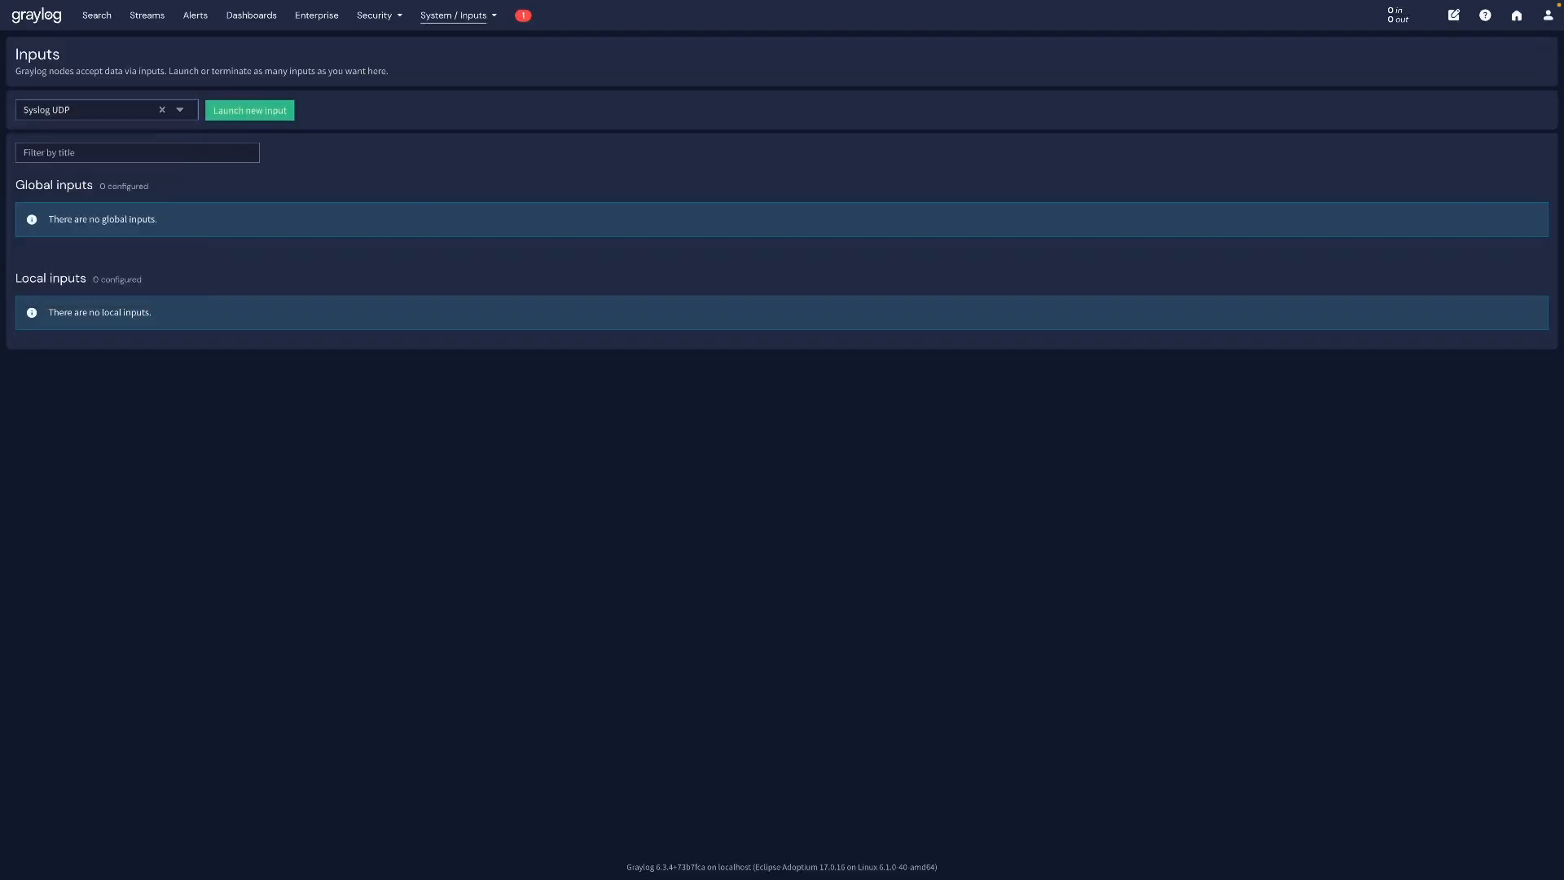
click(247, 109)
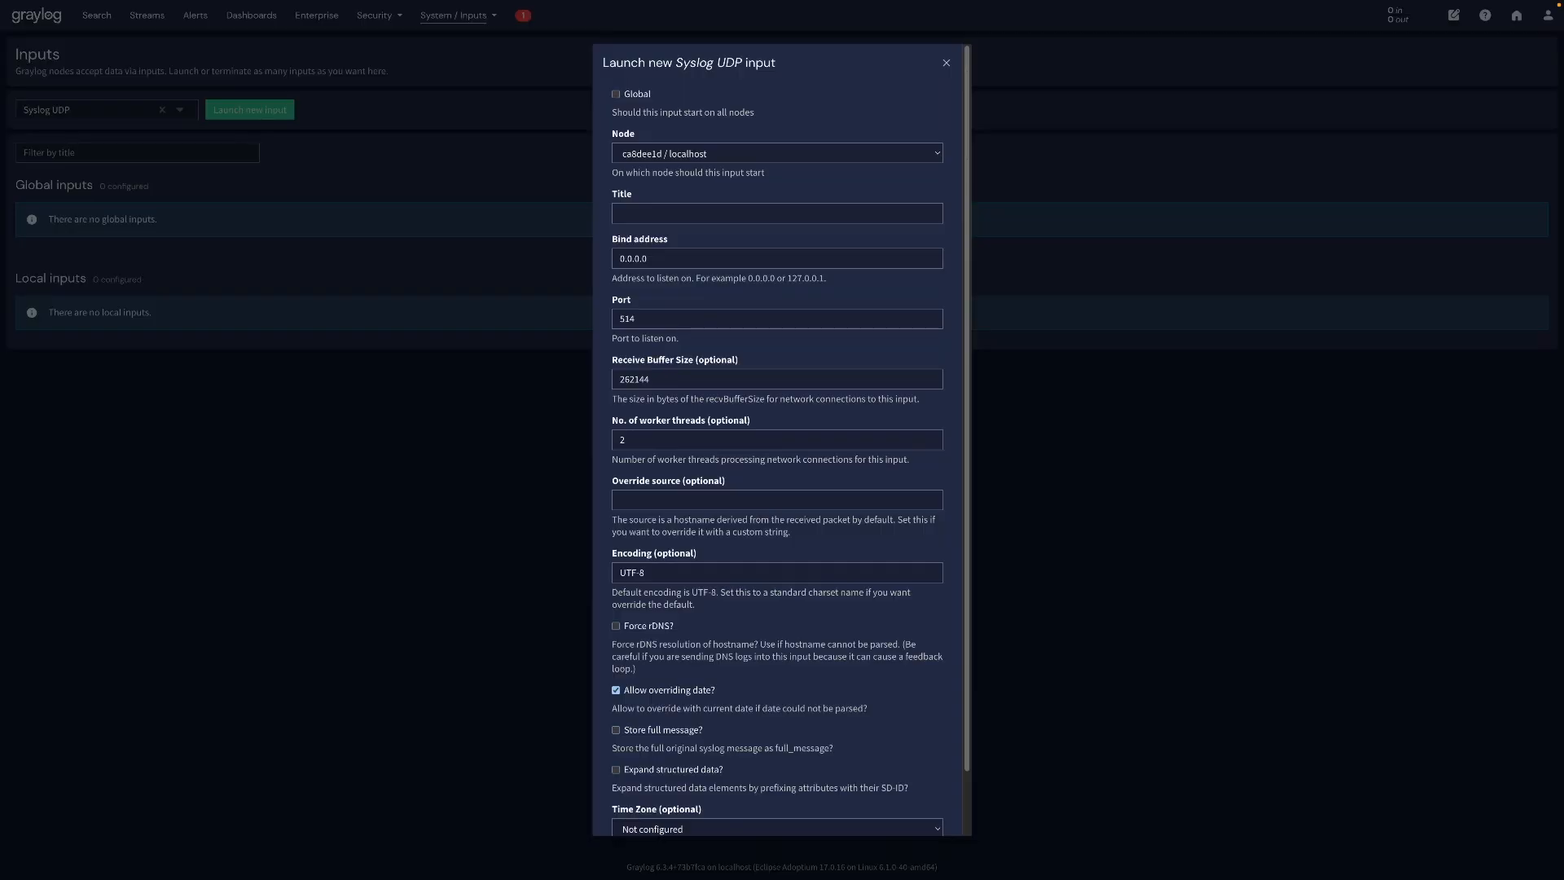
click(776, 212)
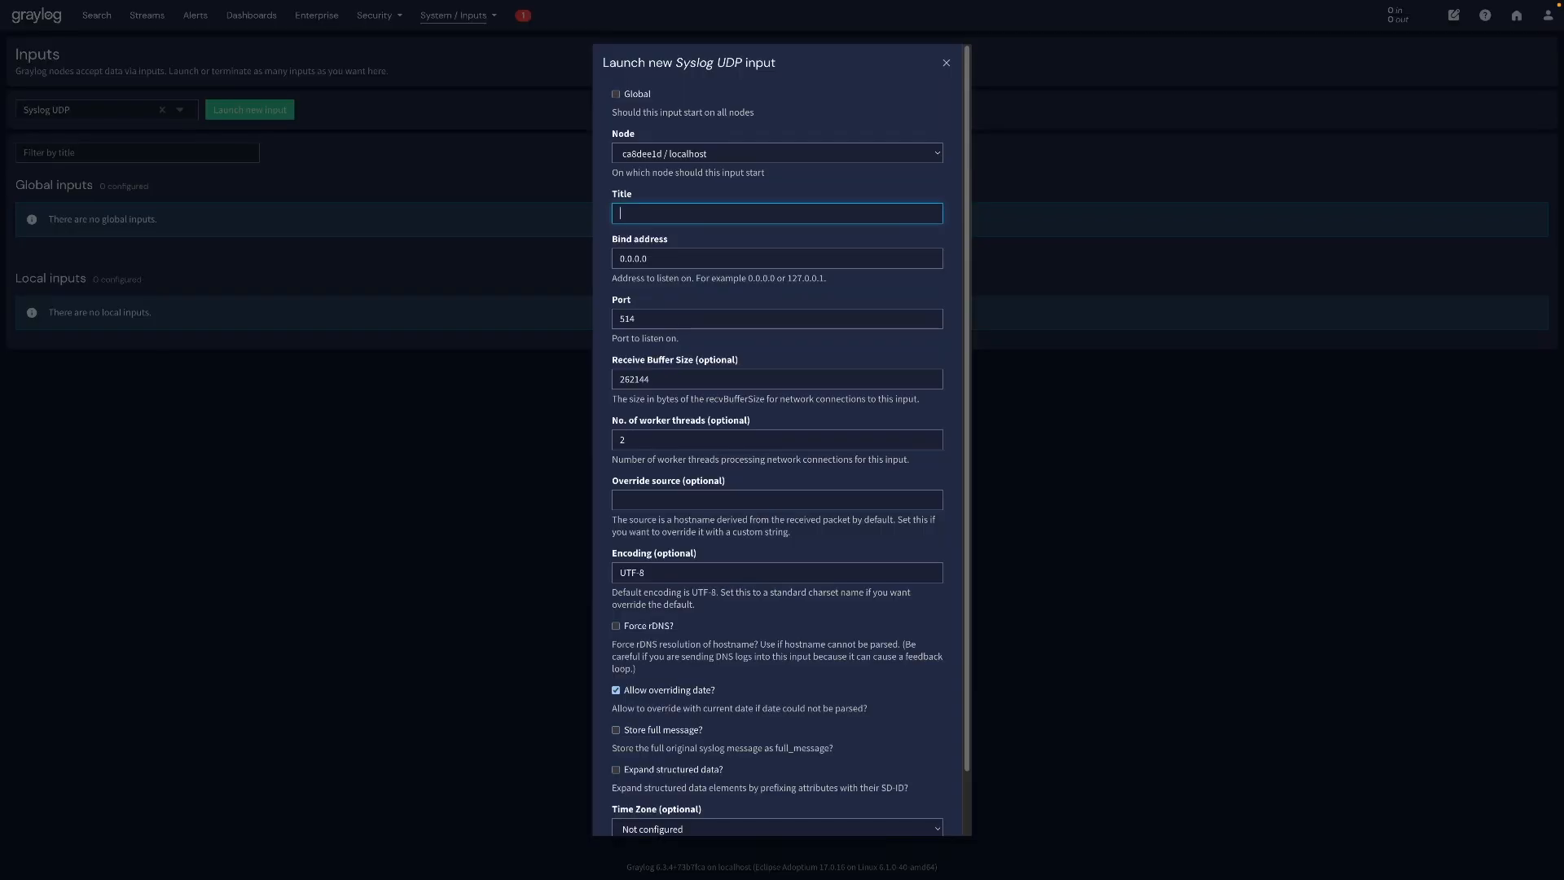
text(Syslog UDP 514)
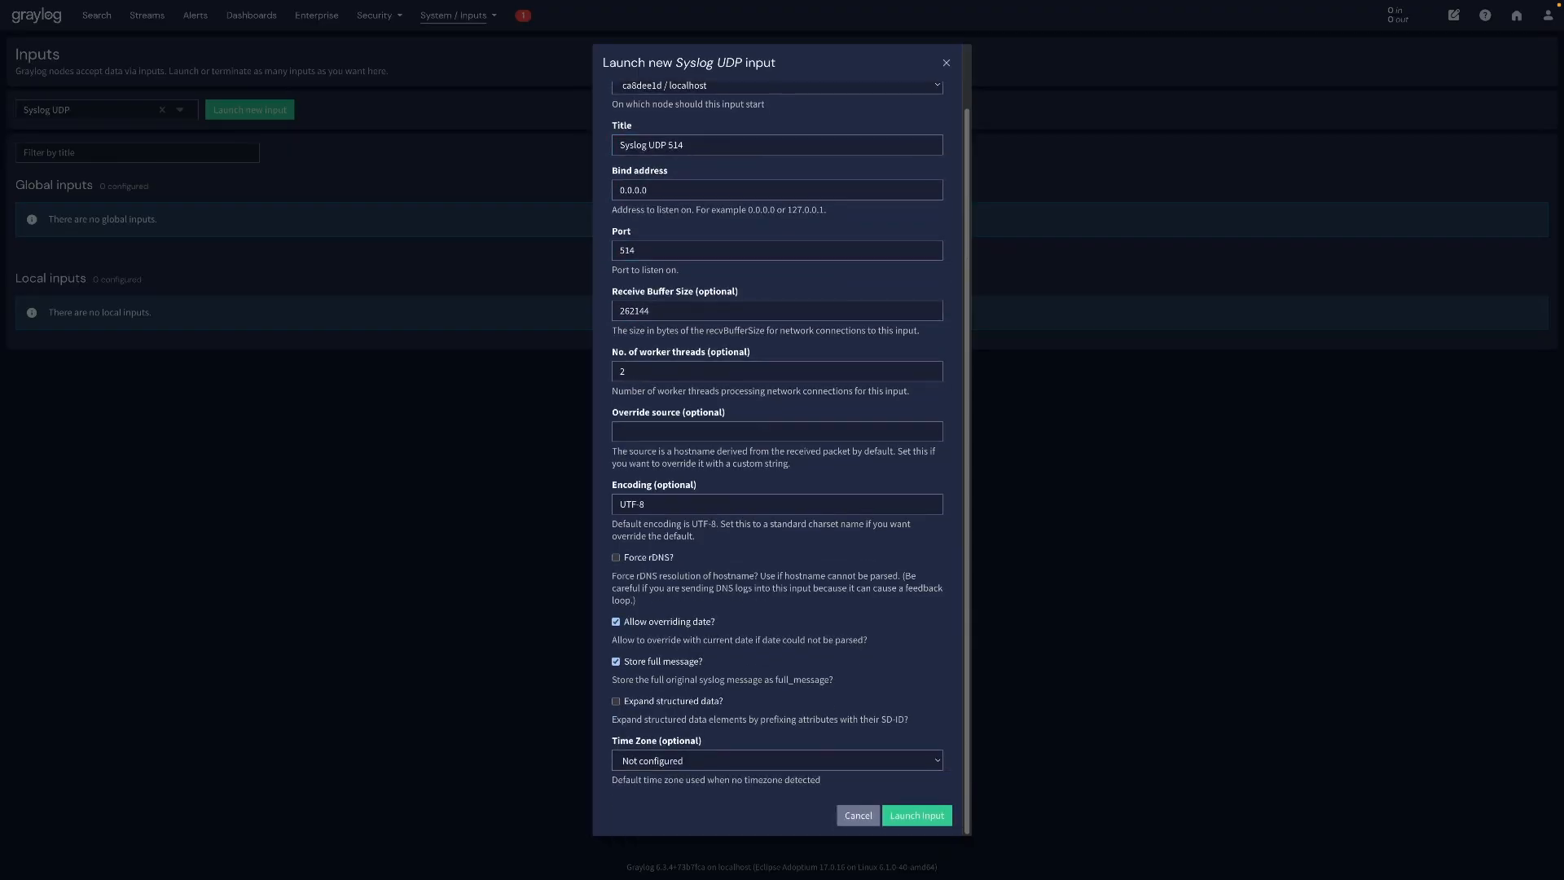
click(914, 815)
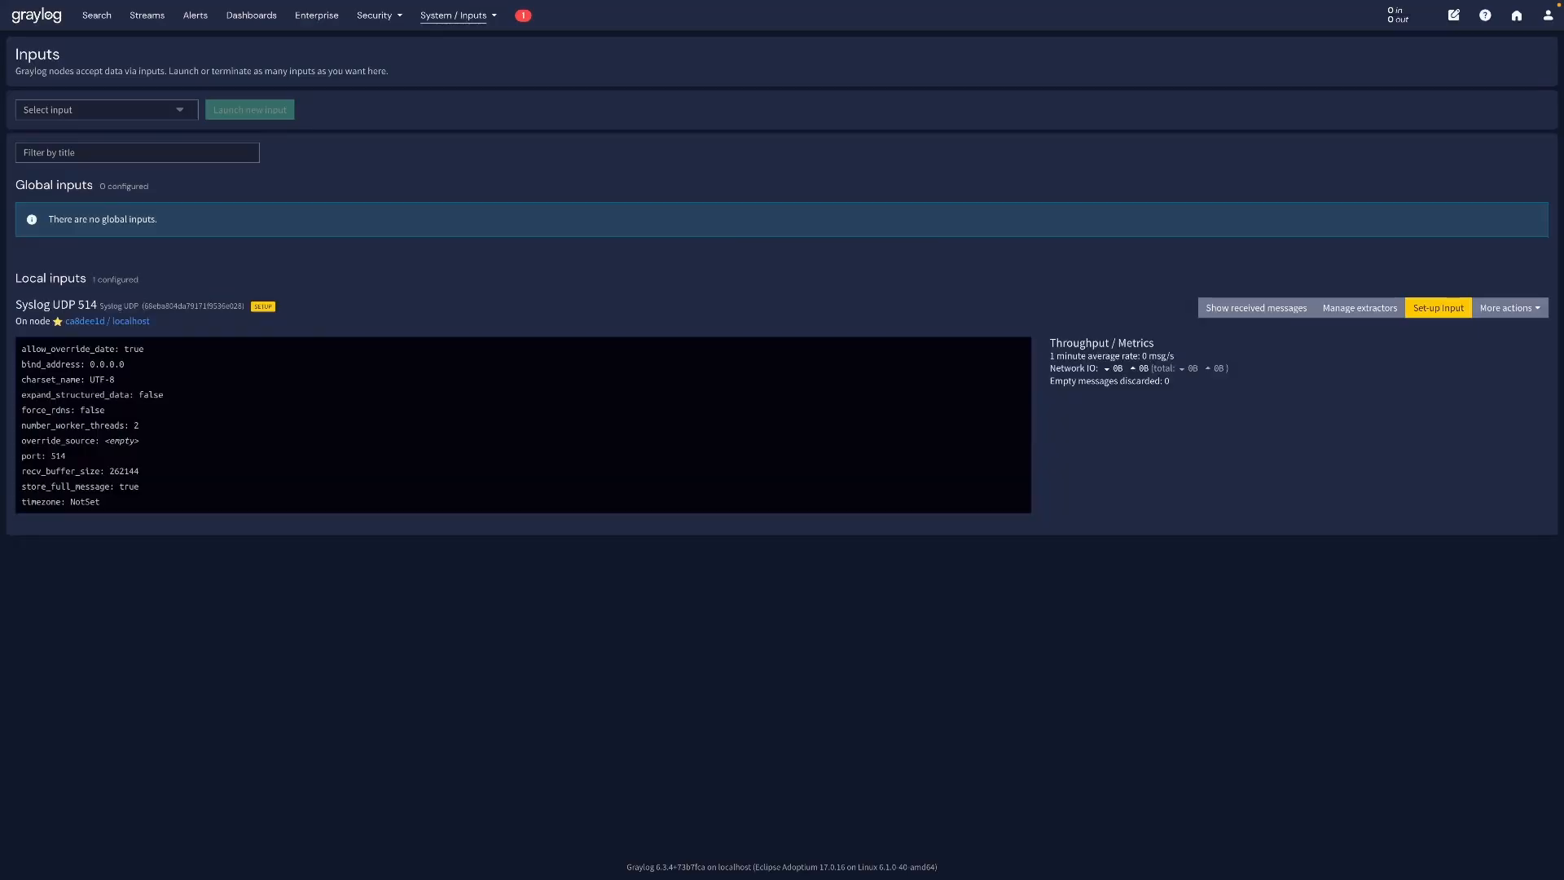
Run the Set-up Input wizard routing the input into a new 'Syslog' stream and launch it.
click(1438, 308)
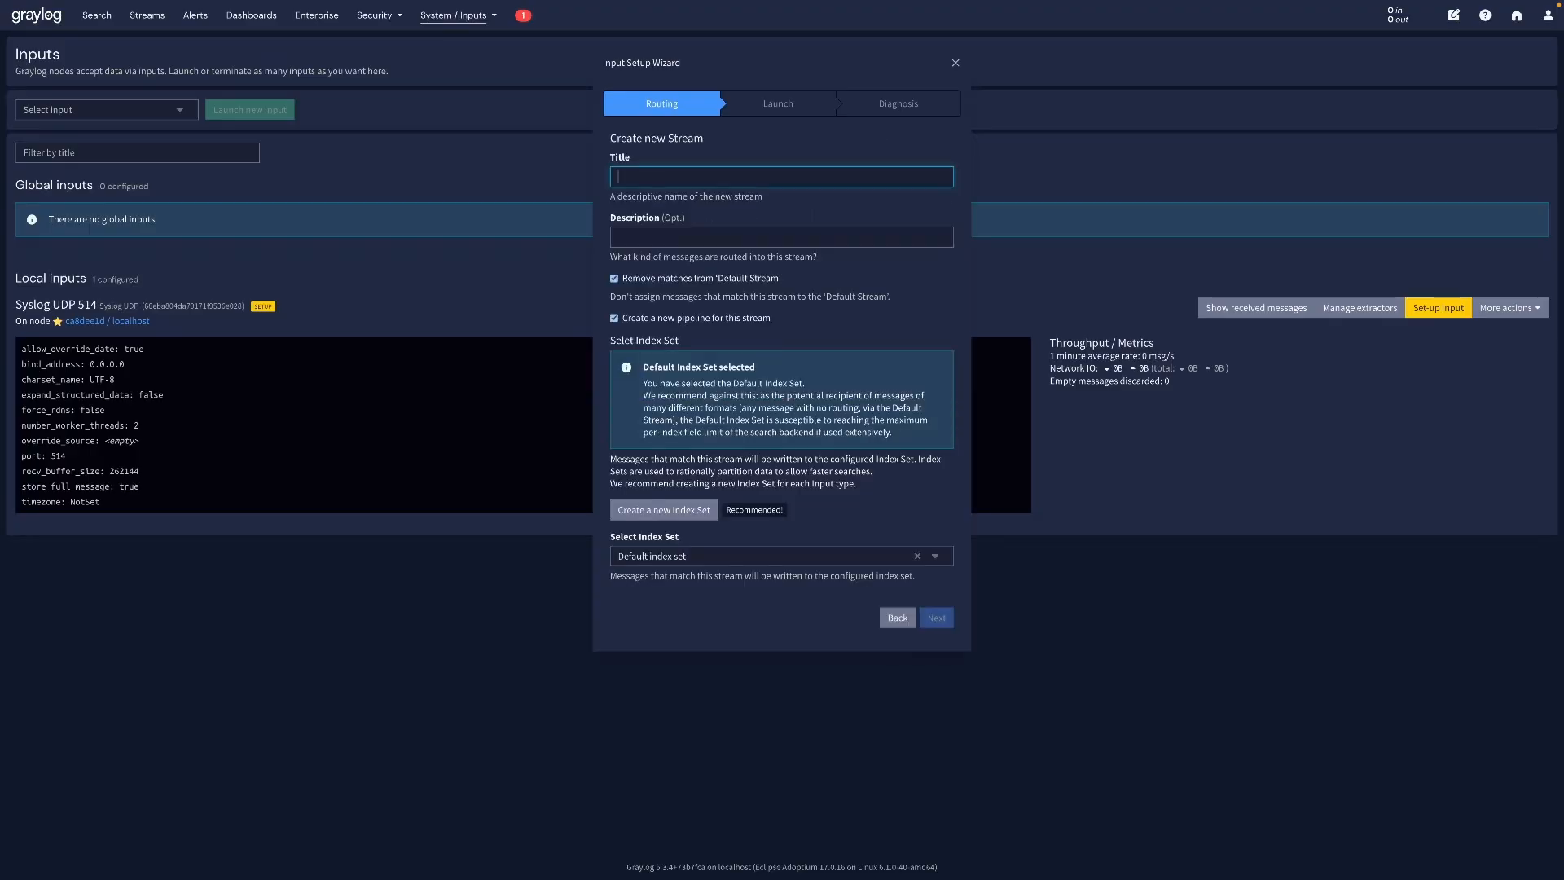
text(Sys)
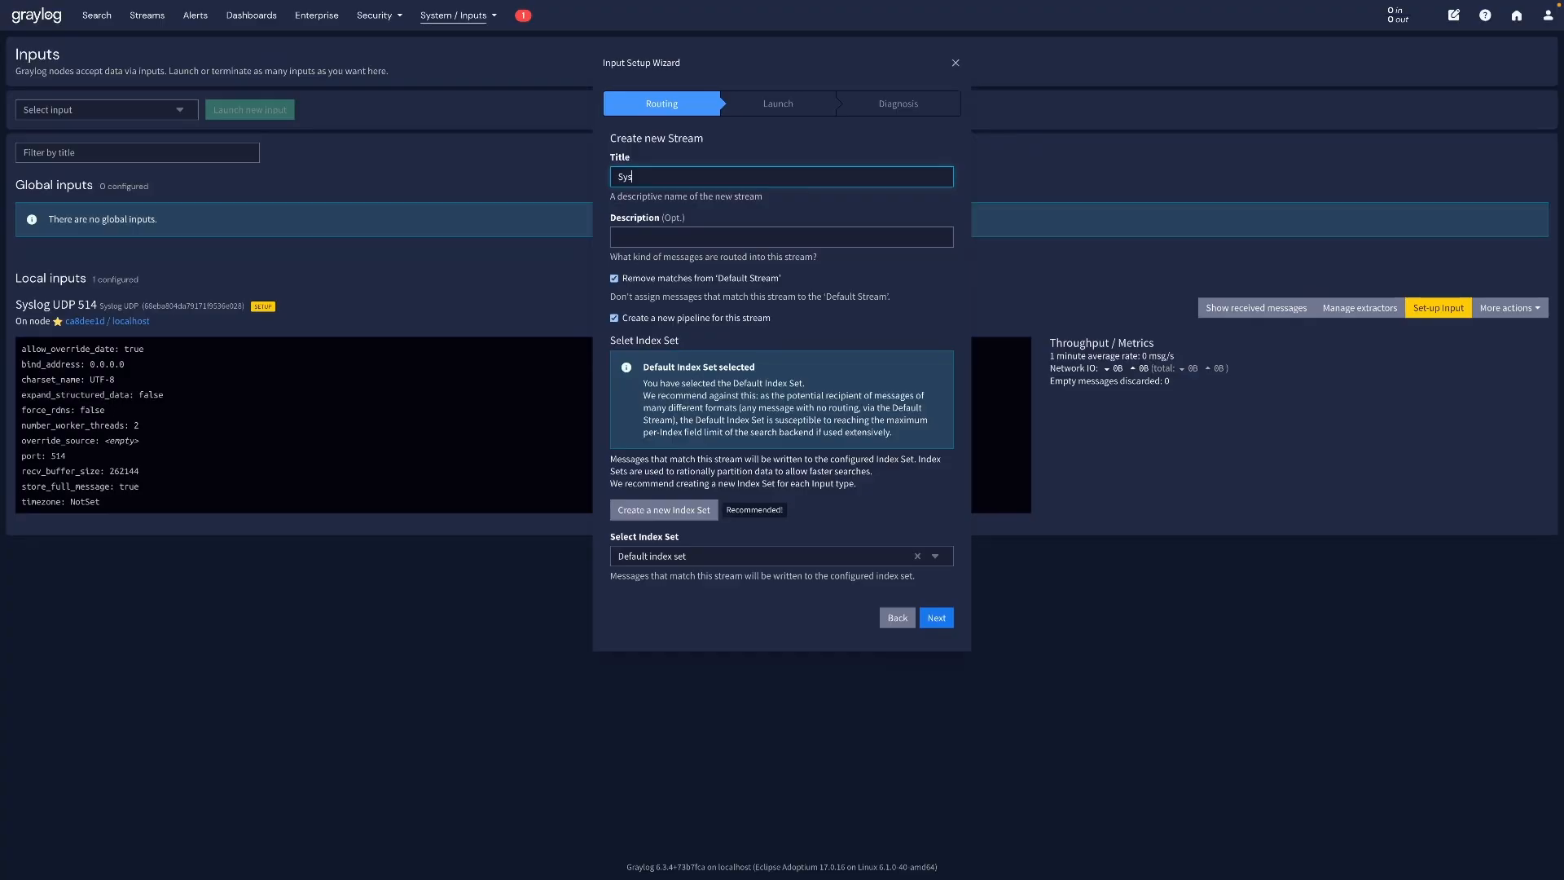
text(log)
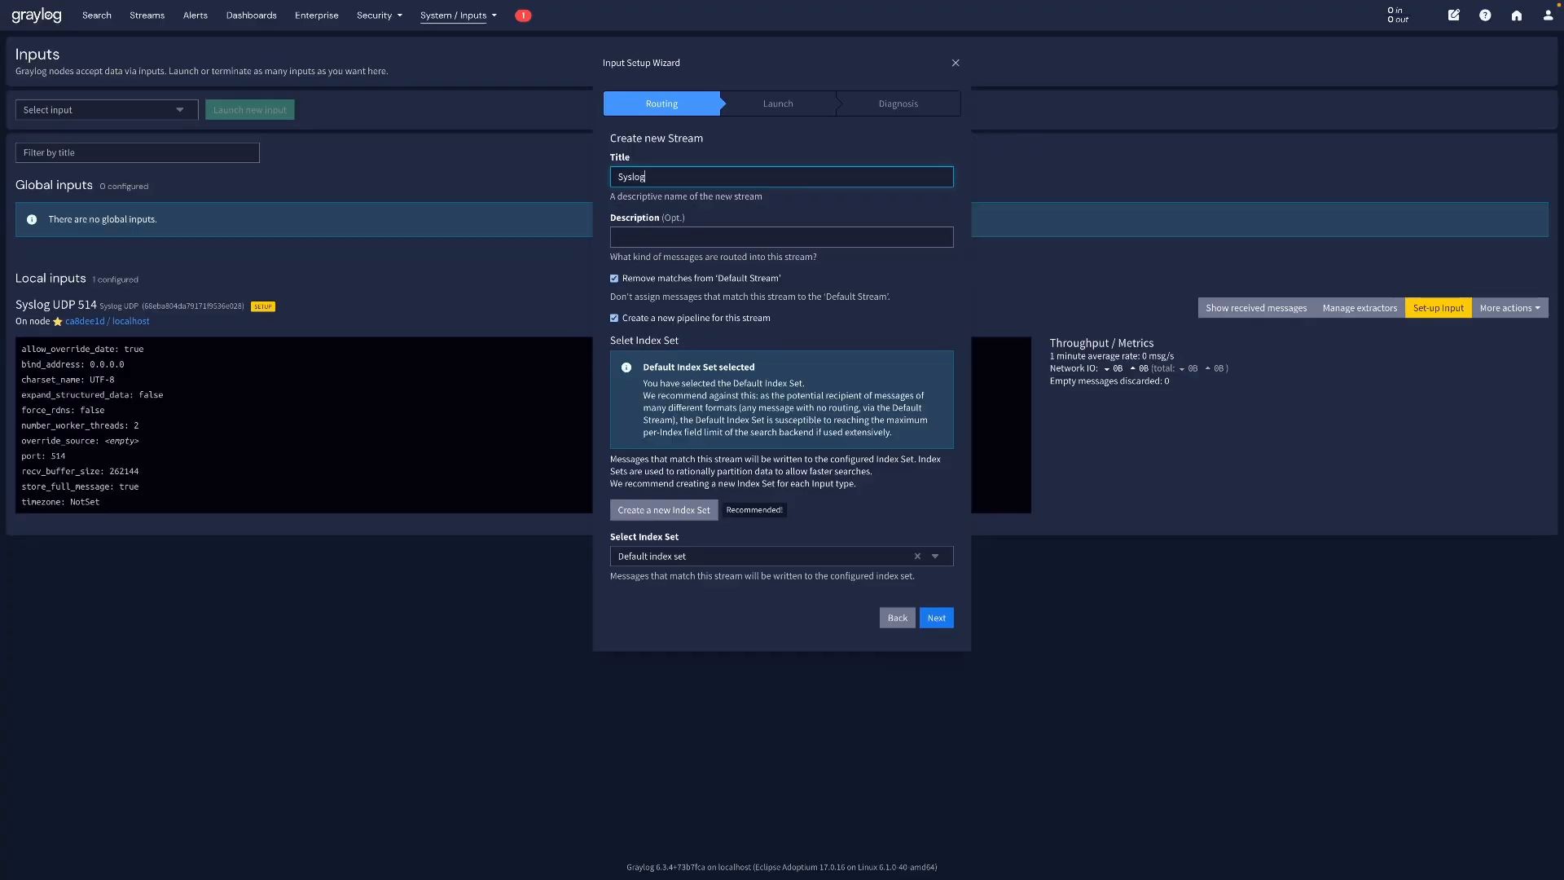
click(955, 61)
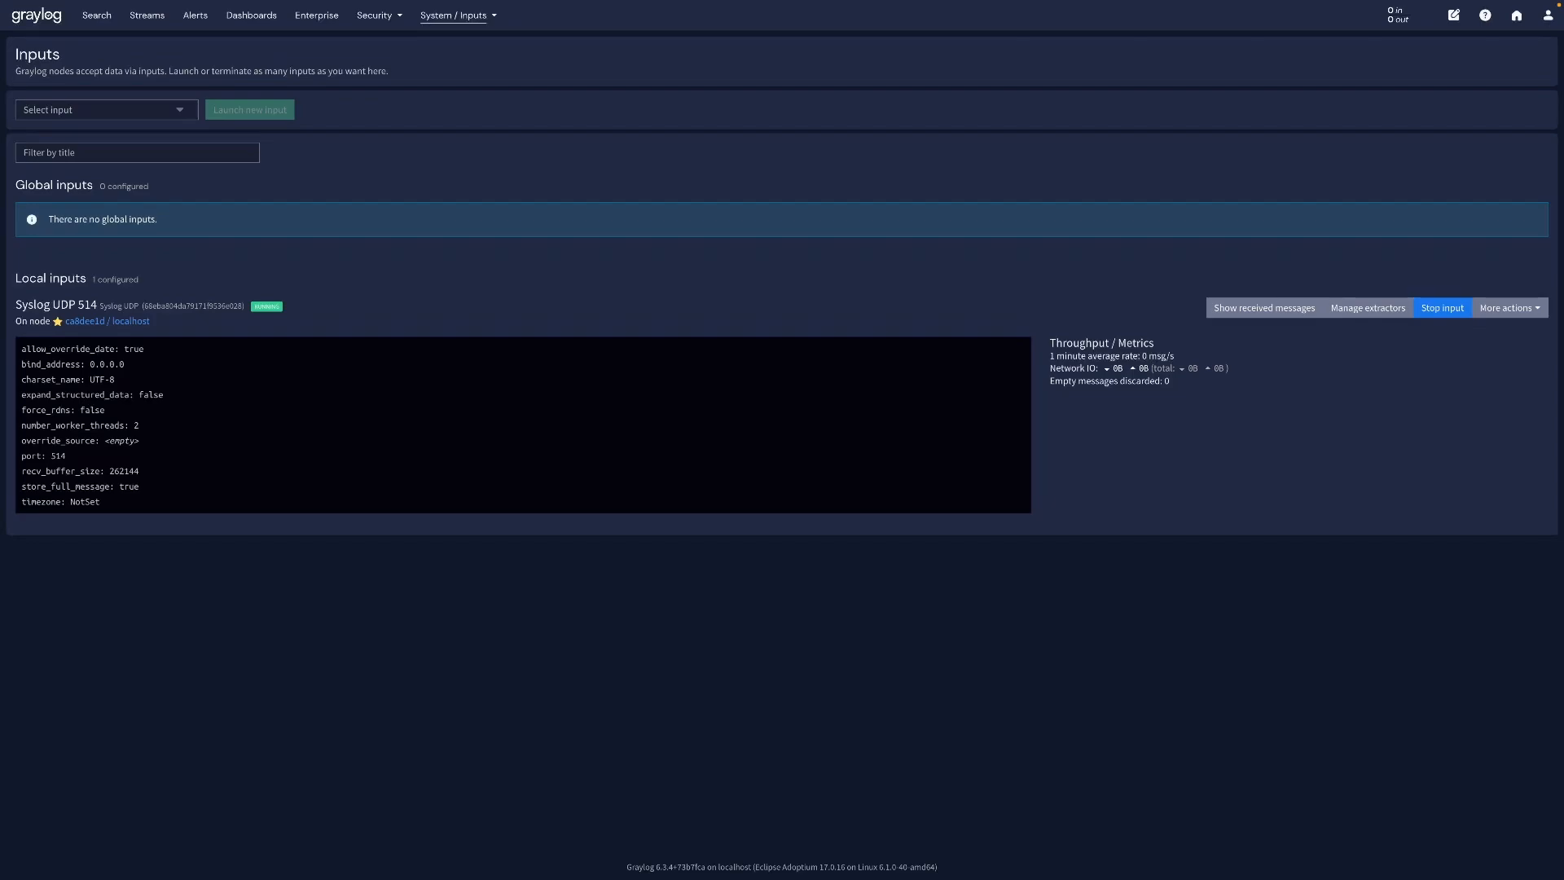
click(249, 109)
text(GELF UDP 12201)
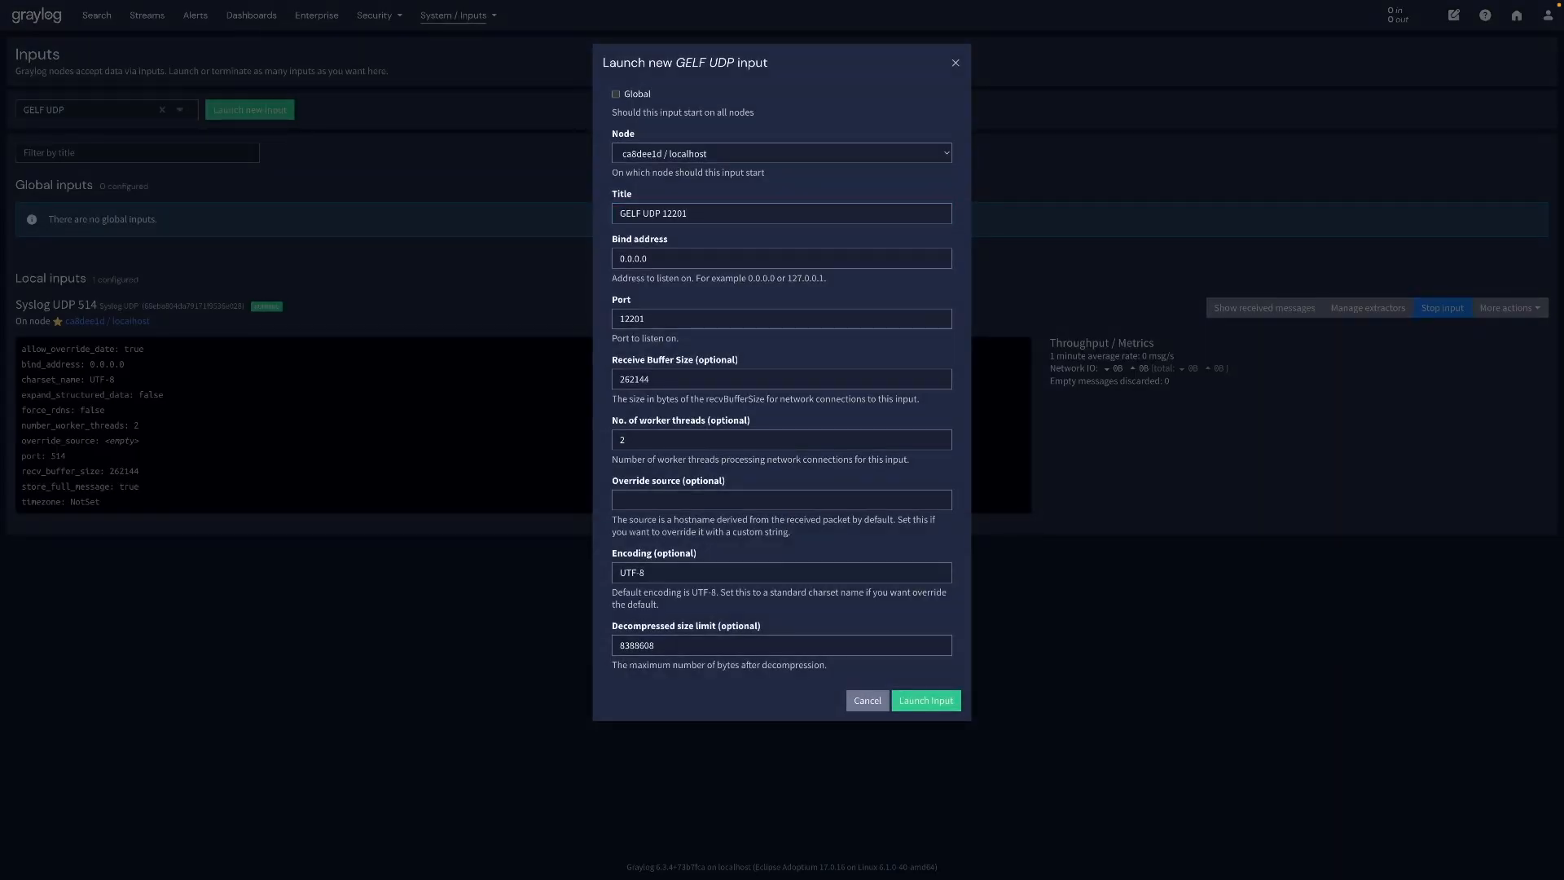
Launch the 'GELF UDP 12201' input on port 12201 and route it into a new 'Docker Logs' stream.
click(924, 699)
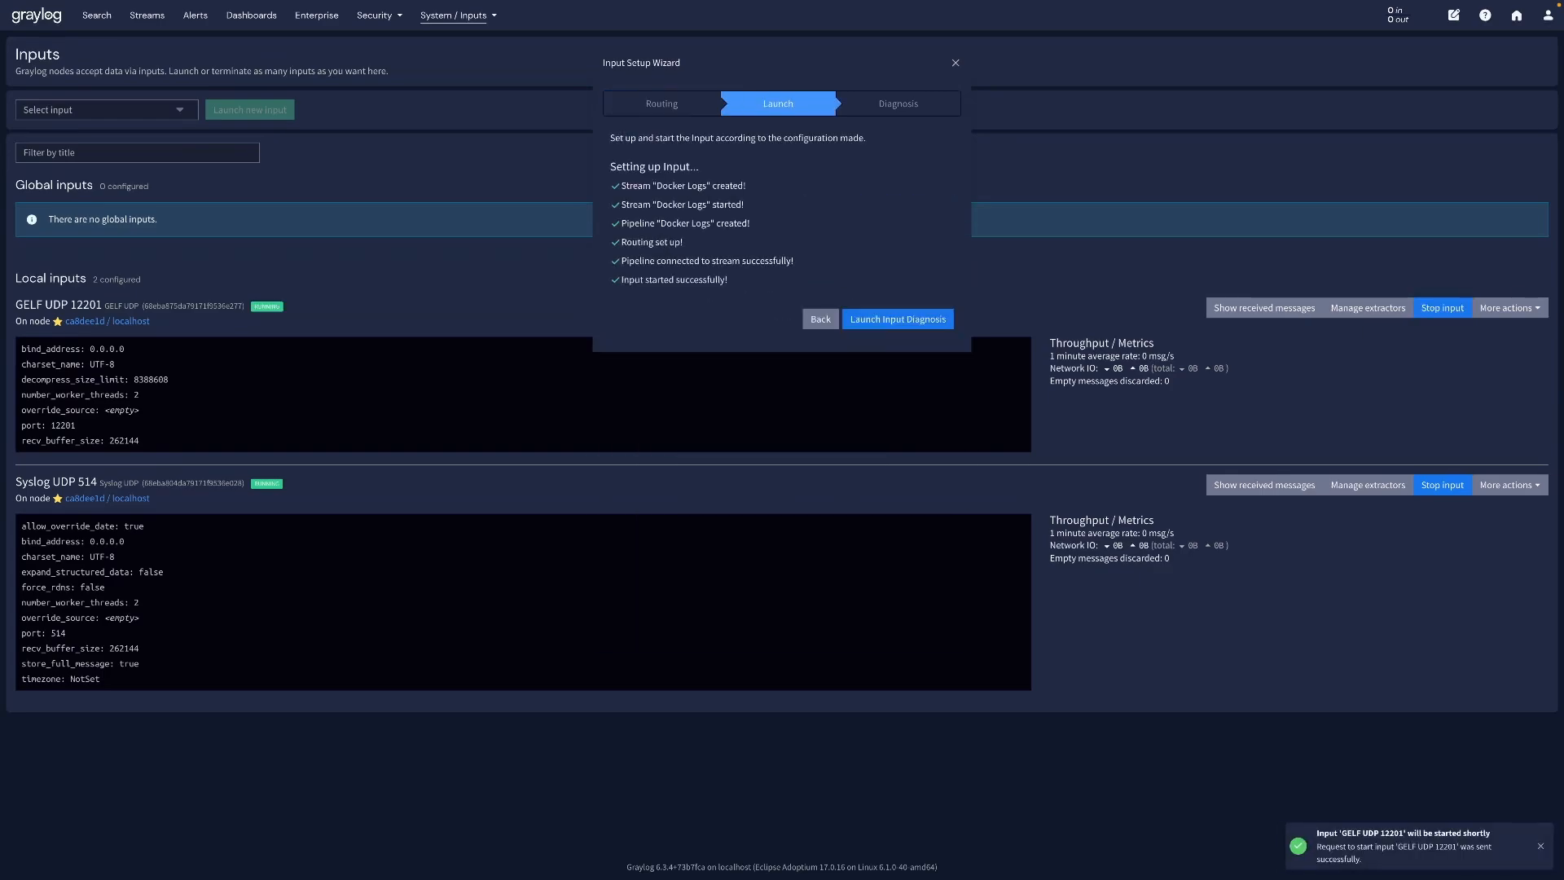
click(955, 62)
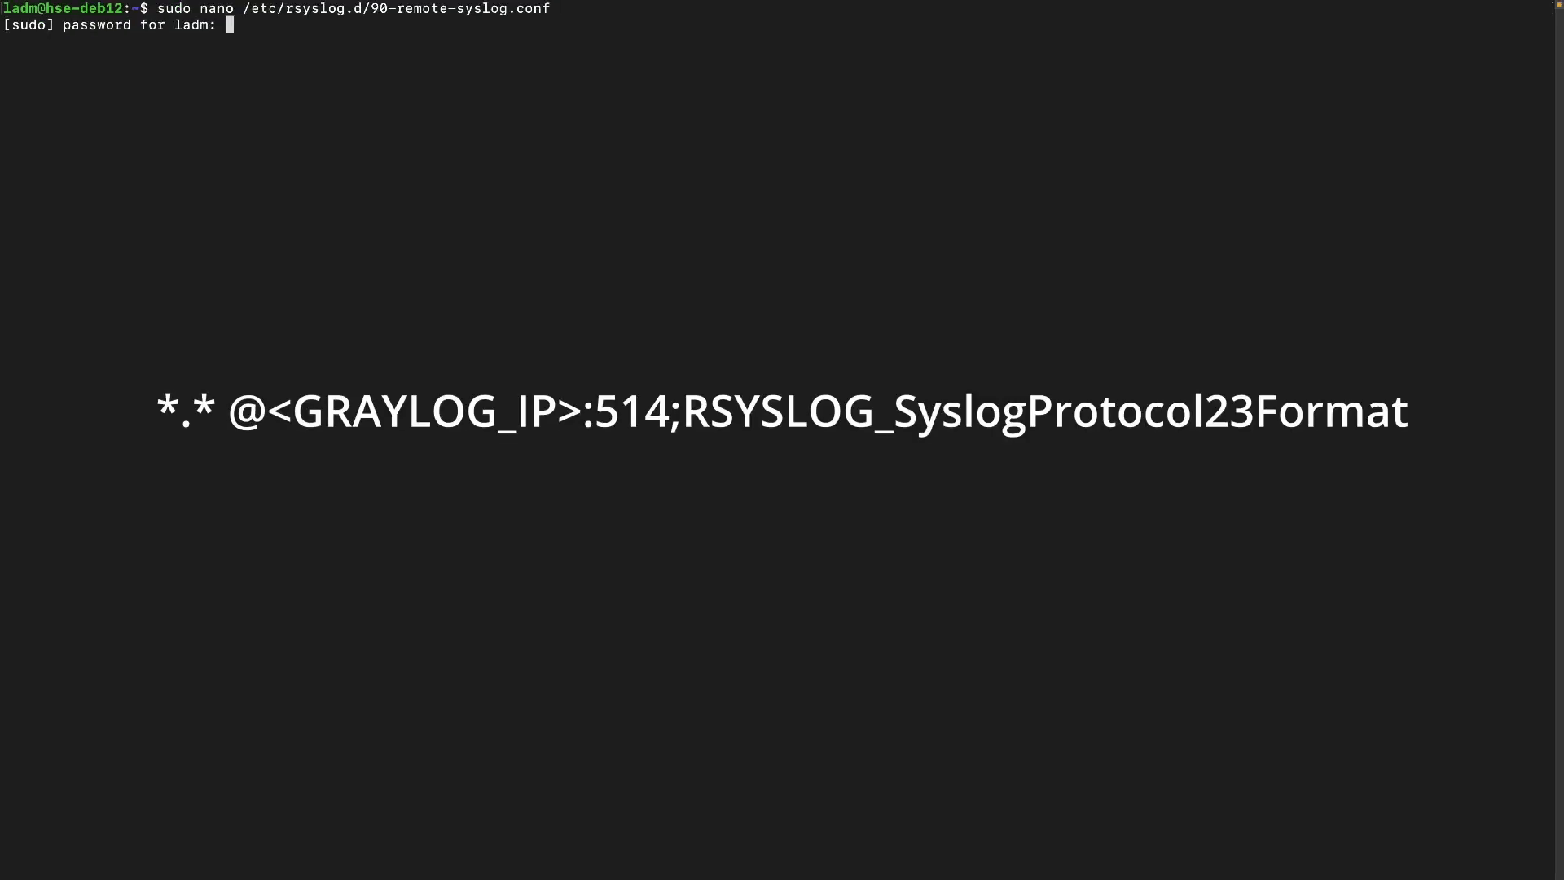
key(Return)
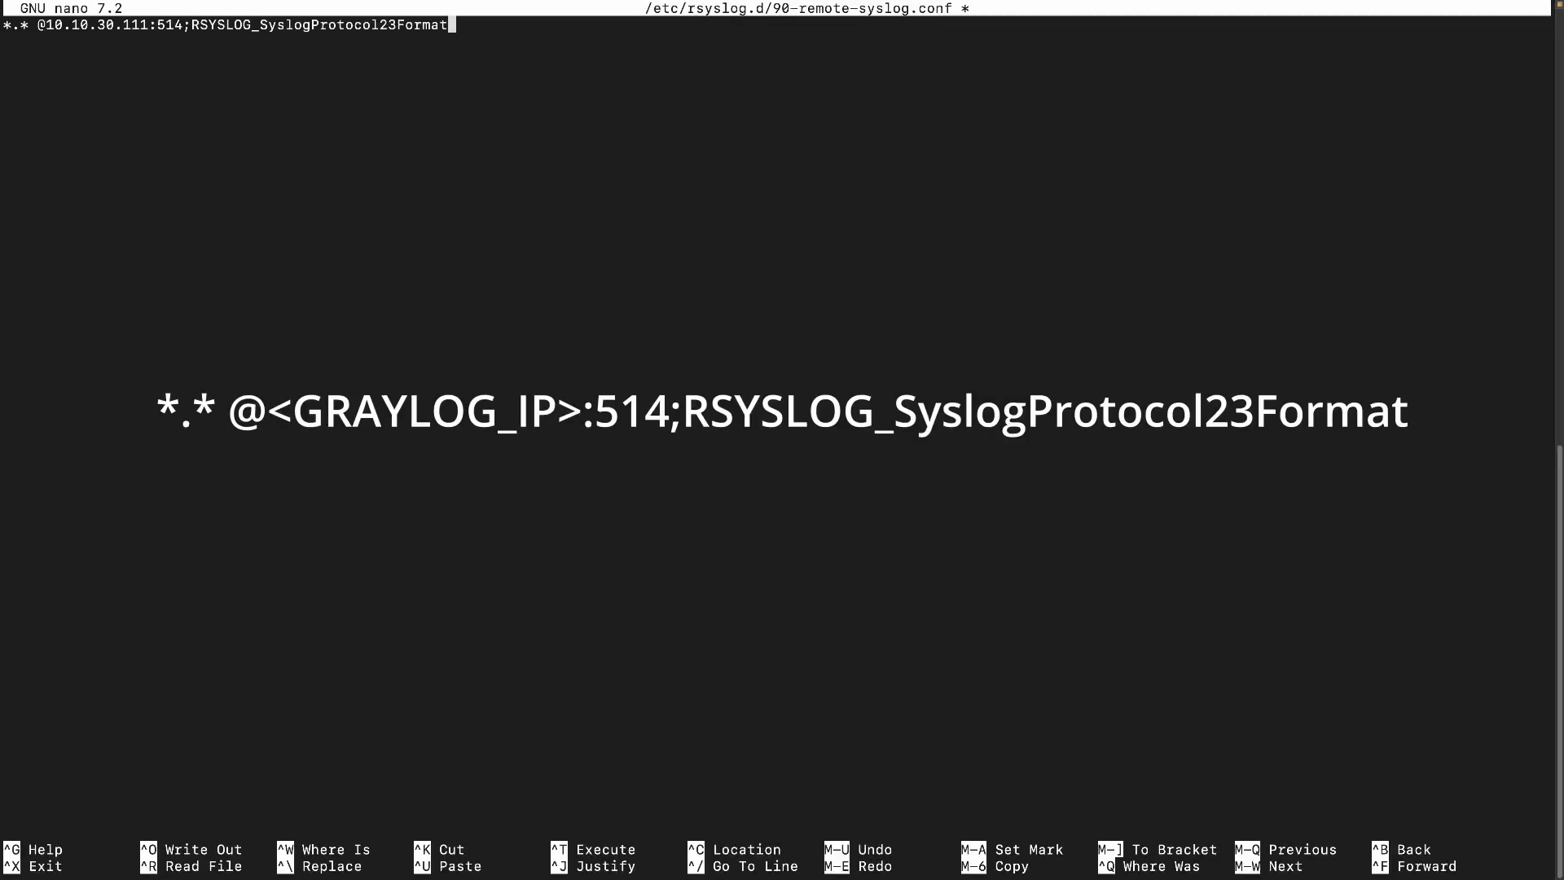
key(ctrl+x)
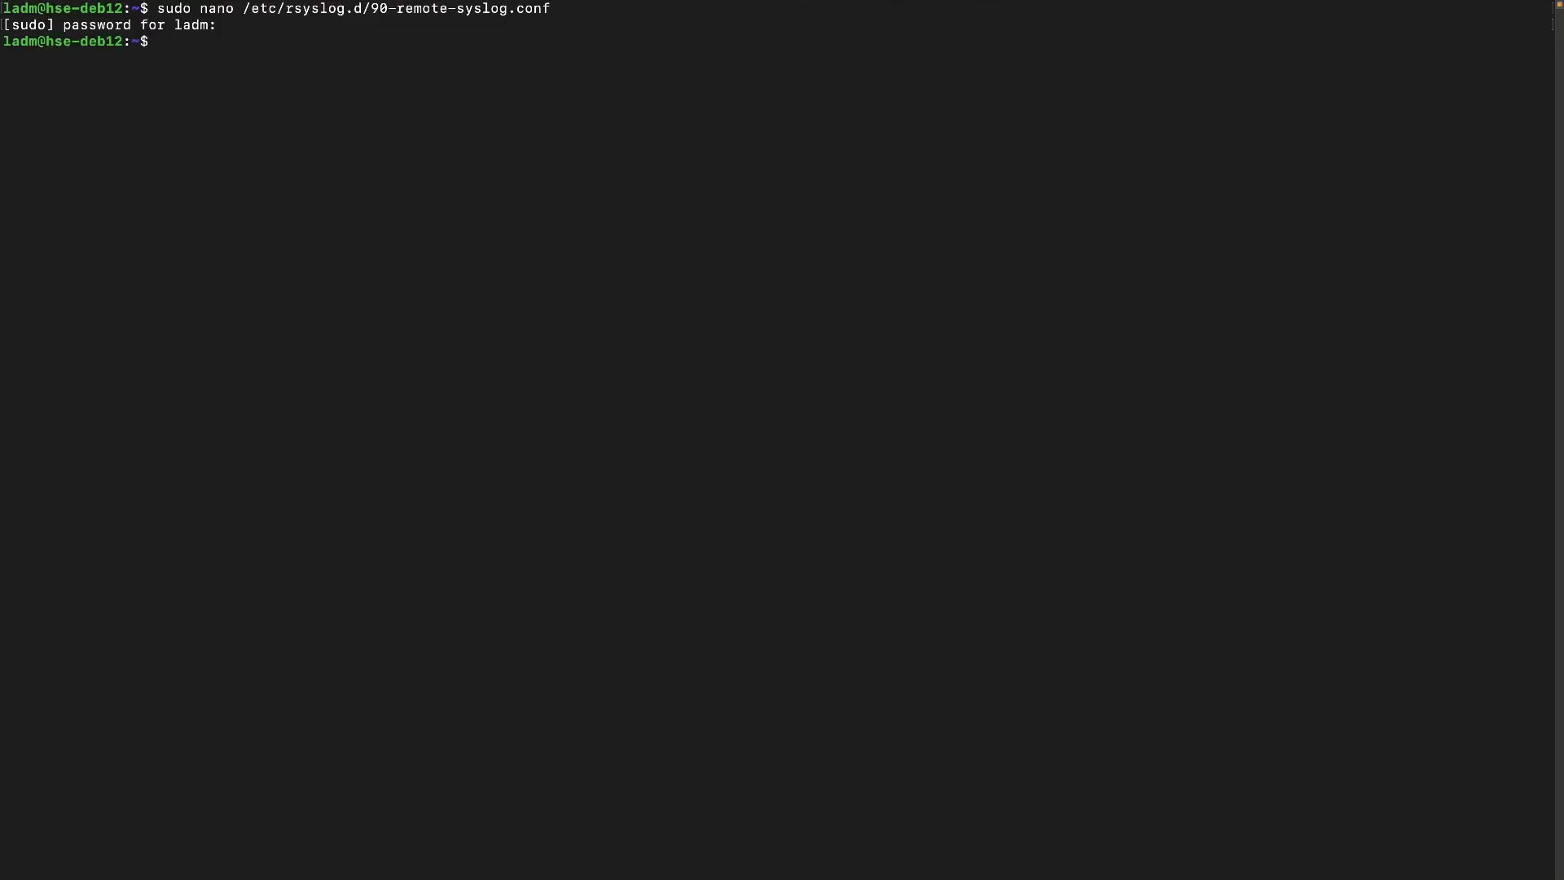
text(sudo systemctl restart r)
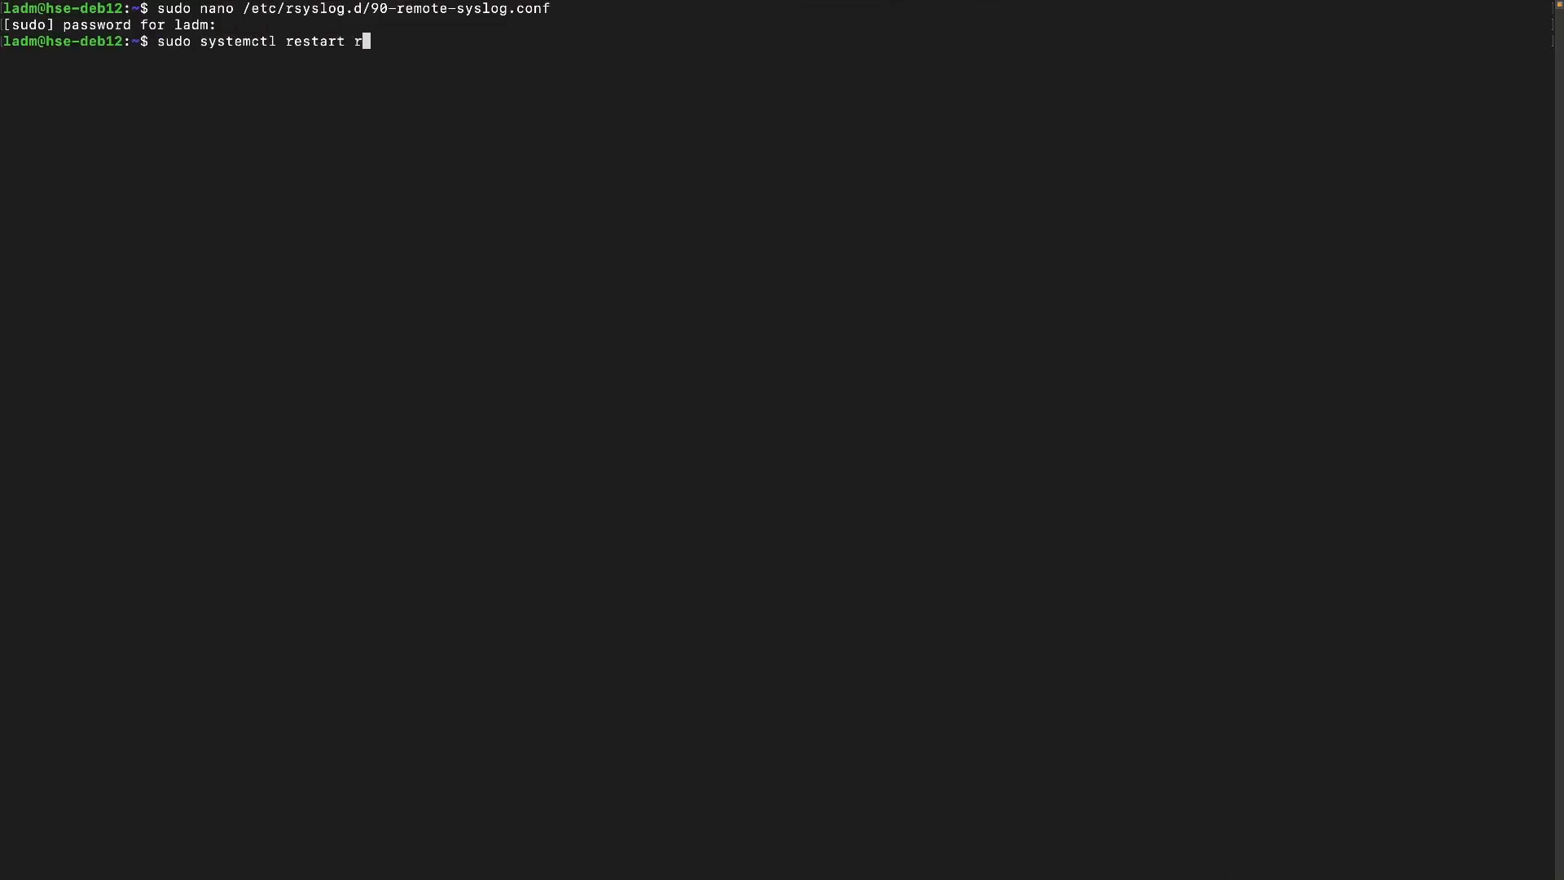
key(Return)
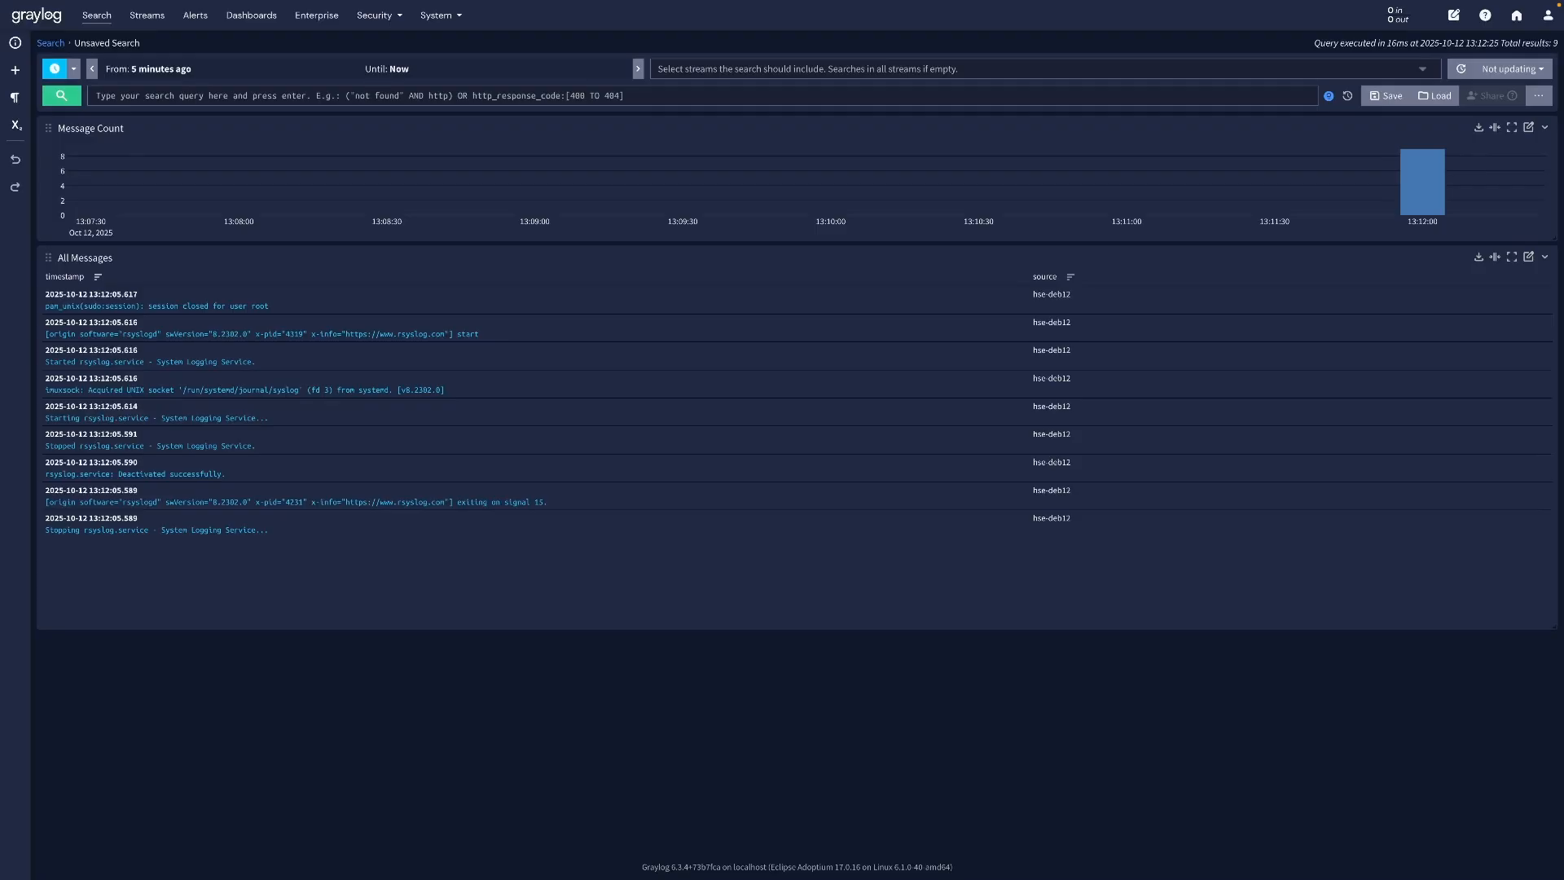
Bring up the Manage extractors page of the Syslog UDP 514 input.
click(435, 15)
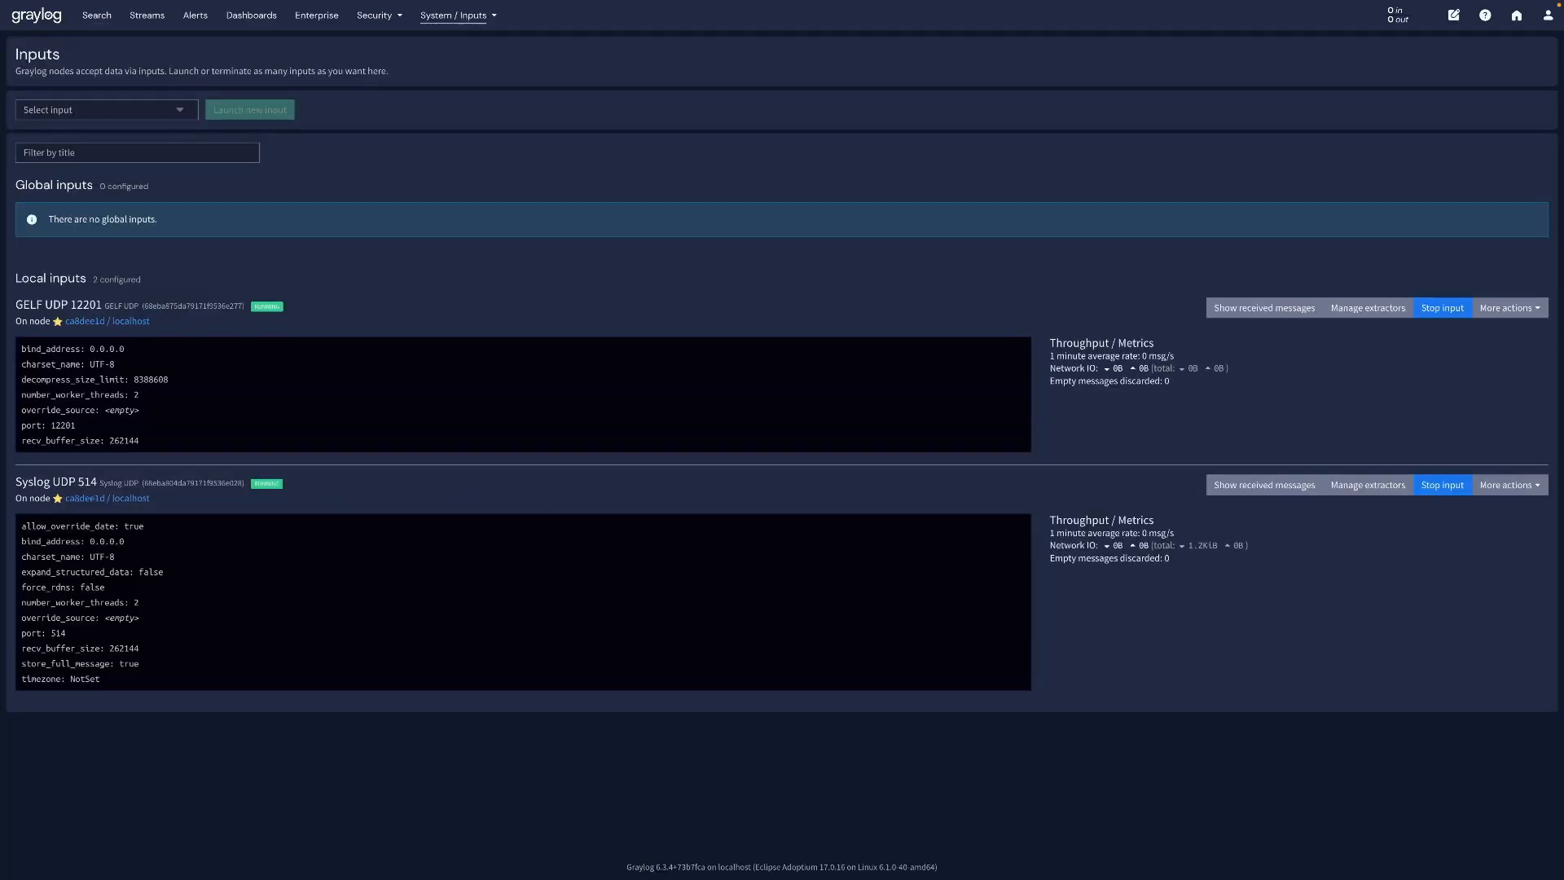
click(1367, 486)
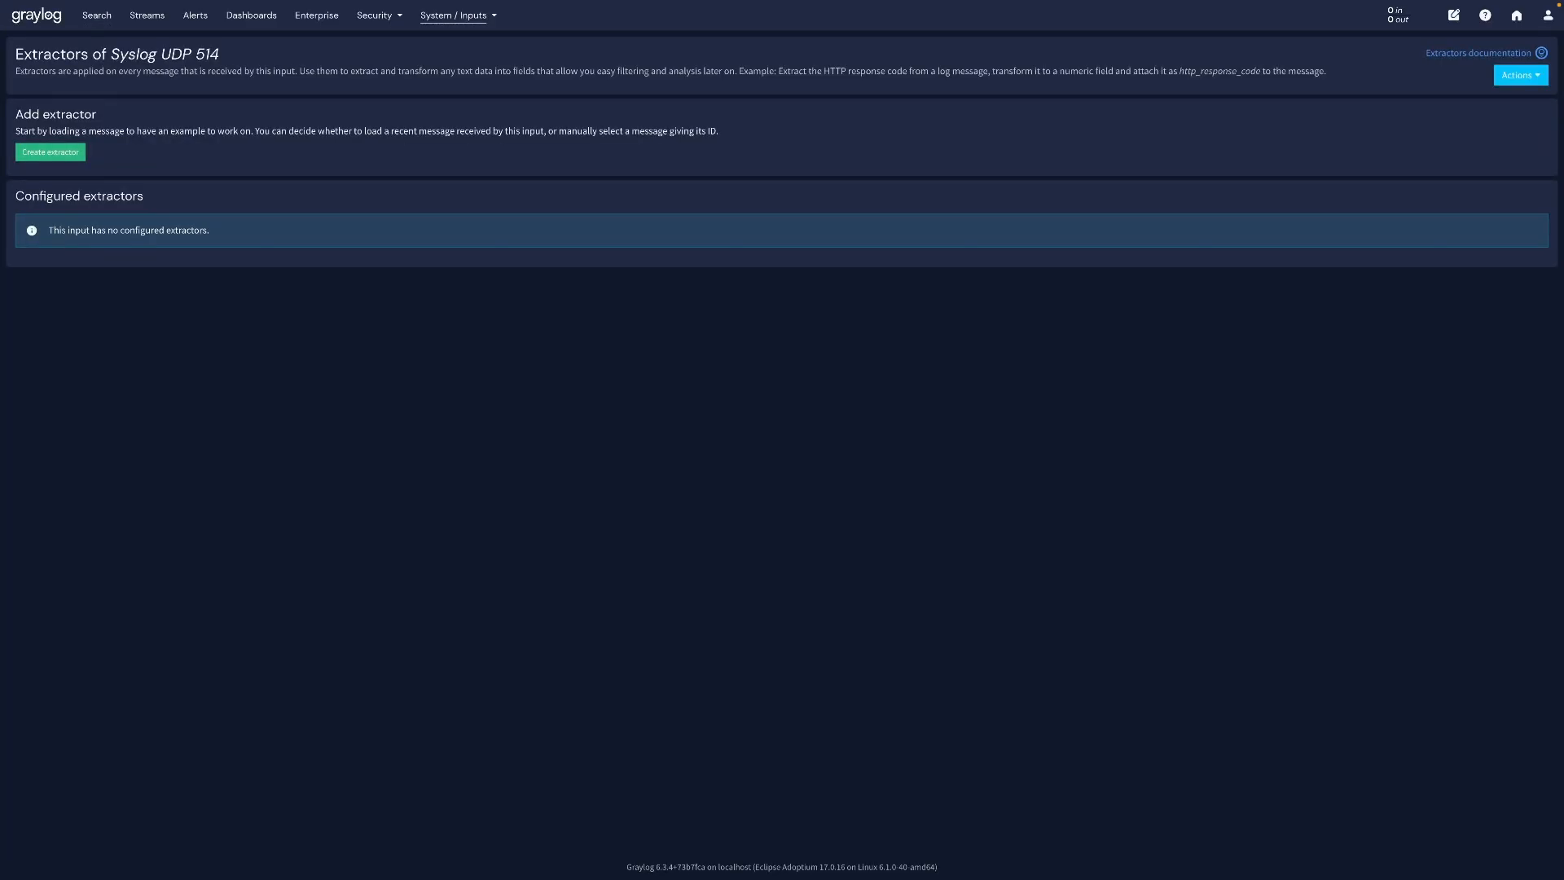
Create a regex extractor 'SSH User' storing the failed-password username as ssh_user.
click(50, 152)
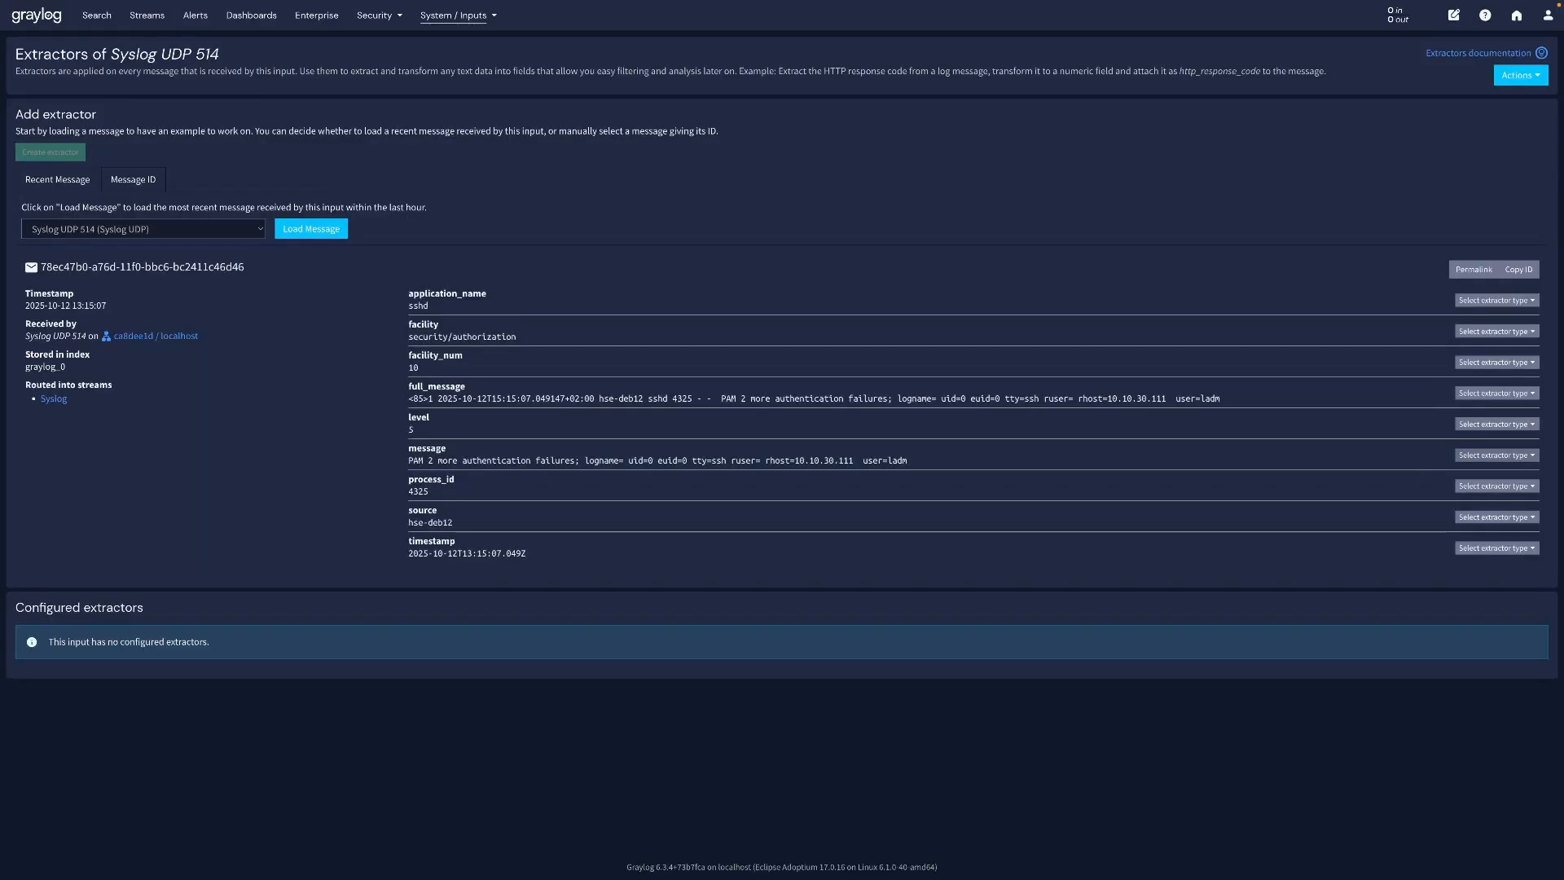
click(1496, 299)
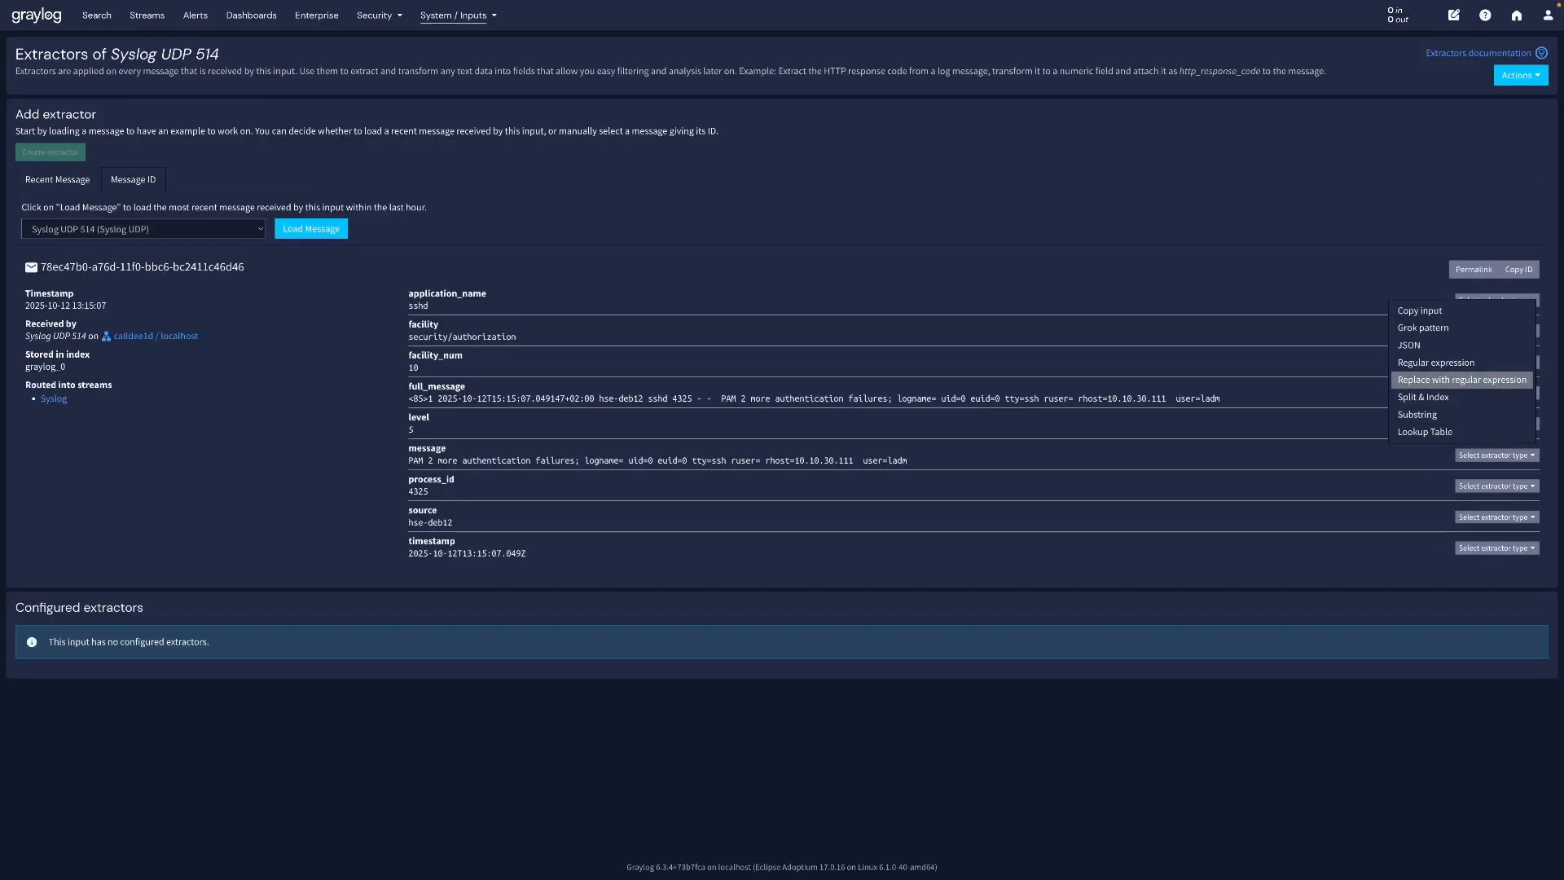
click(1437, 361)
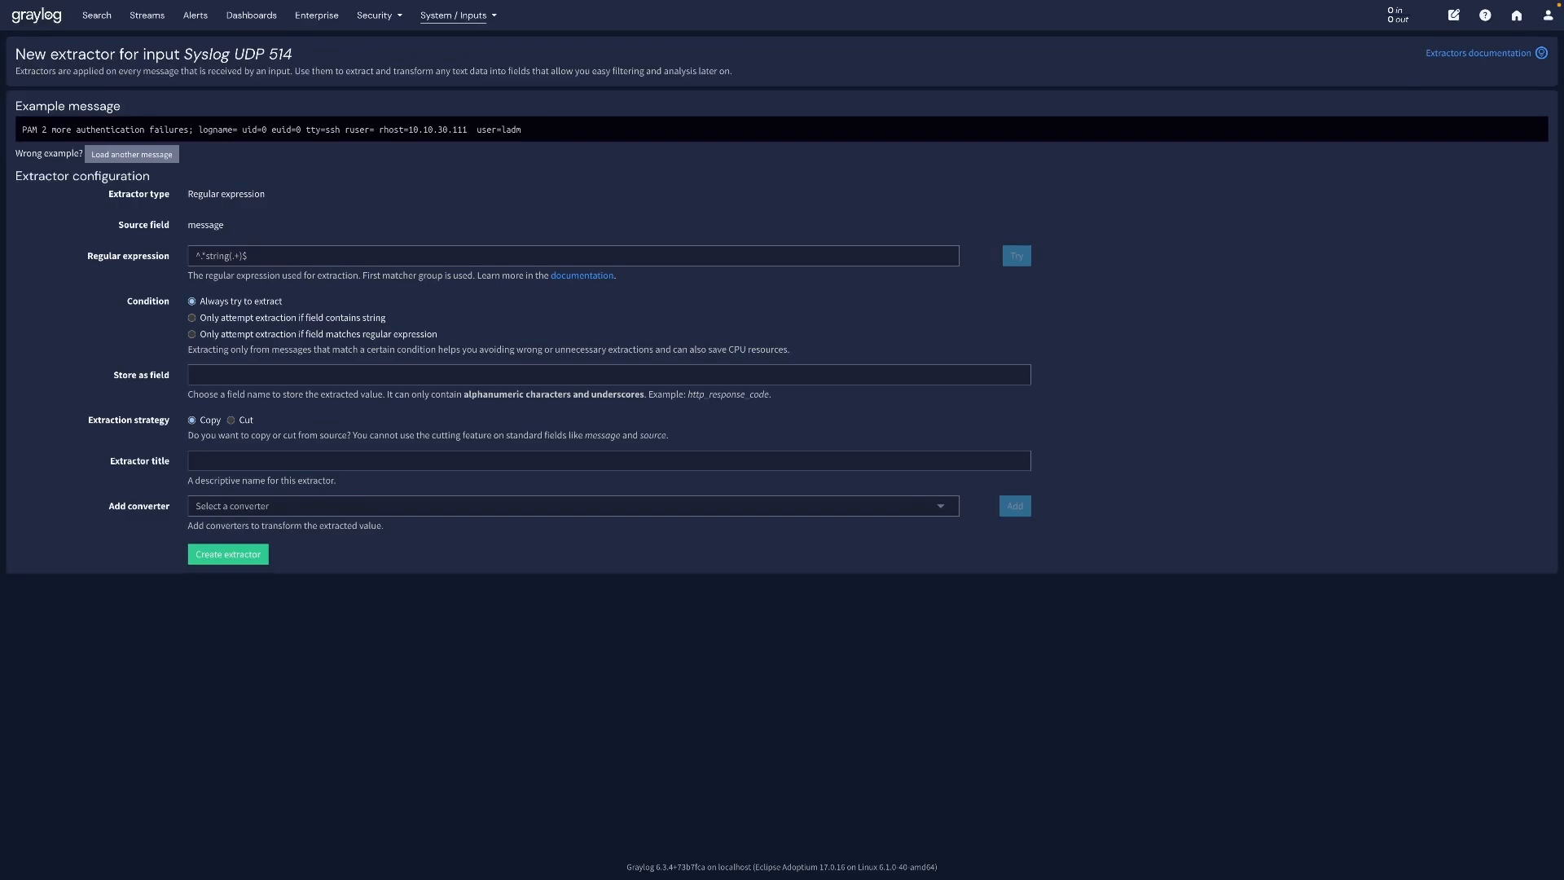
text(Failed password for[ invalid user]? (\S+) from \d{1,3}\.\d{1,3}\.\d{1,3}\.\d{1,3})
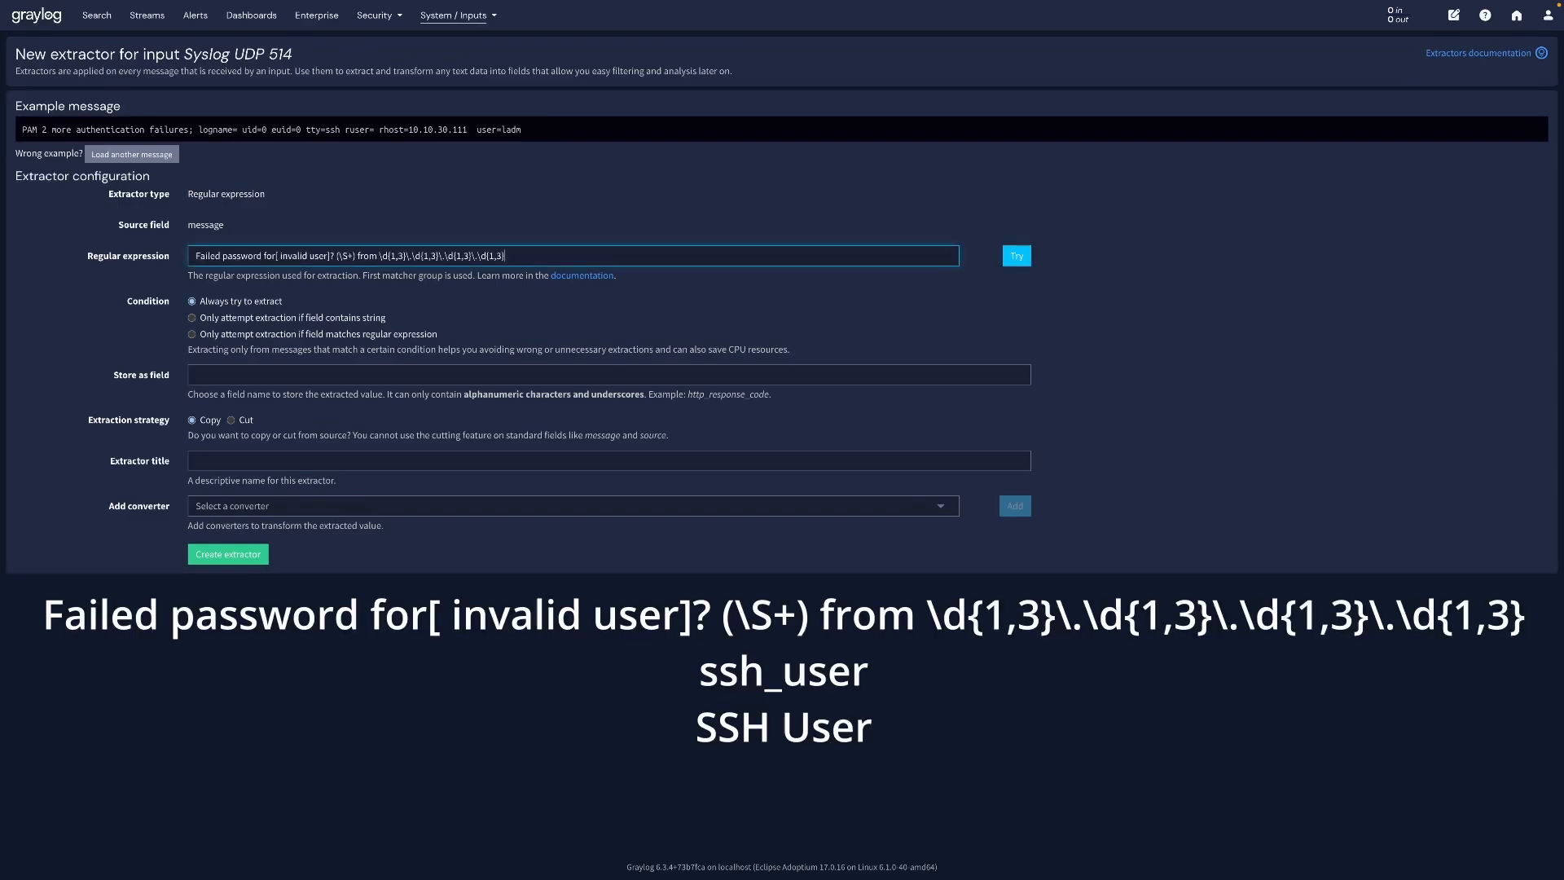
text(ssh_user)
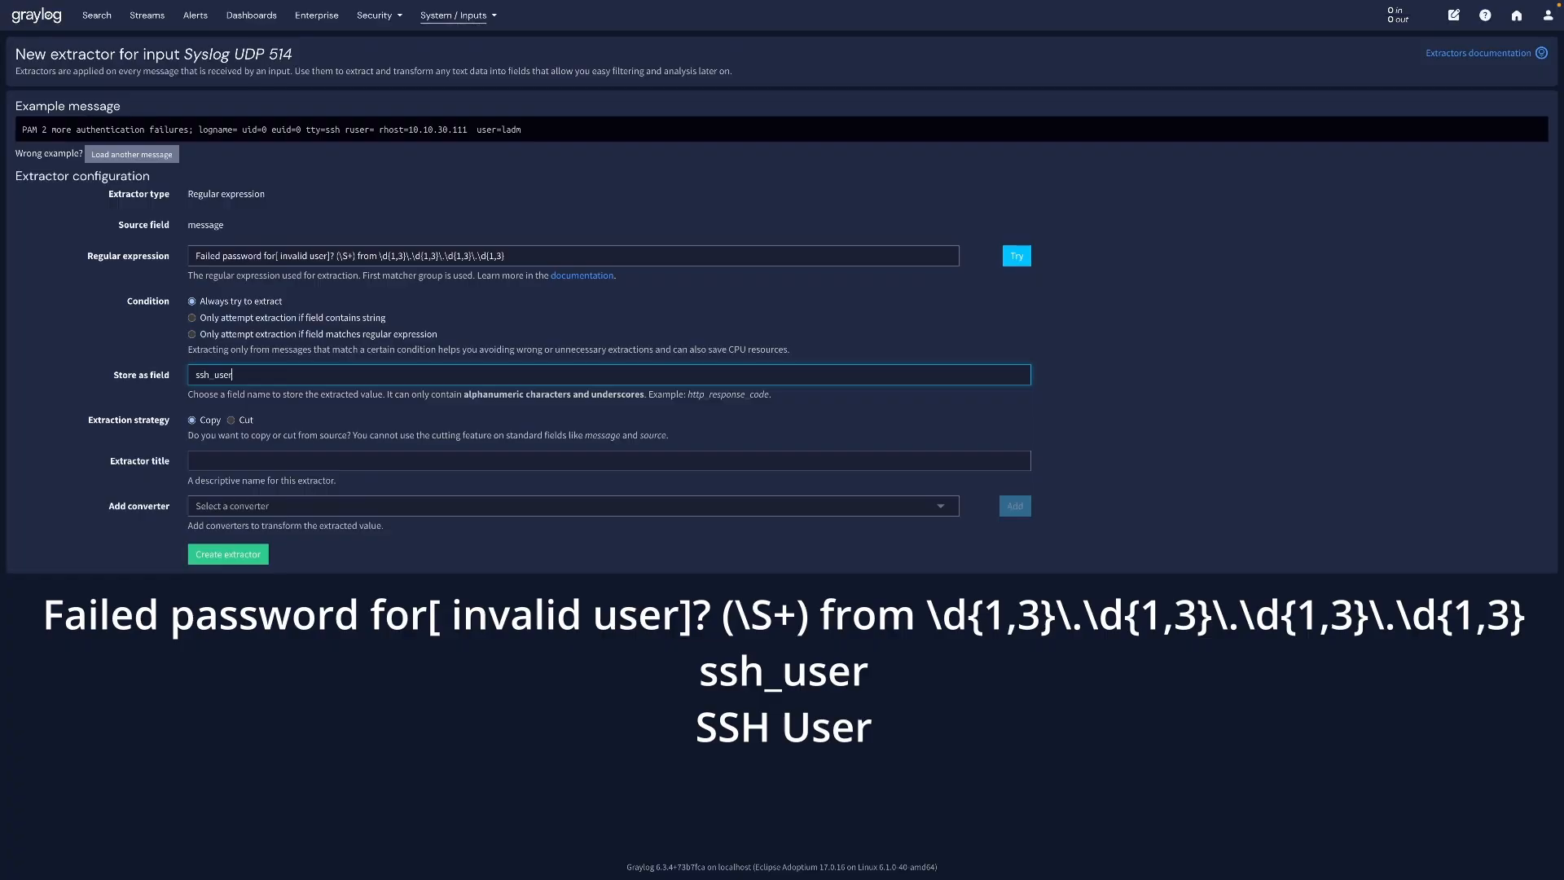
text(SSH User)
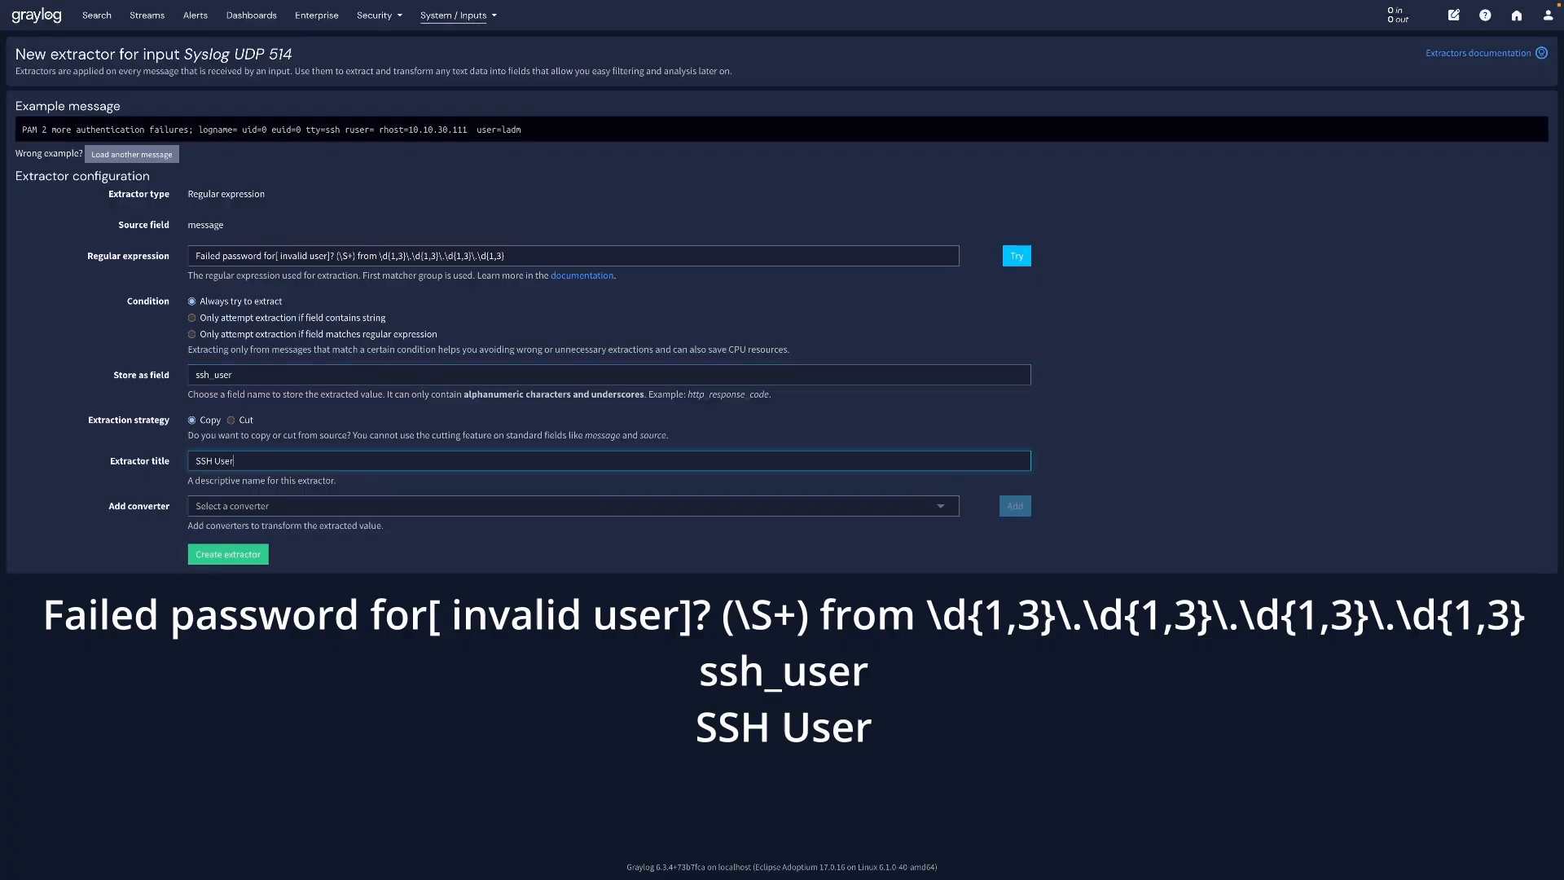
click(229, 554)
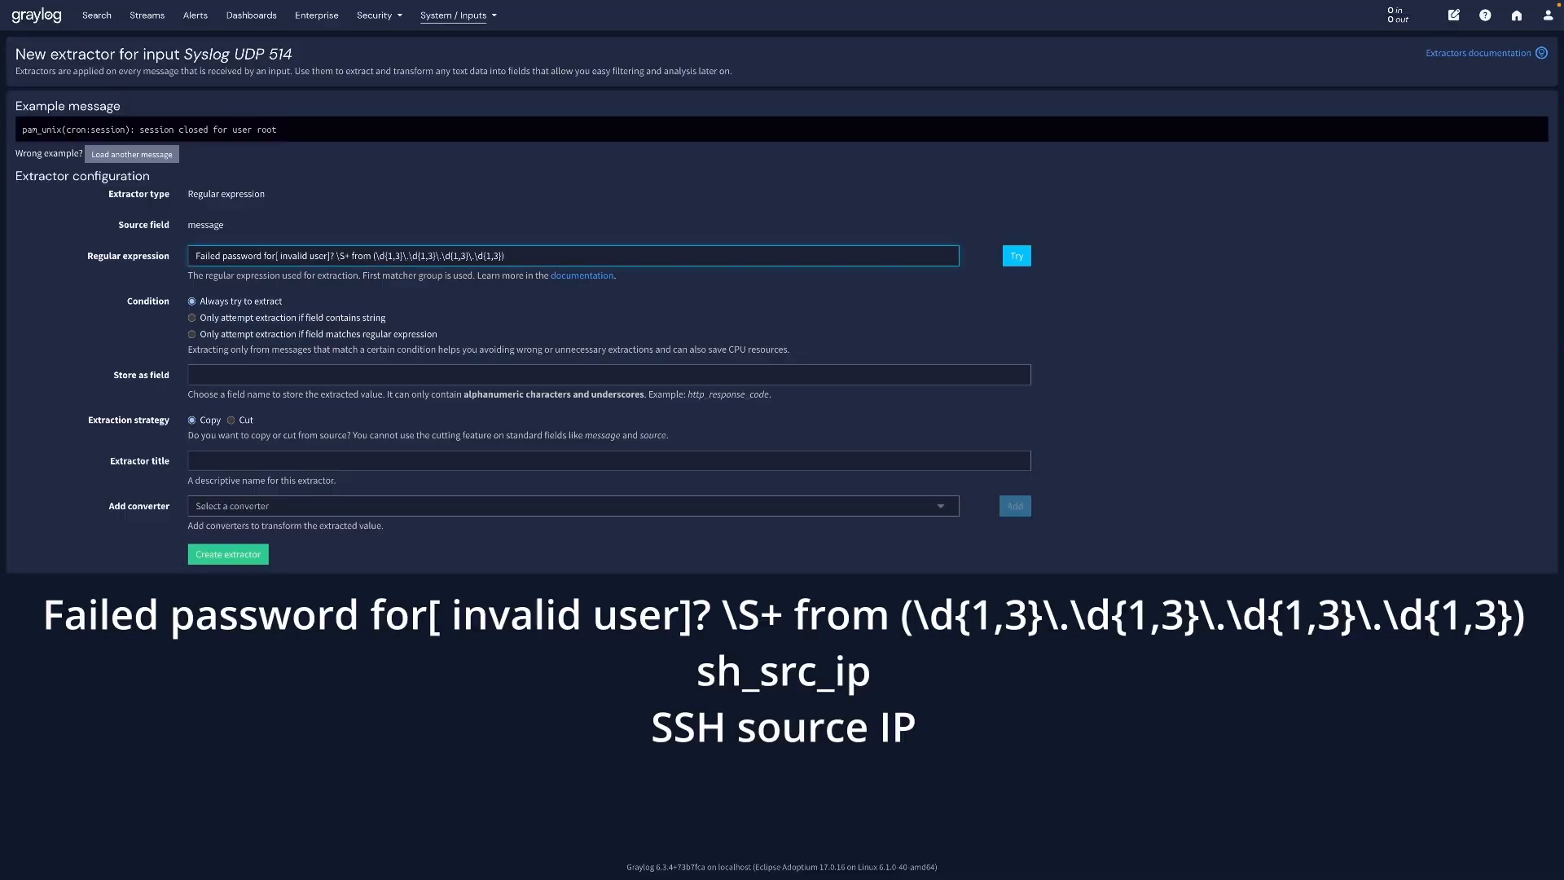
Create a second regex extractor 'SSH source IP' storing the source address as ssh_src_ip.
text(ssh_src_ip)
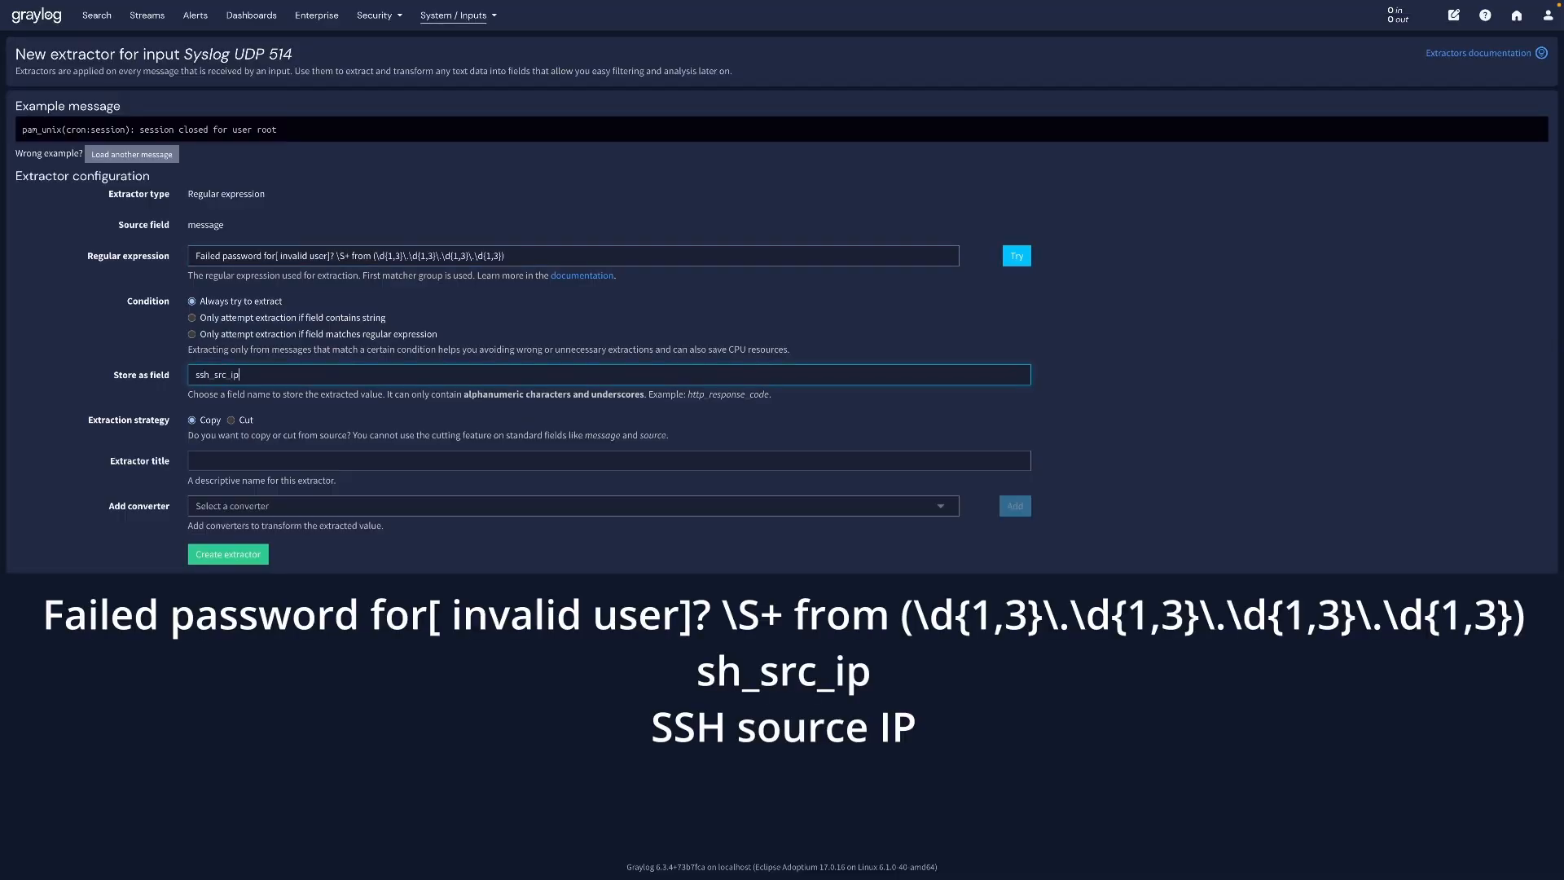
text(SSH source IP)
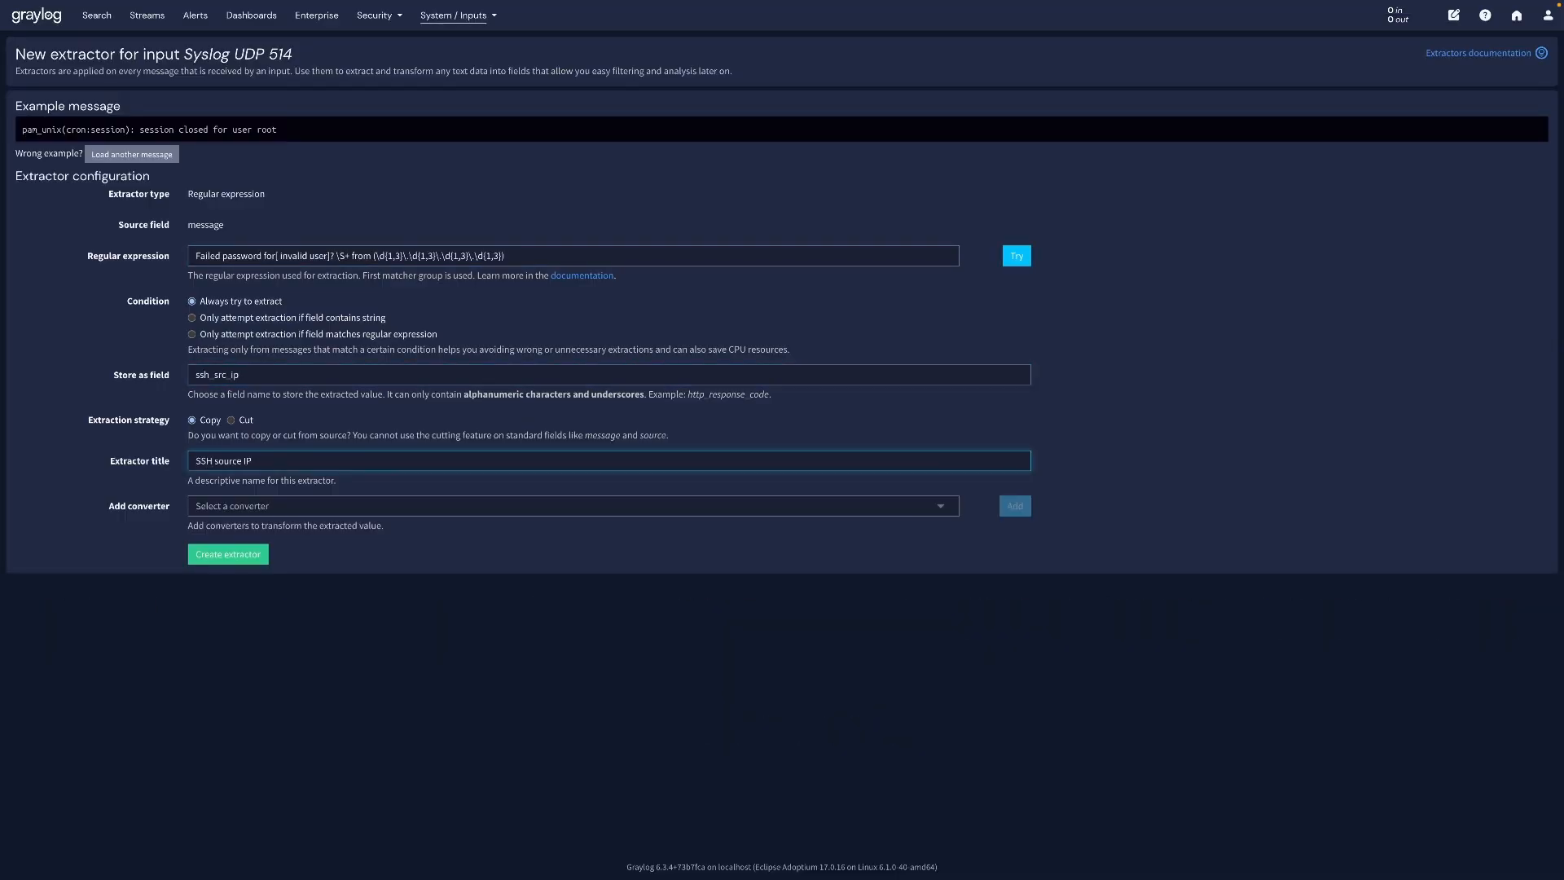
click(226, 554)
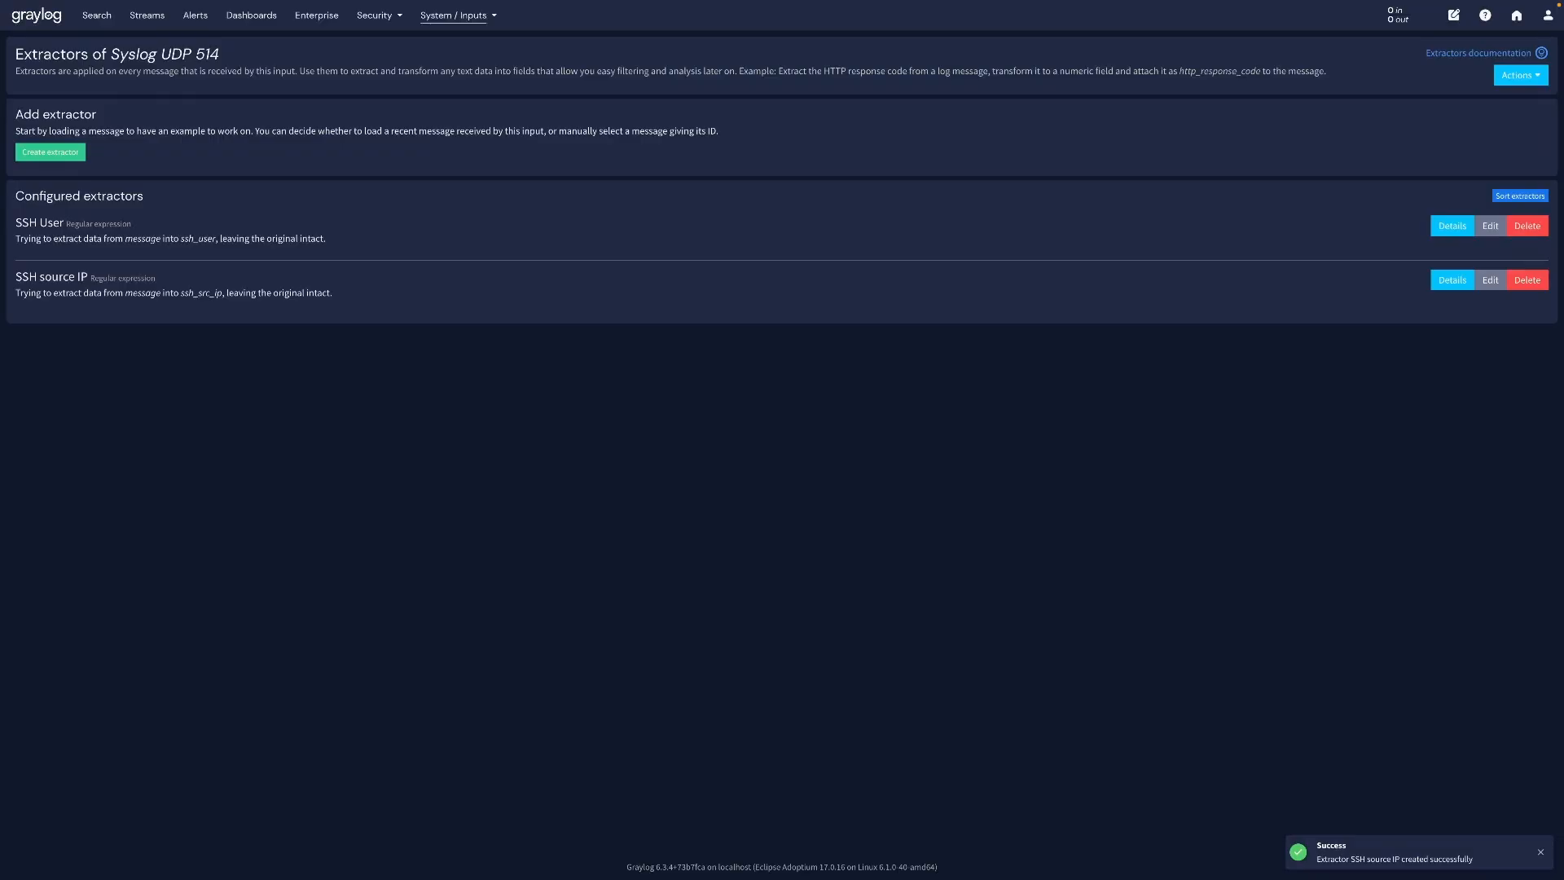
click(96, 14)
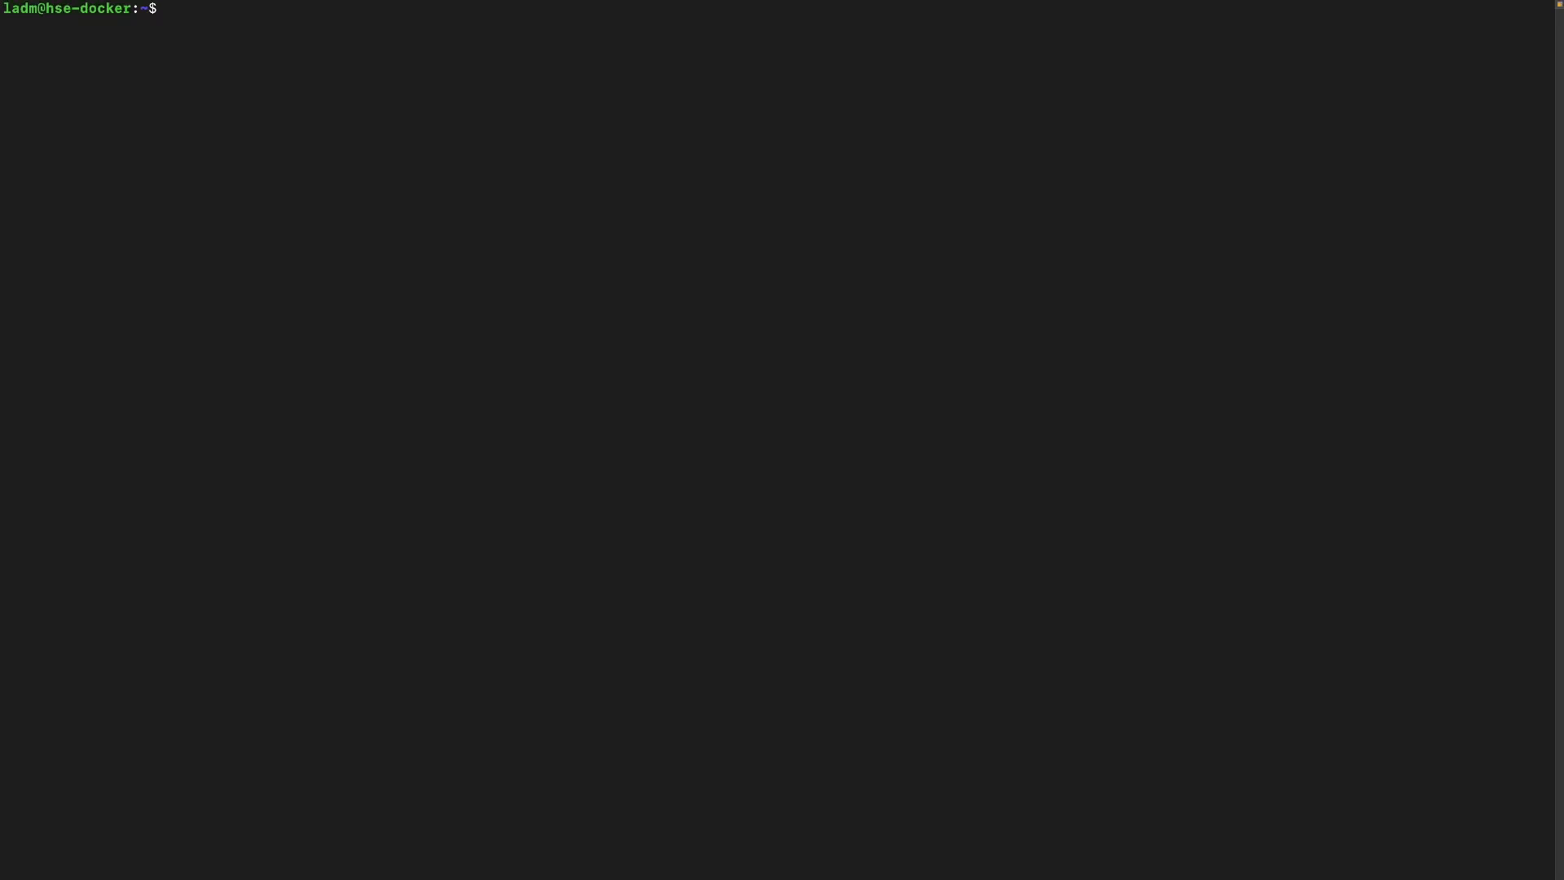
Save docker-compose.yml with the nginx service logging via GELF to 10.10.30.111:12201, tag nginx.
text(n)
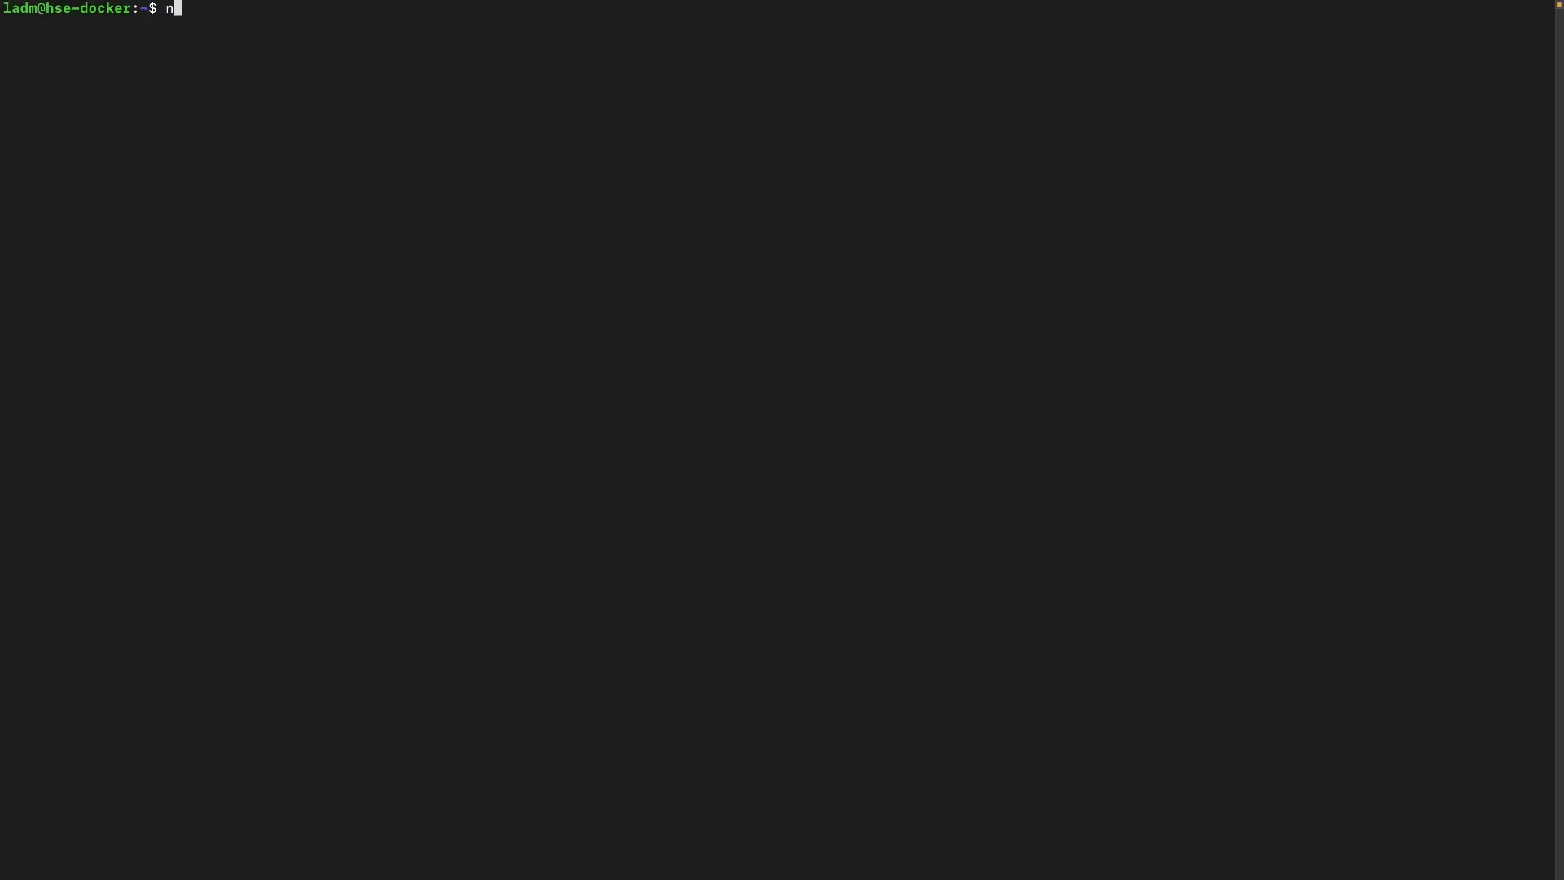
key(Return)
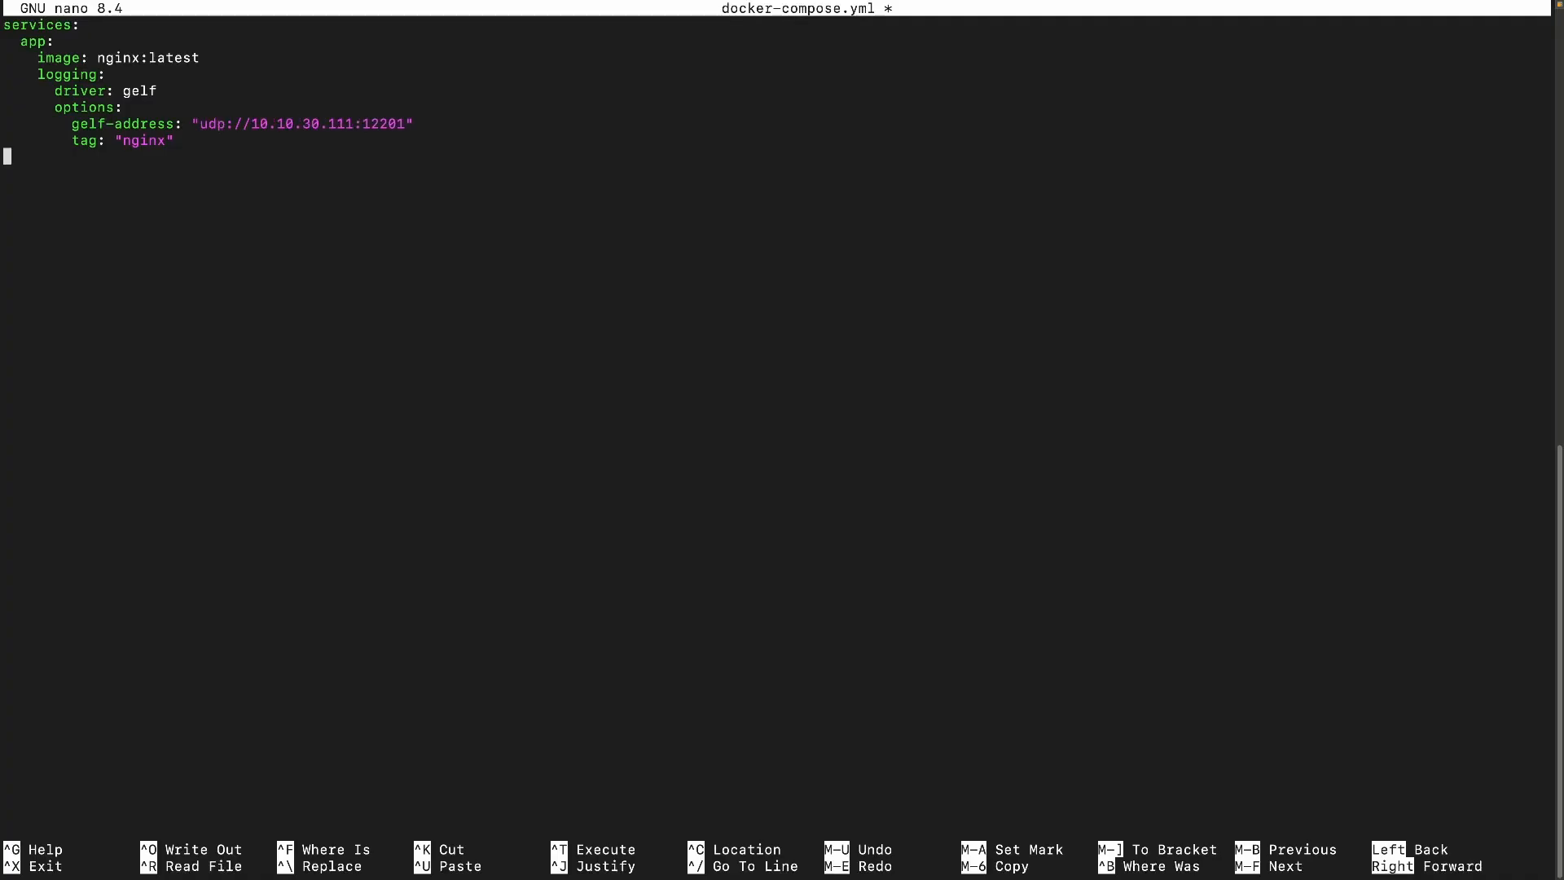
key(ctrl+x)
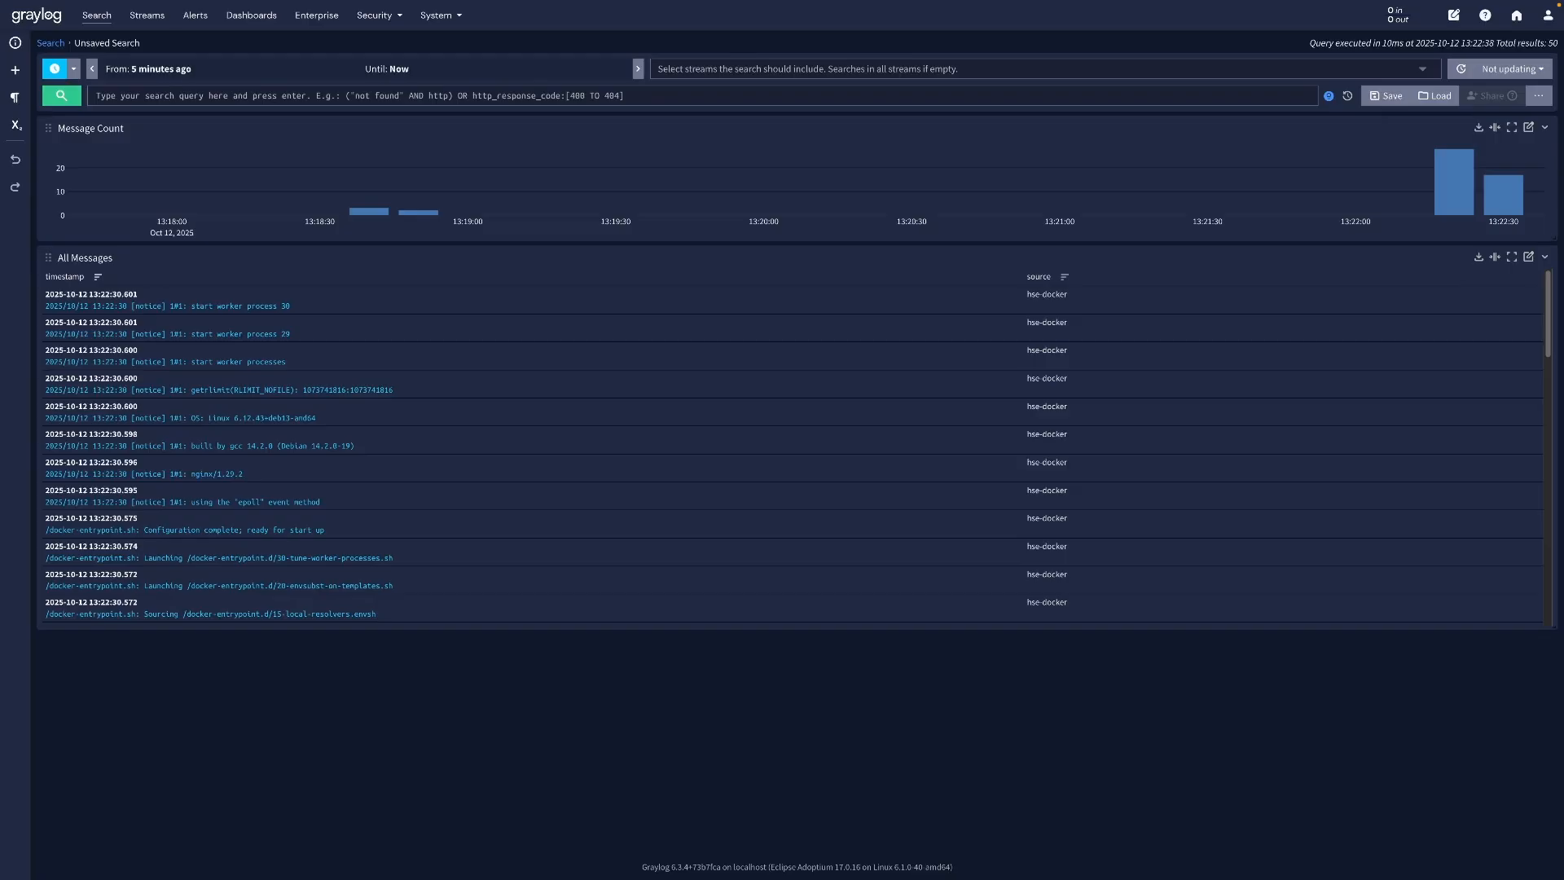
click(251, 15)
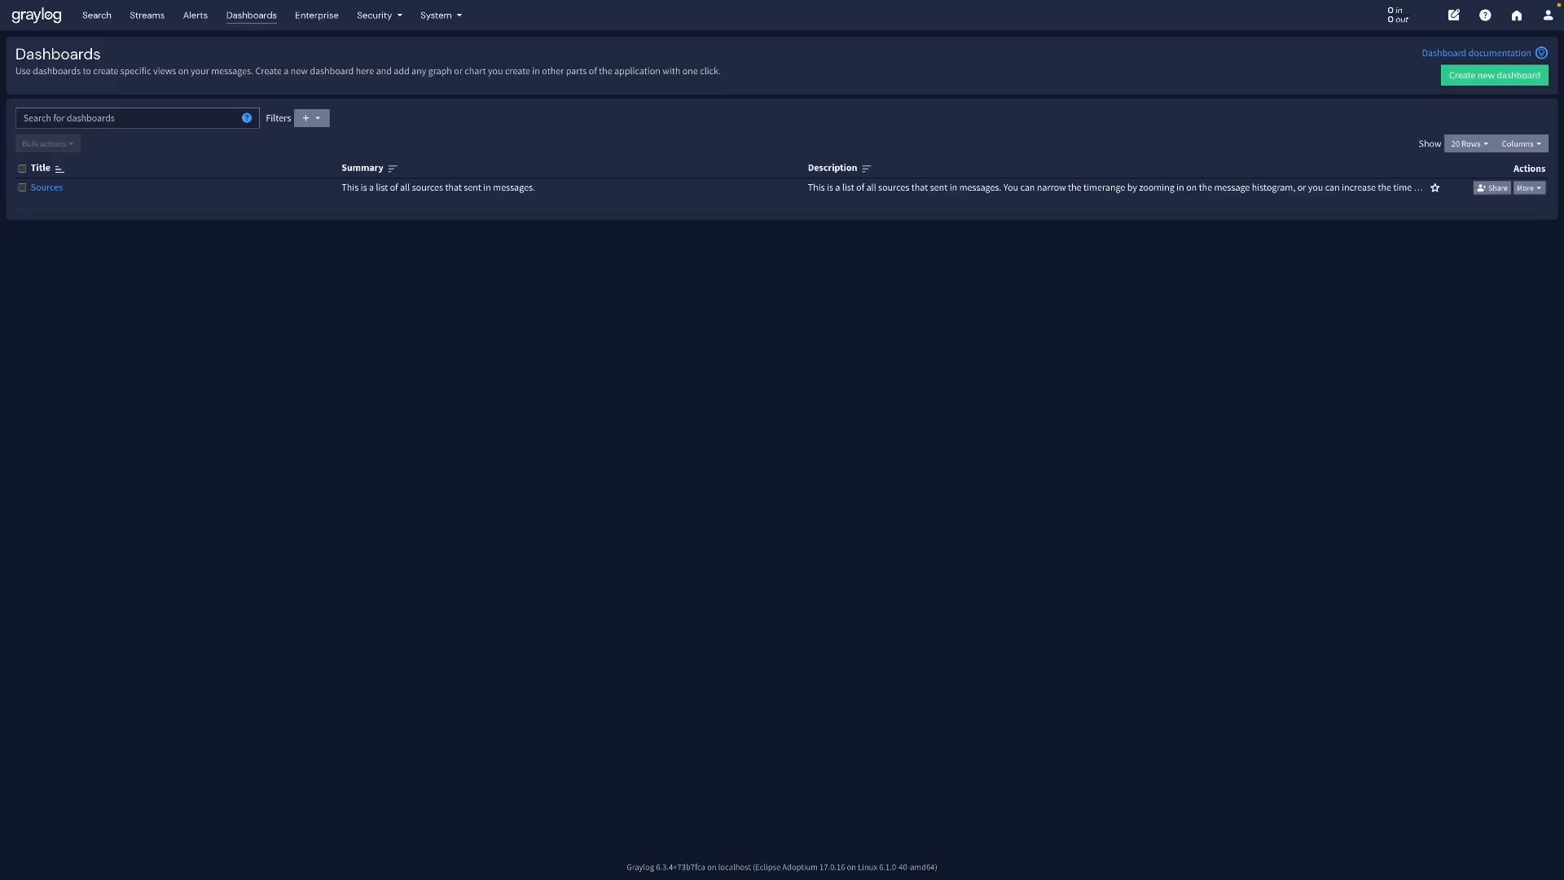
Create a new dashboard and give its aggregation widget the failed-password or invalid-user query.
click(1494, 75)
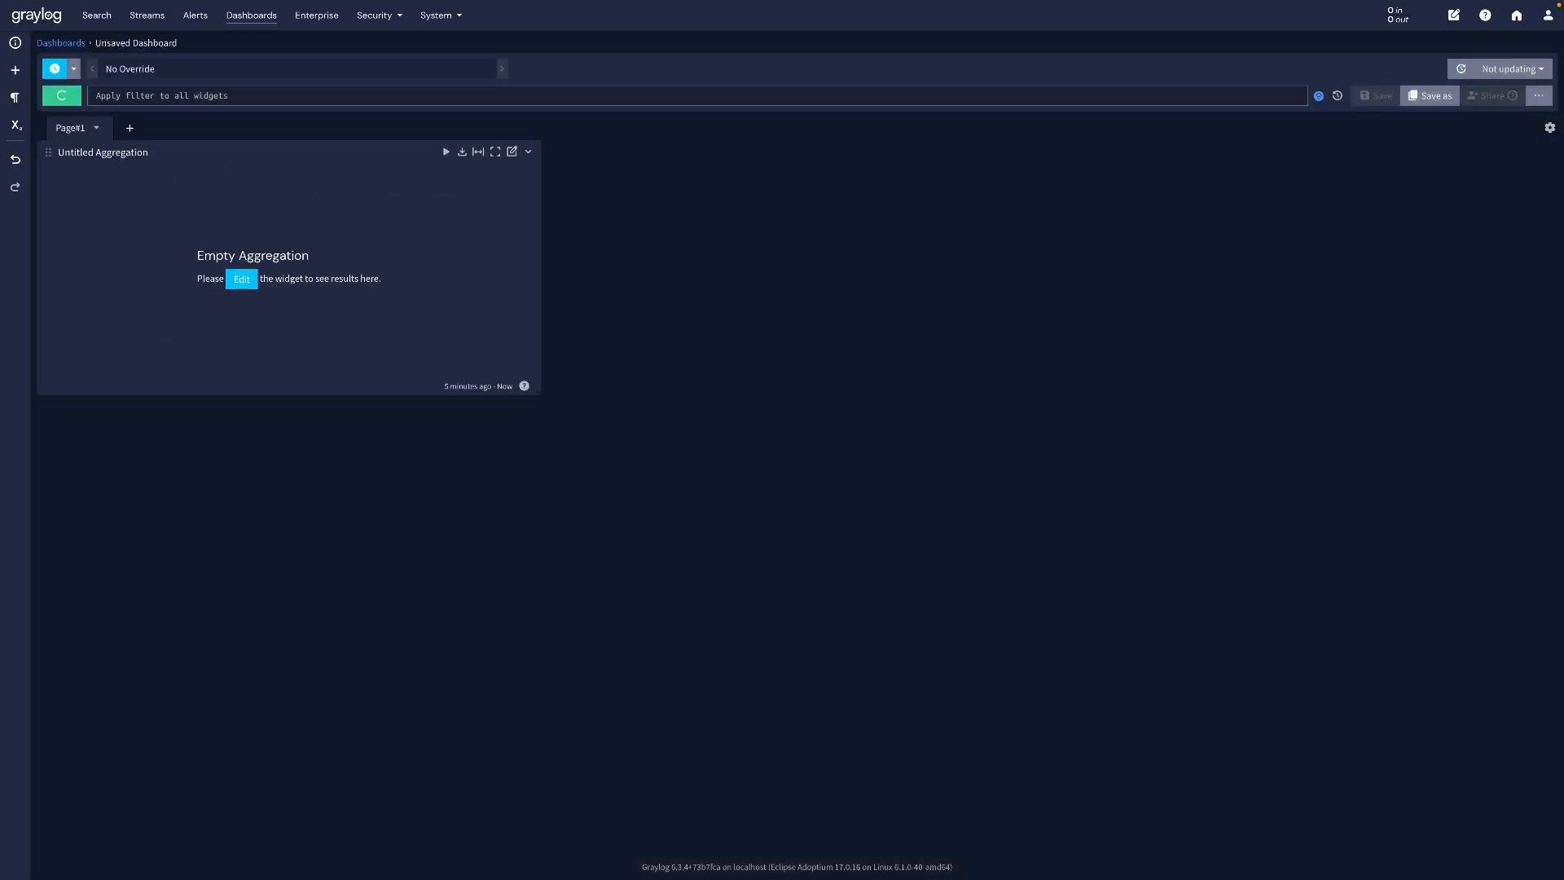
click(241, 279)
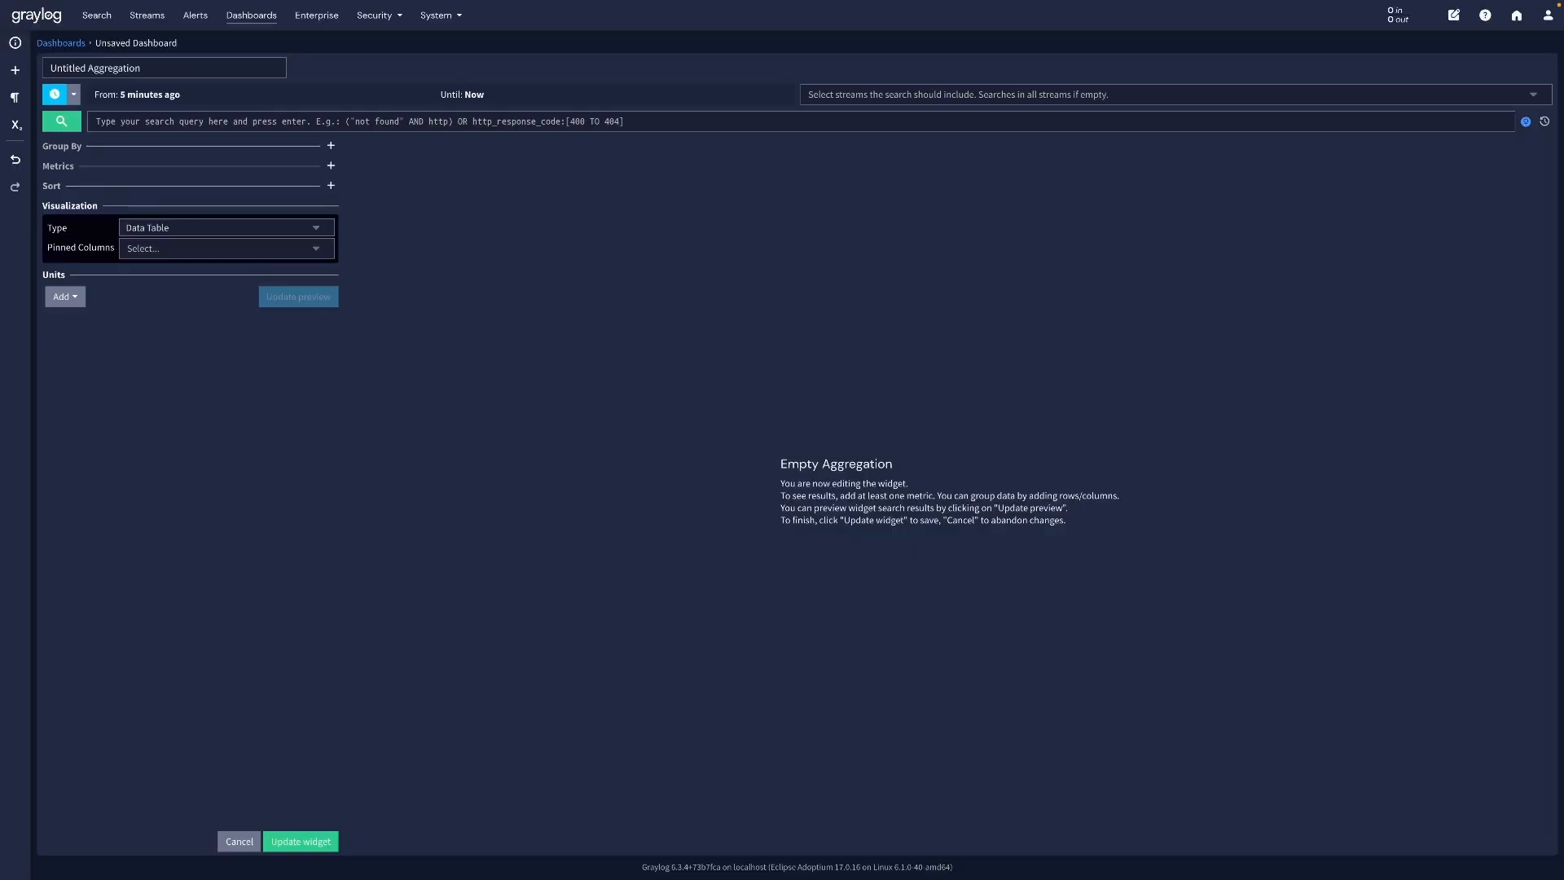
text(message:"Failed password" OR message:"Invalid user")
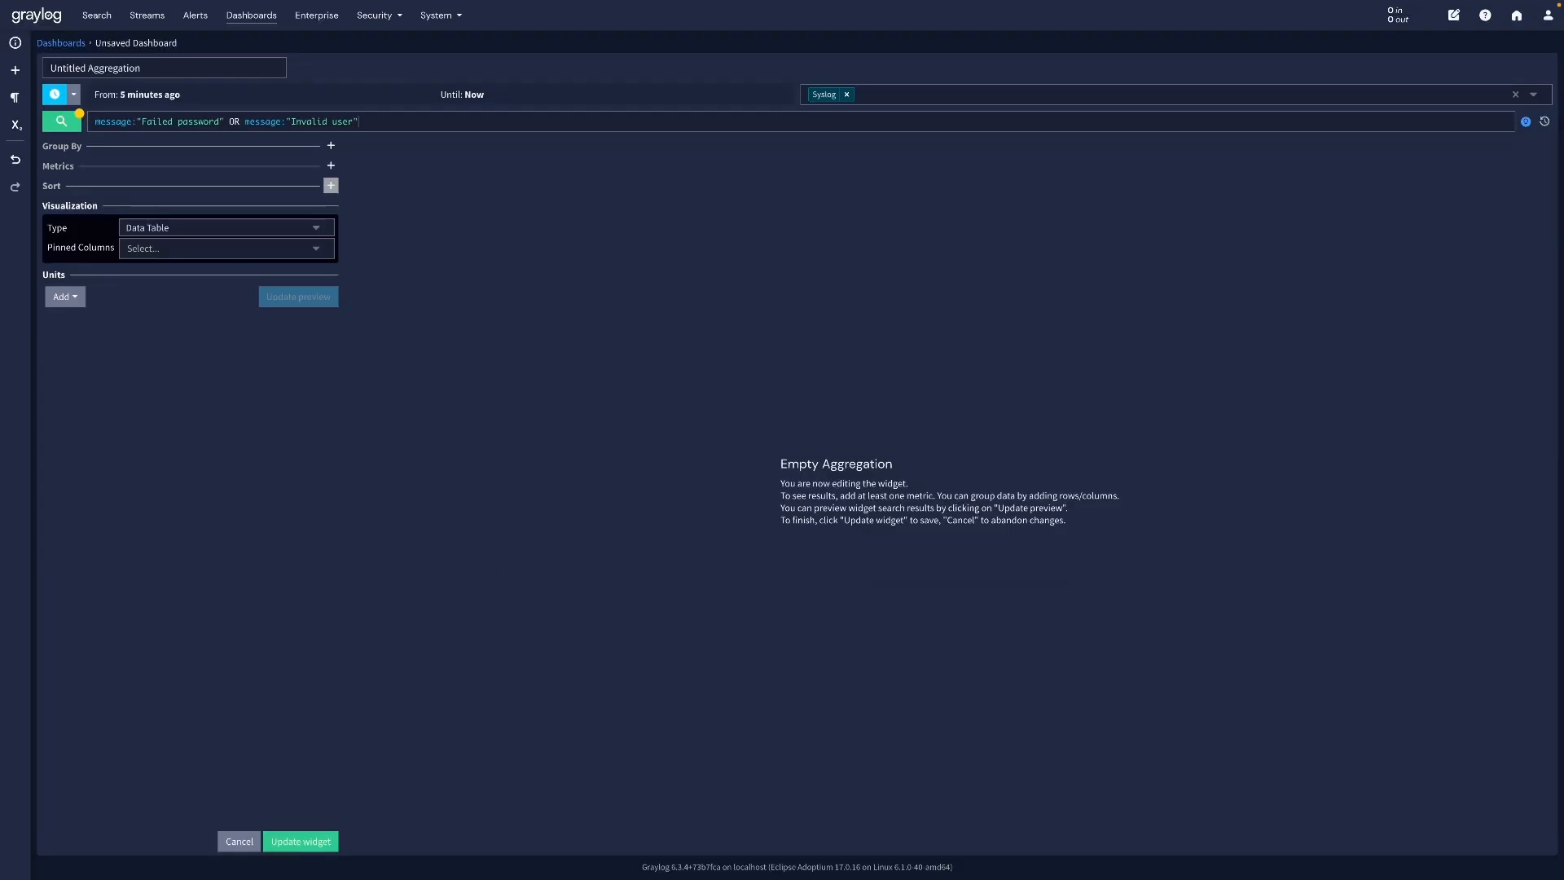
Make it a Count metric grouped by timestamp shown as a line chart, saved as Failed SSH logins.
click(331, 166)
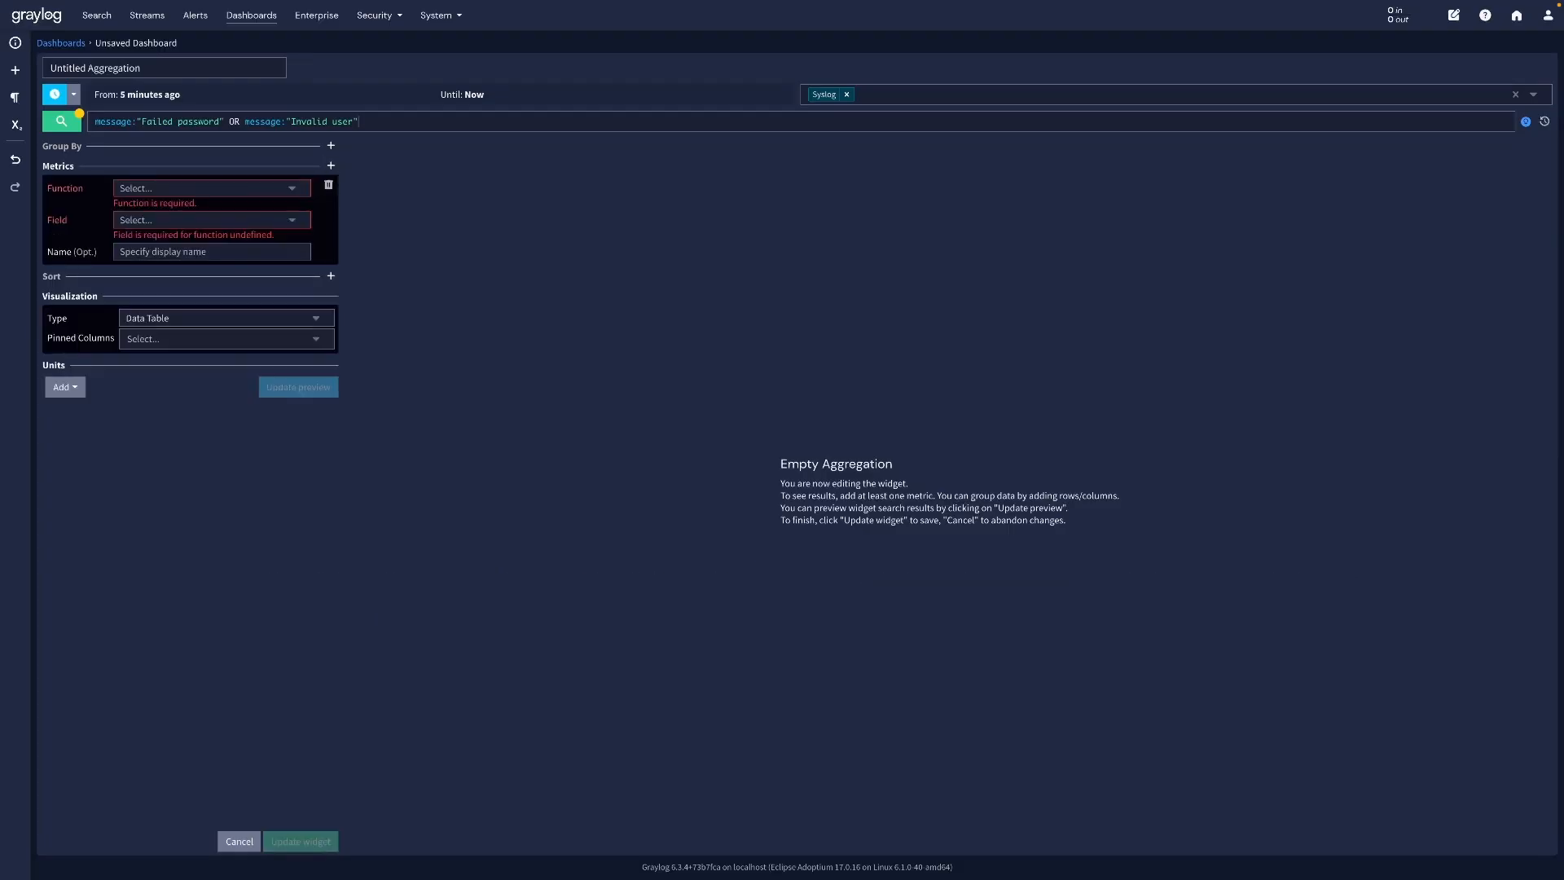
click(210, 188)
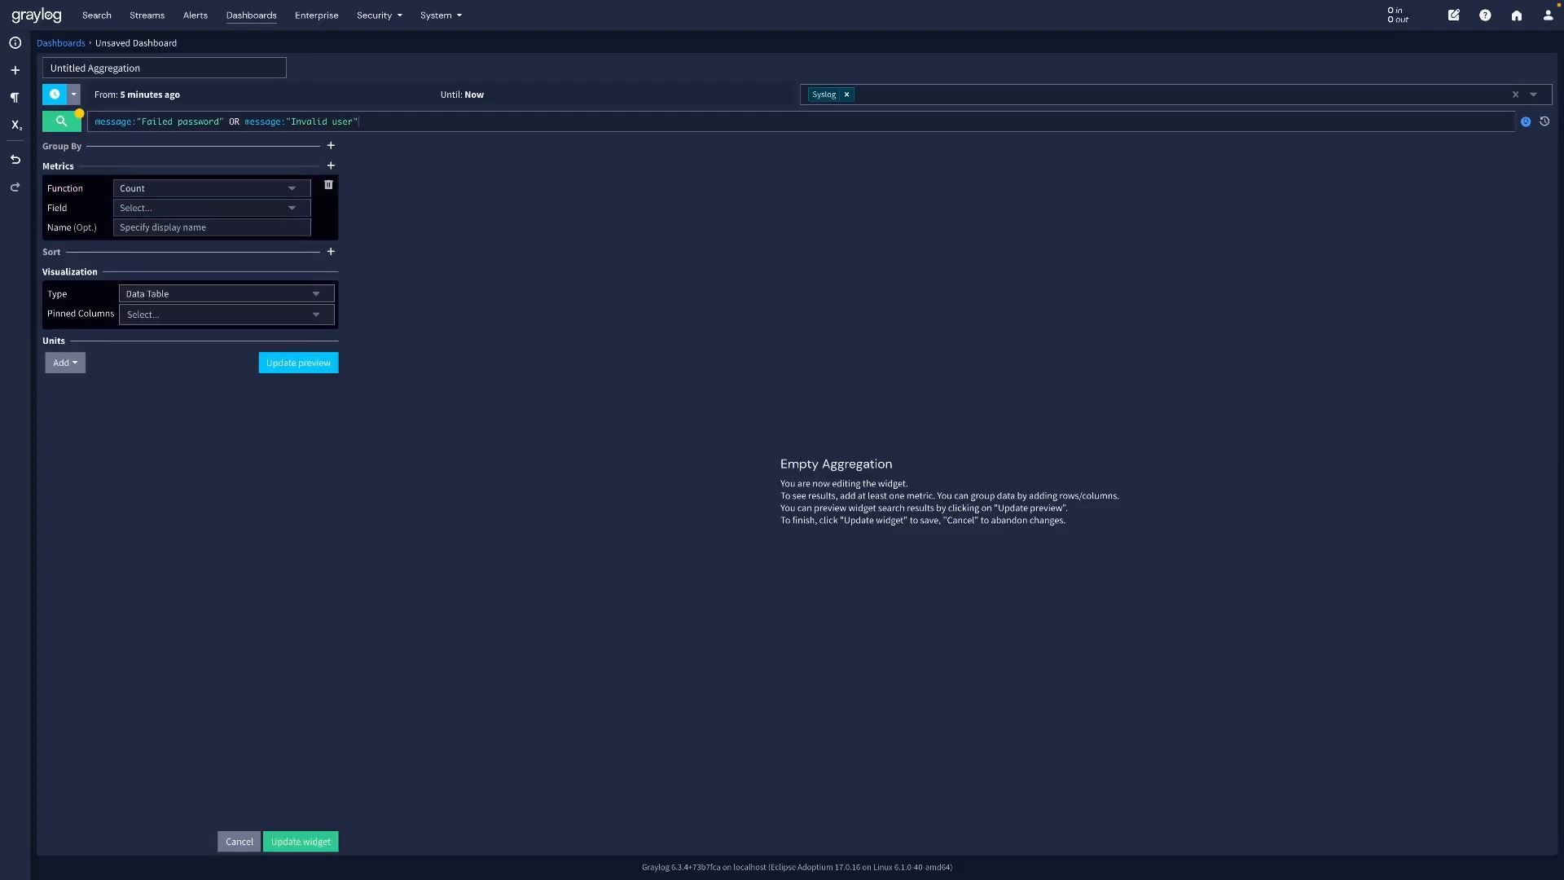
click(331, 145)
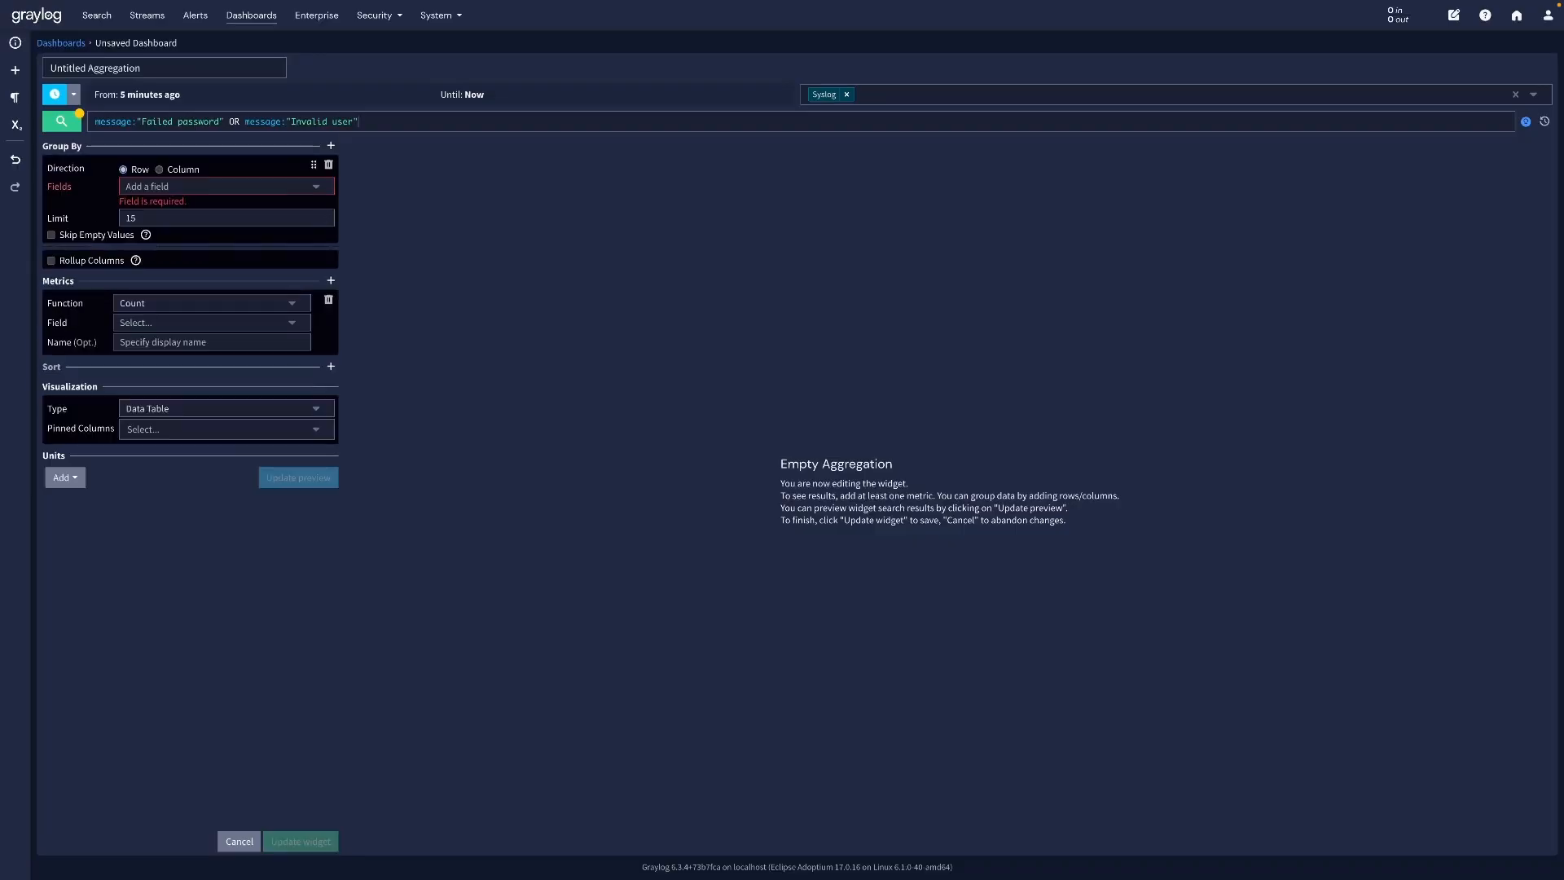
click(220, 186)
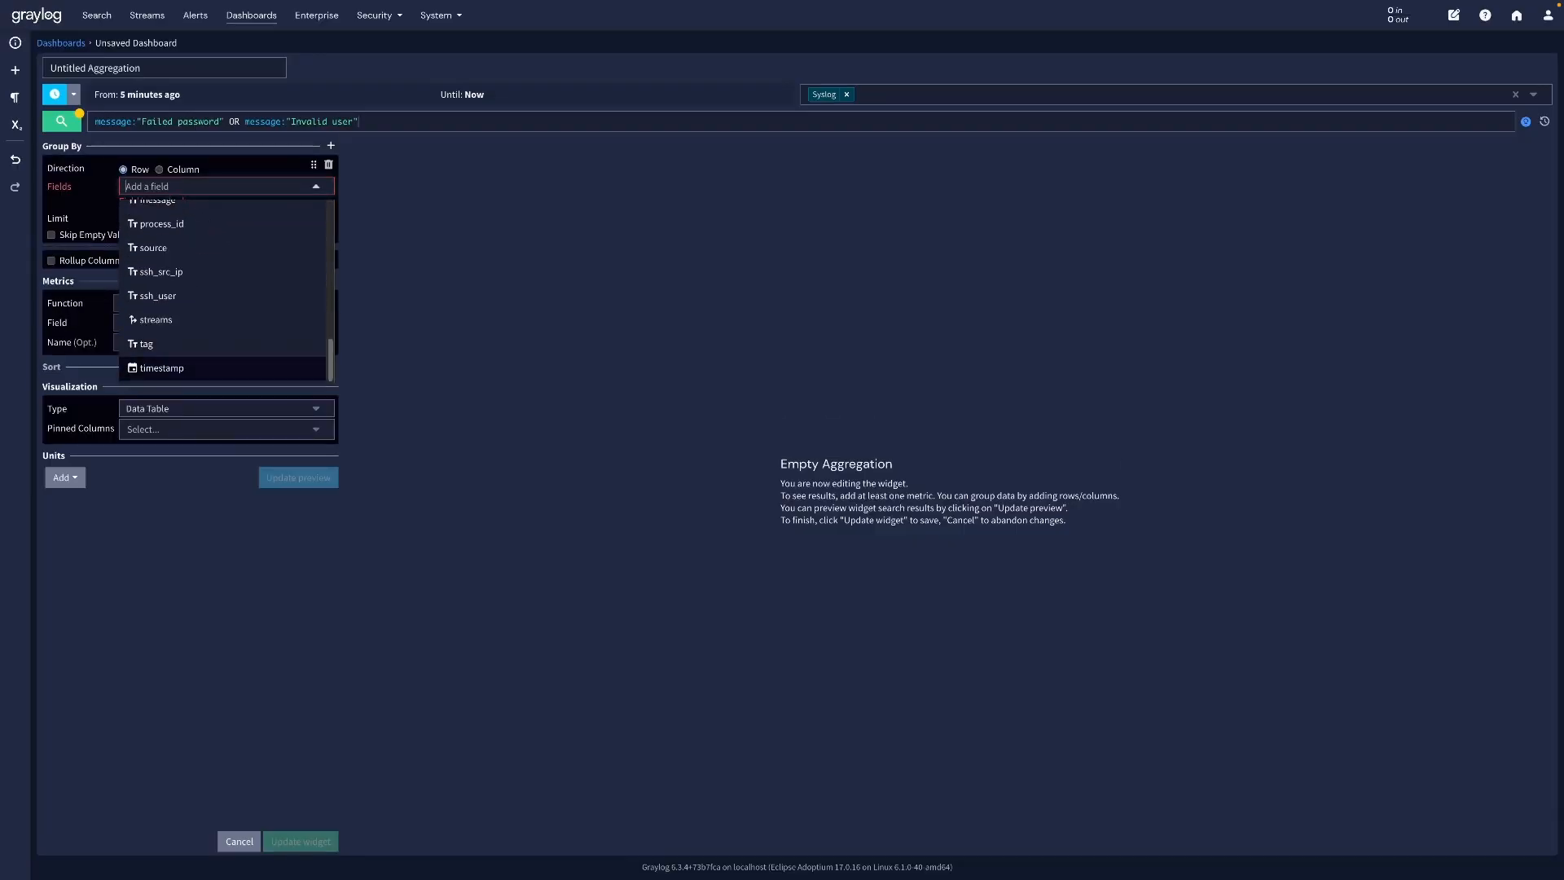
click(161, 369)
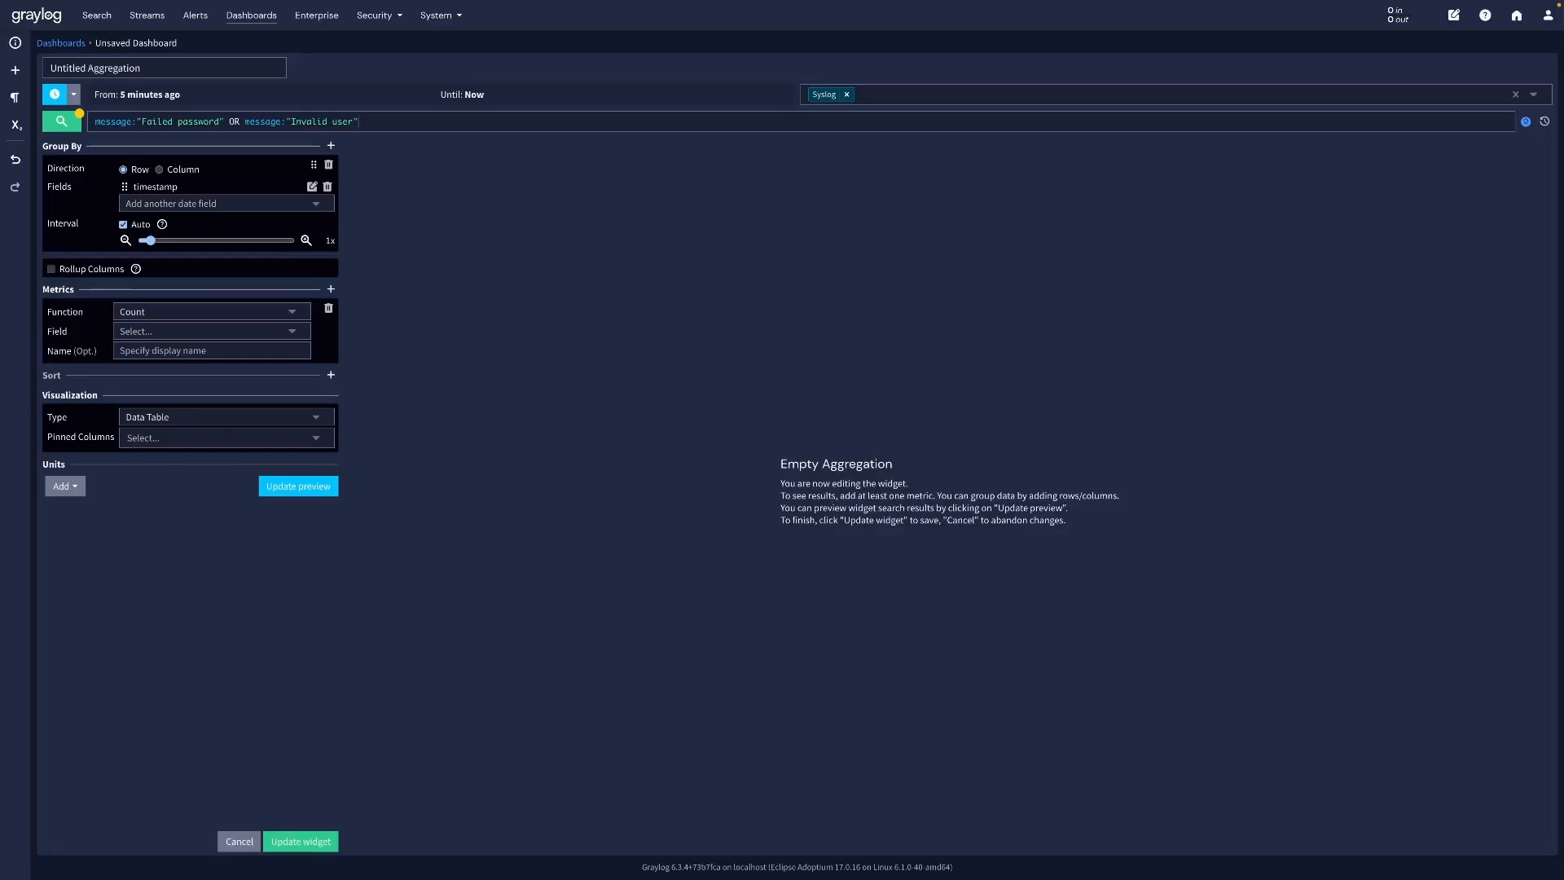
click(223, 415)
text(Failed SSH logins)
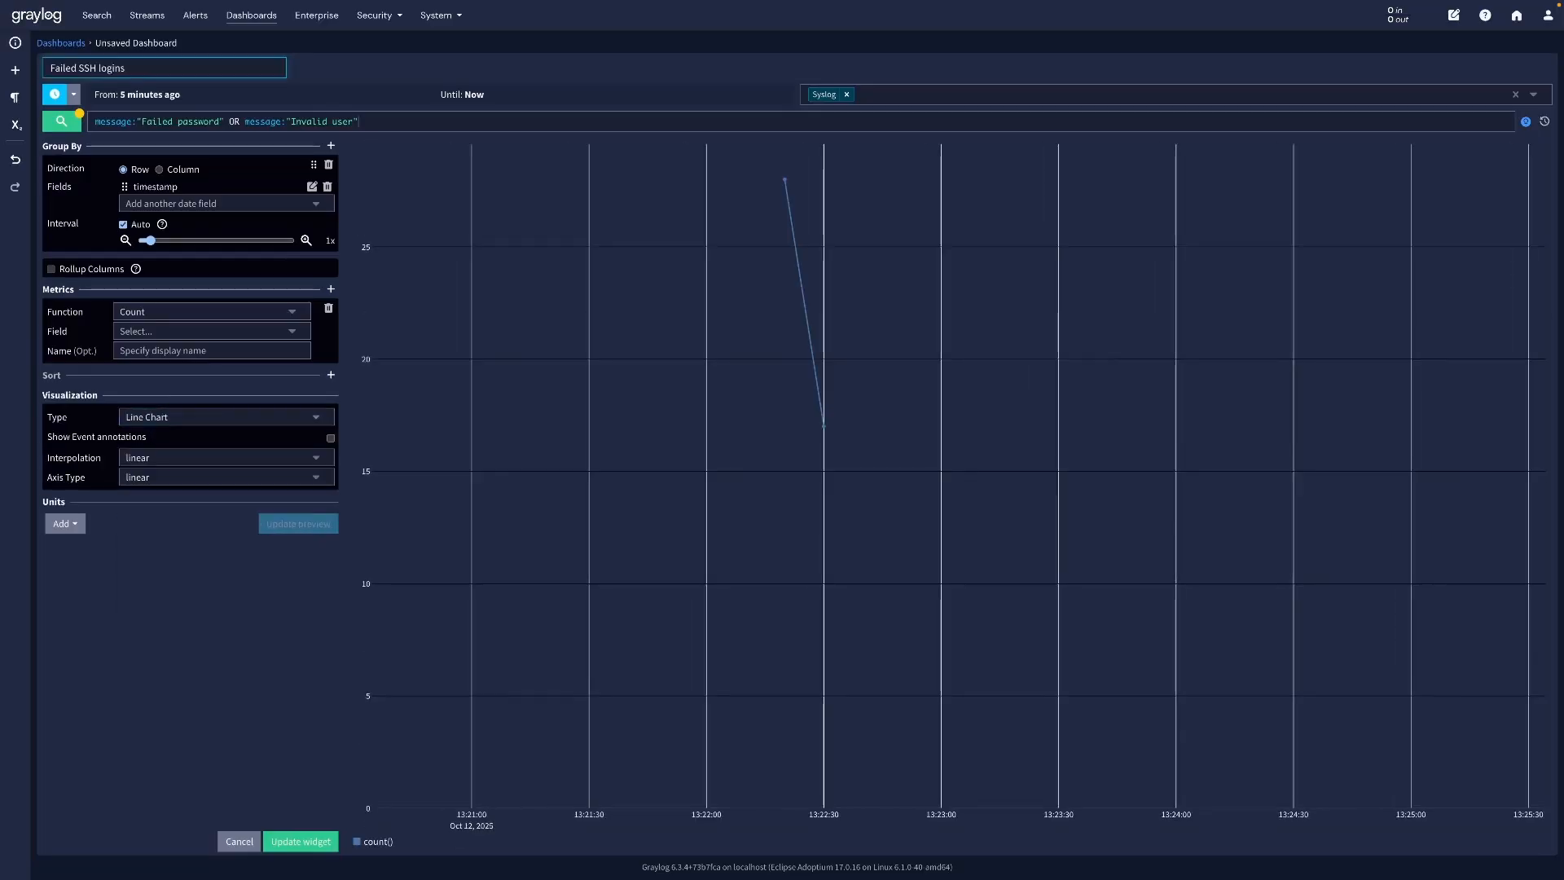
click(300, 841)
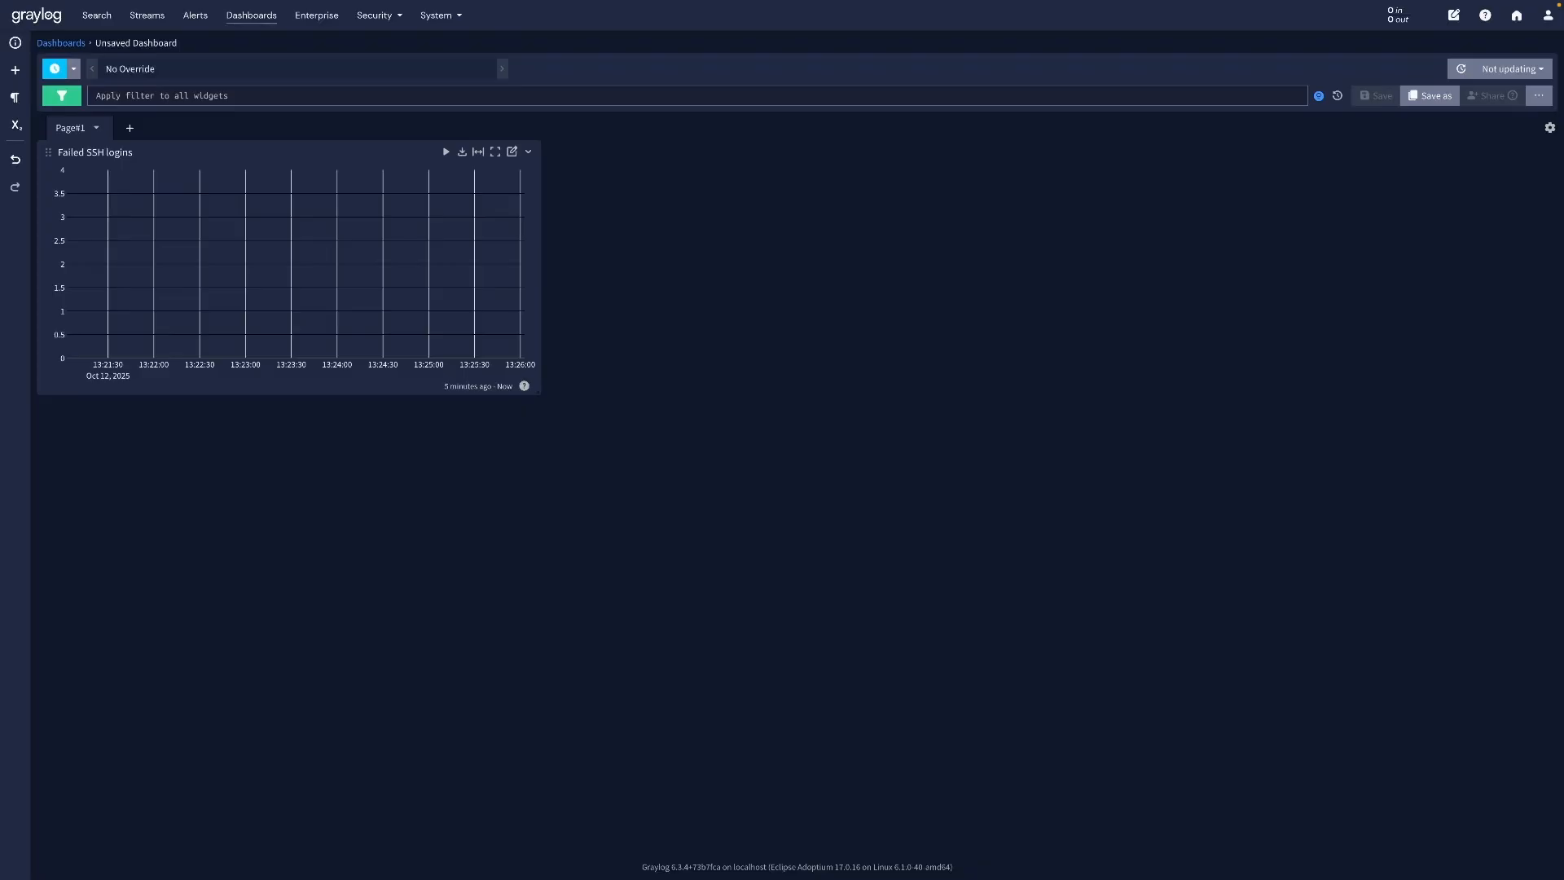
Add a 'Top attacking IPs' aggregation widget counting failed logins grouped by ssh_src_ip.
click(15, 70)
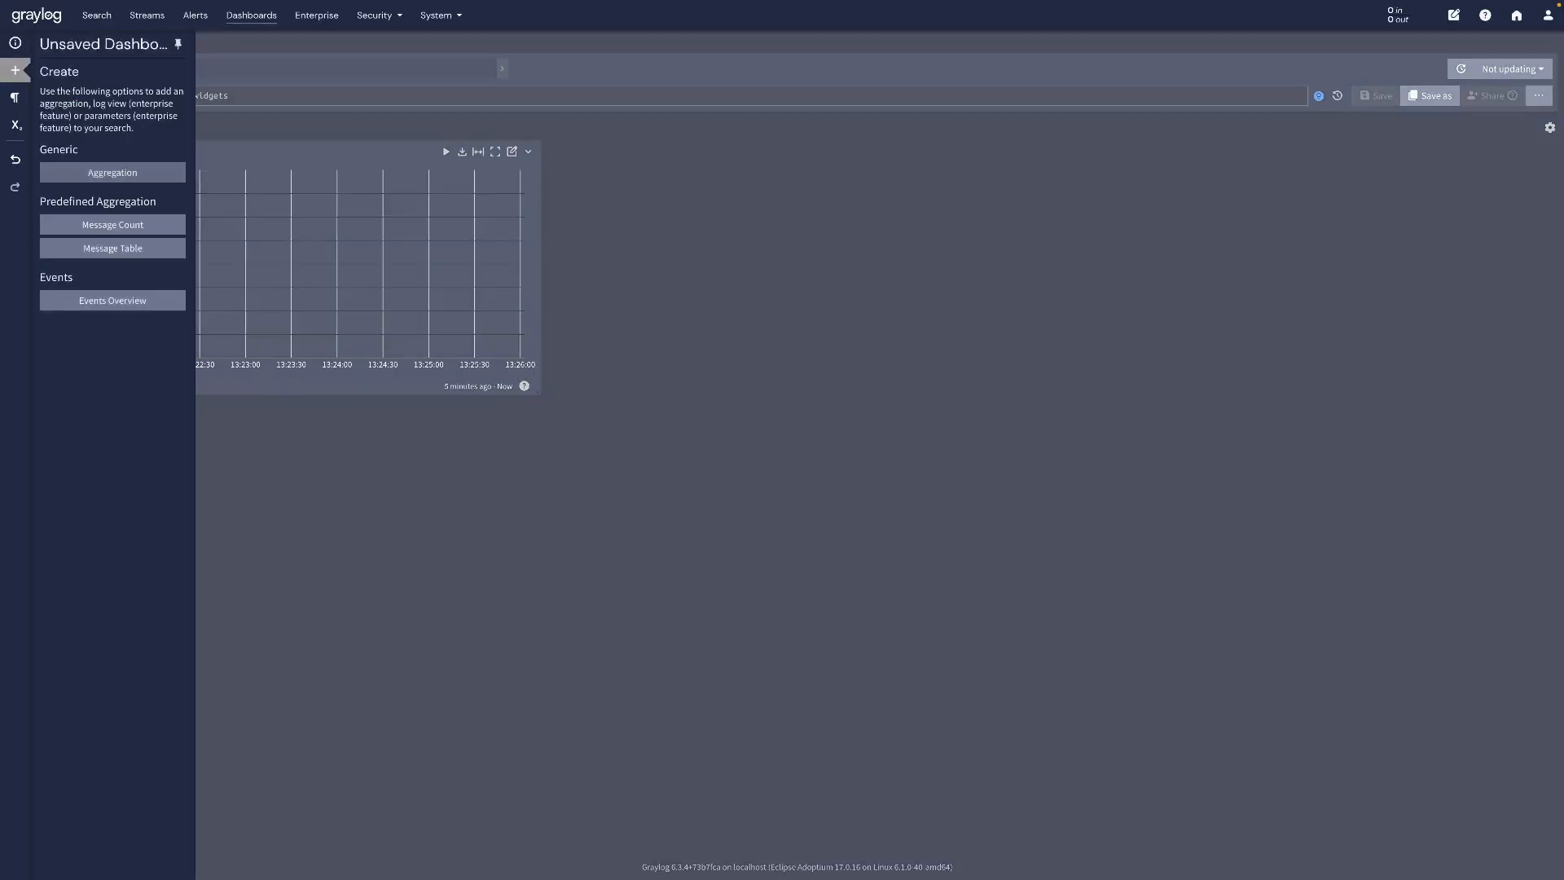
click(111, 171)
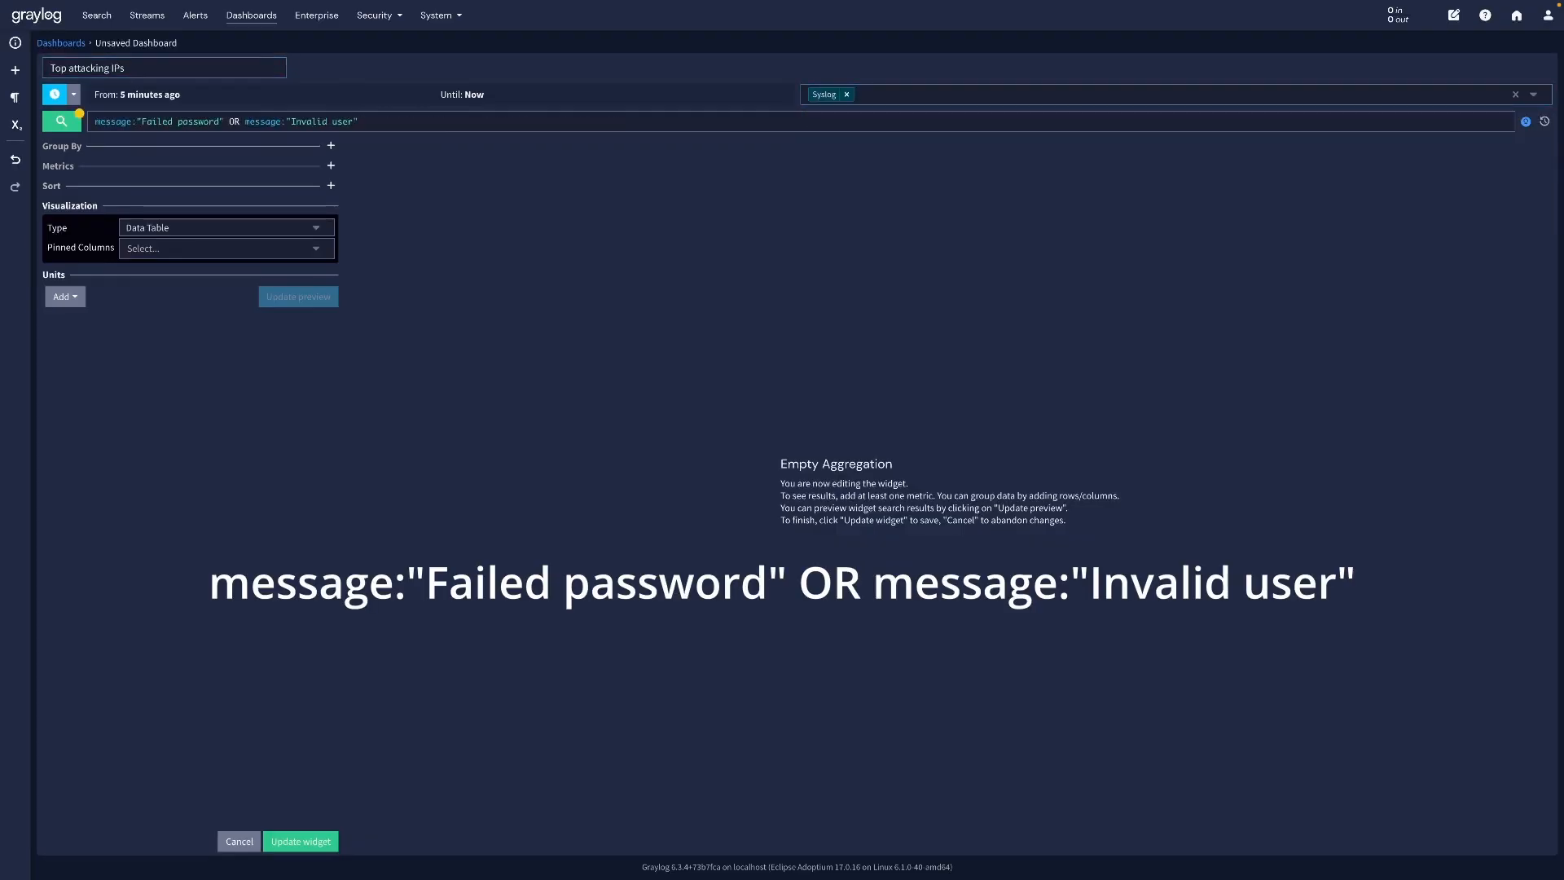
click(331, 166)
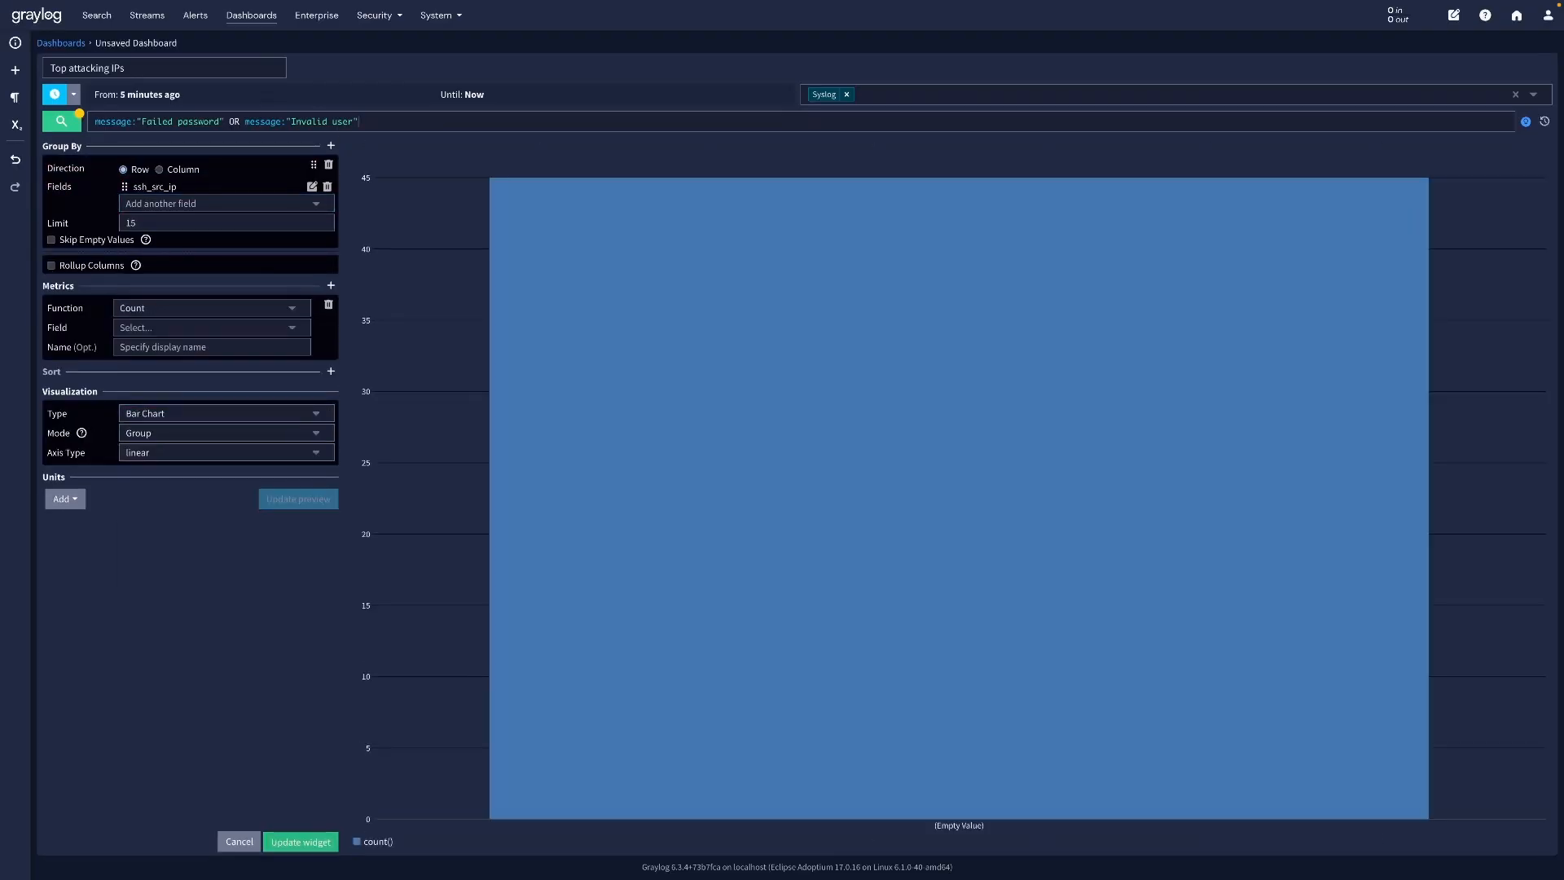
click(300, 840)
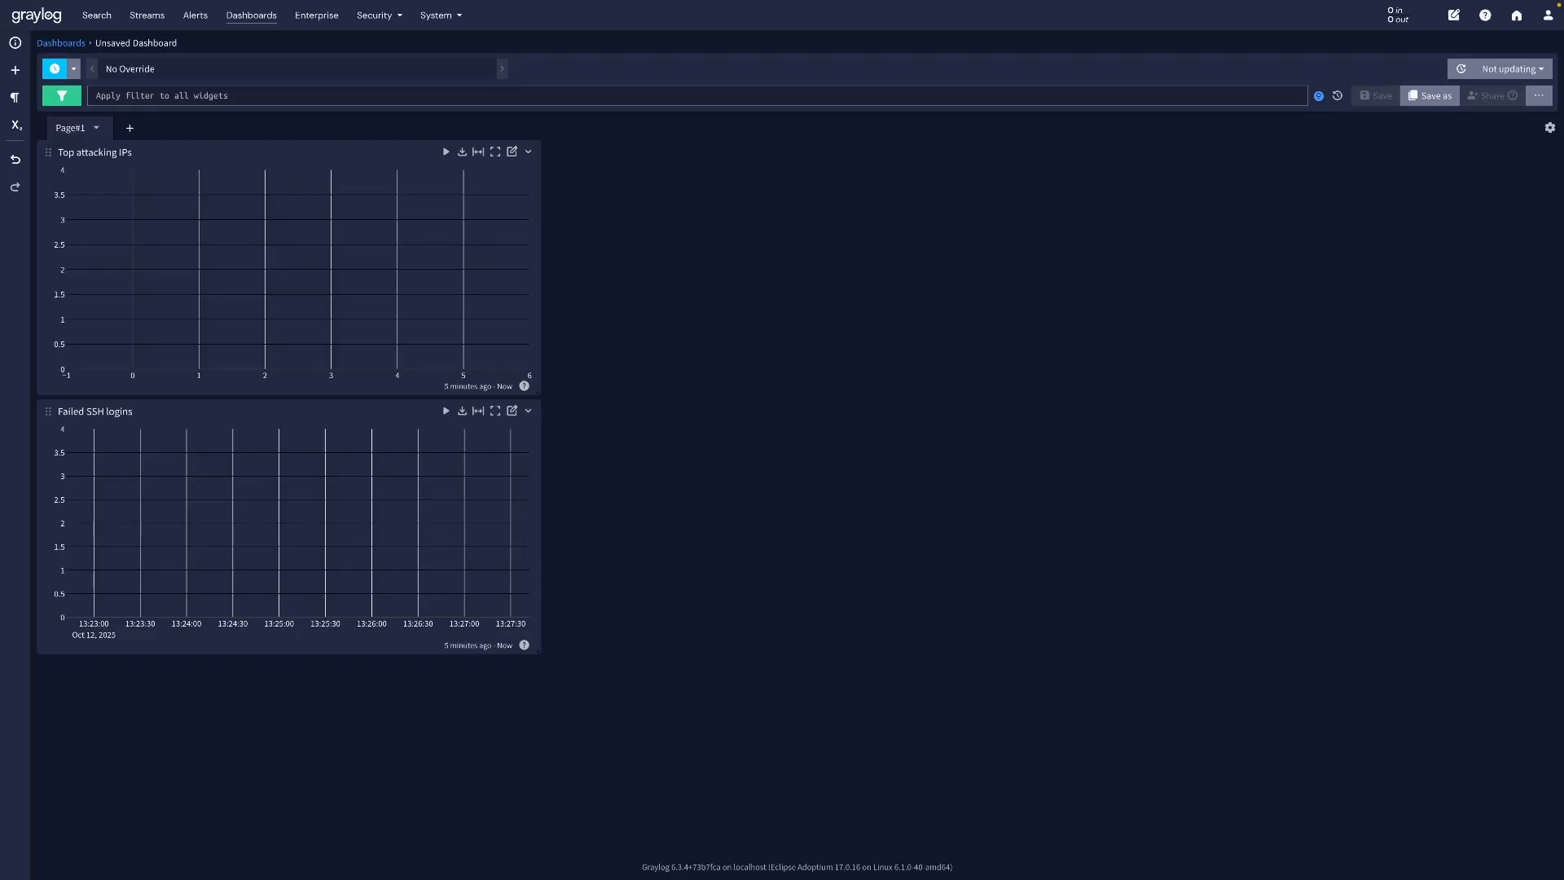
mouse_move(61, 96)
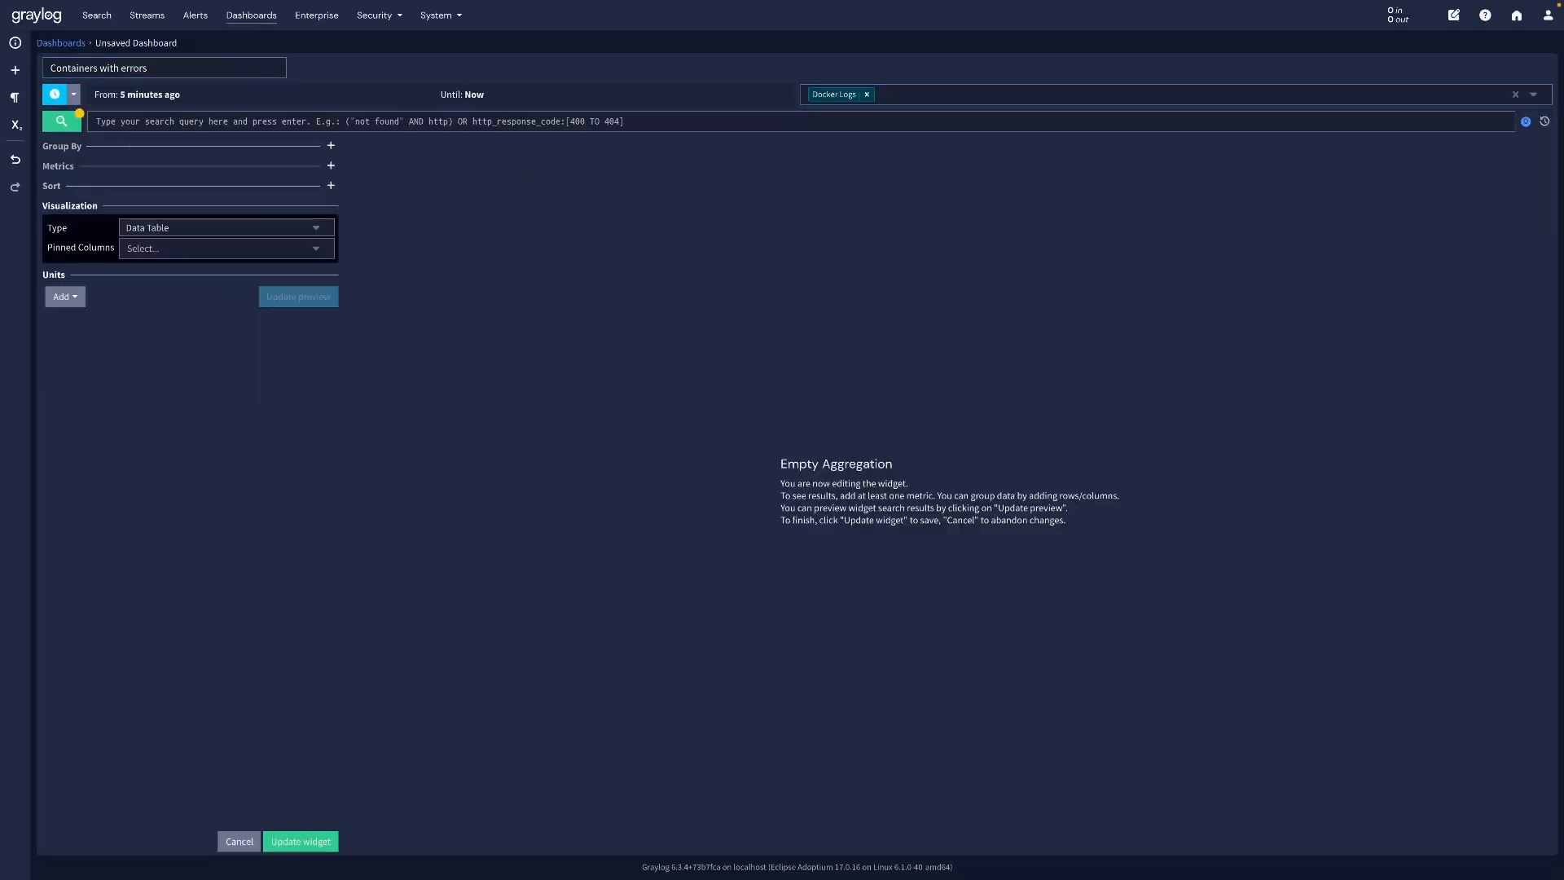
Save a 'Containers with errors' widget with query level:>=3 OR message:ERROR and start the Service restarts widget.
text(level:>=3 OR message:ERROR)
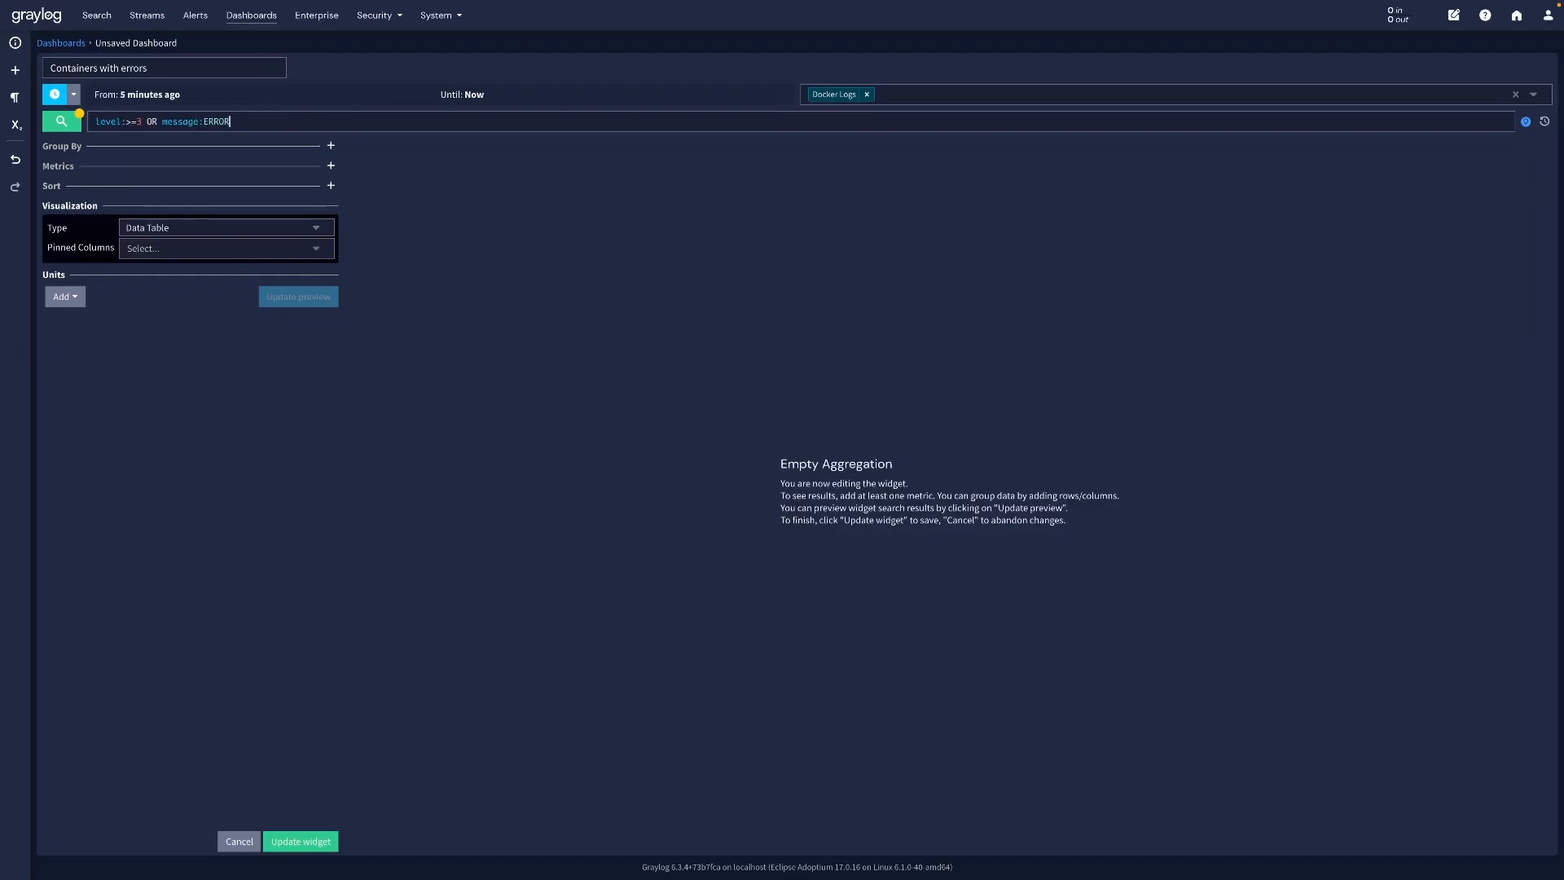
click(225, 413)
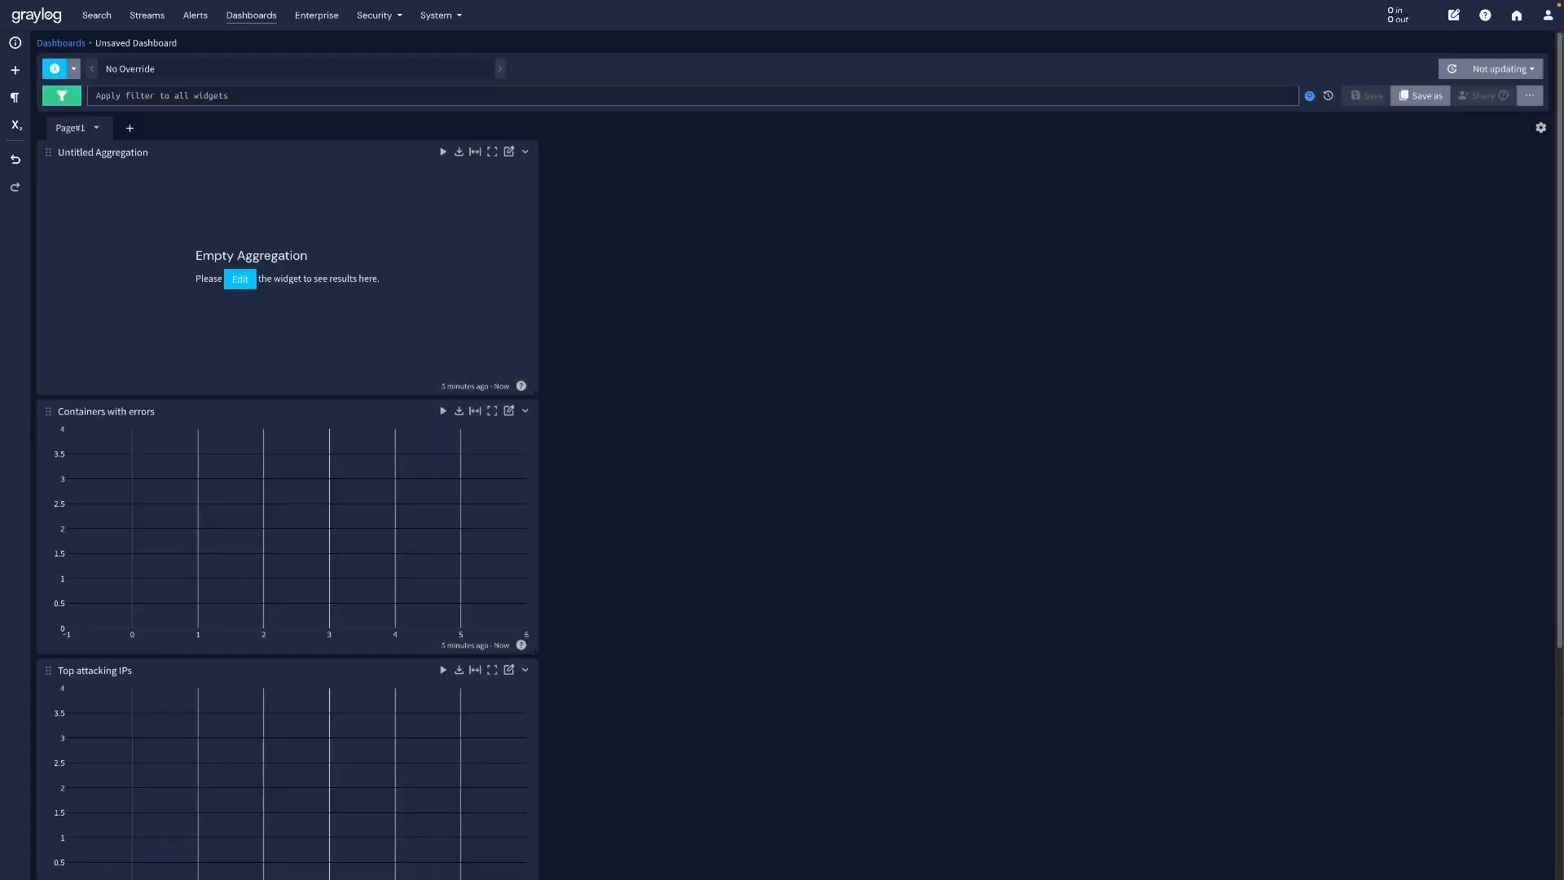
click(240, 279)
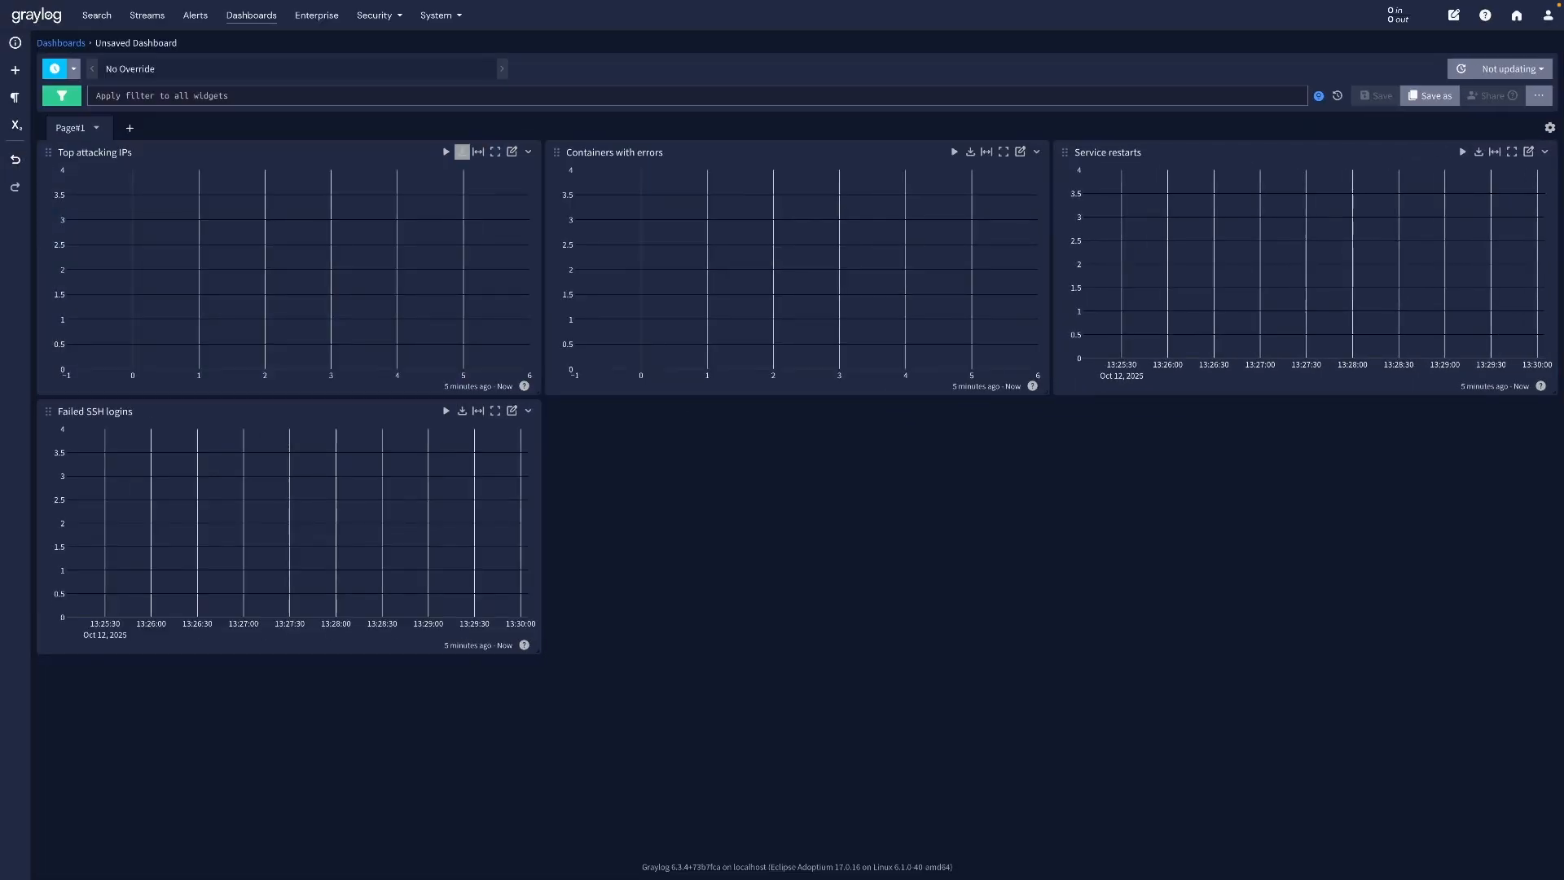
Save the four-chart dashboard as 'Overview', then start a new alert event definition.
click(1436, 95)
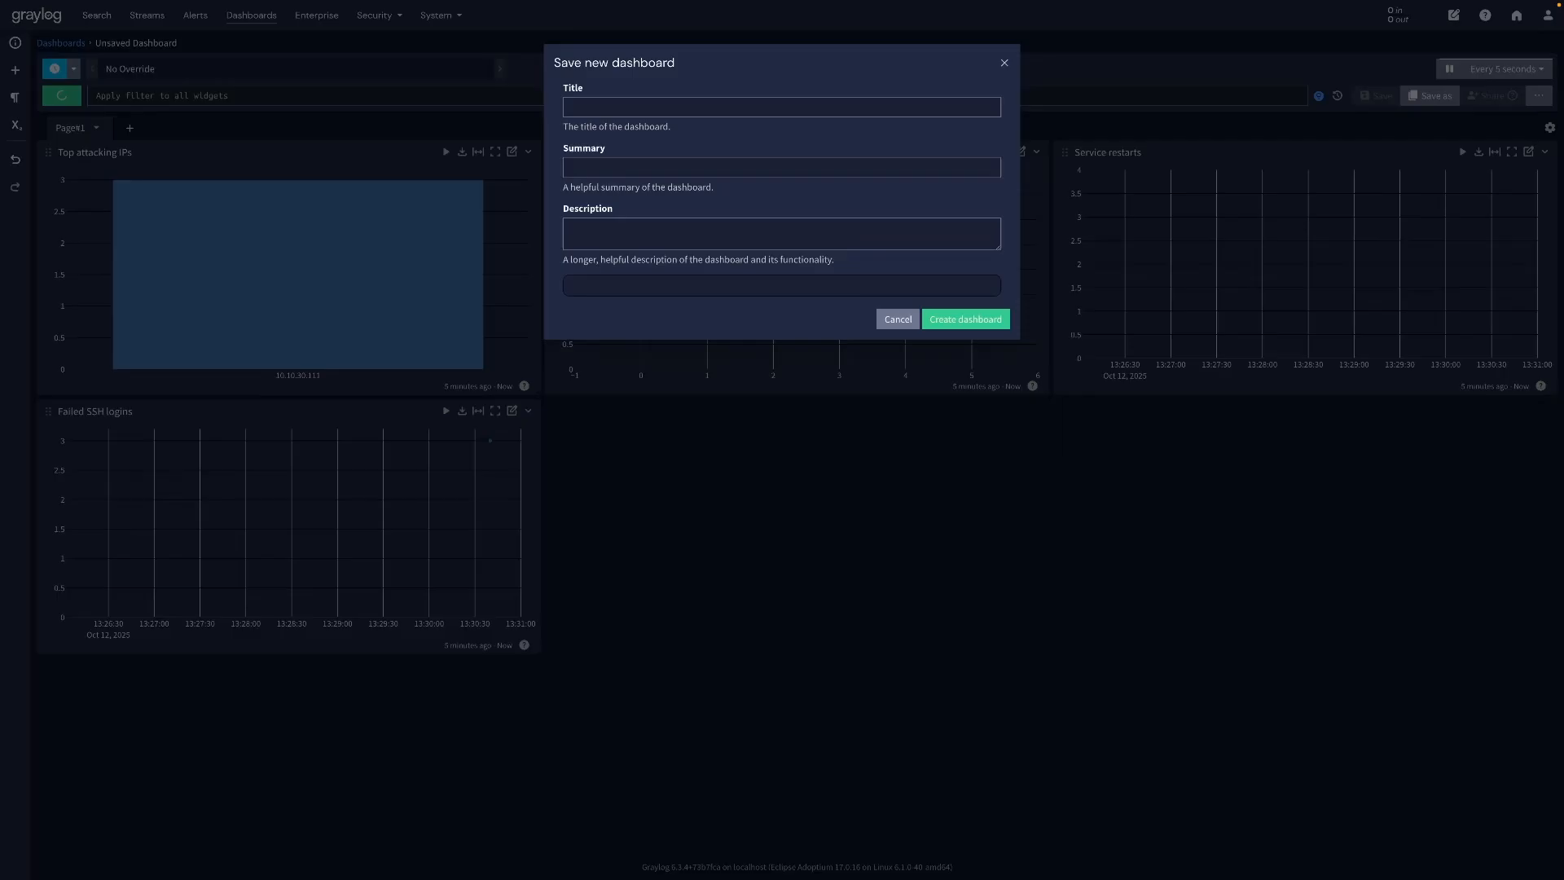
text(Overview)
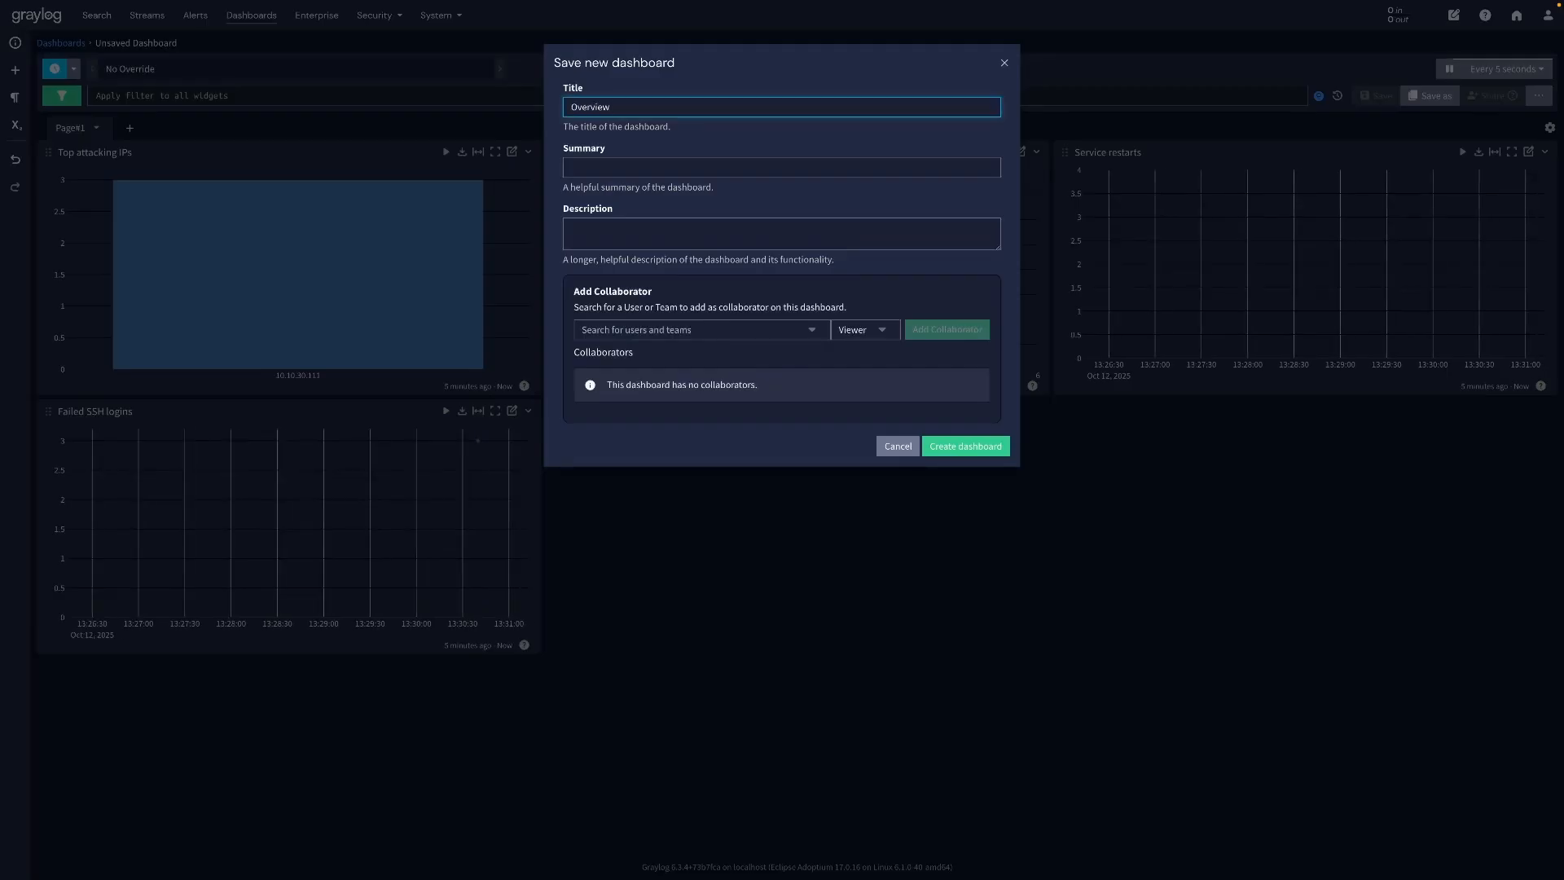
click(963, 446)
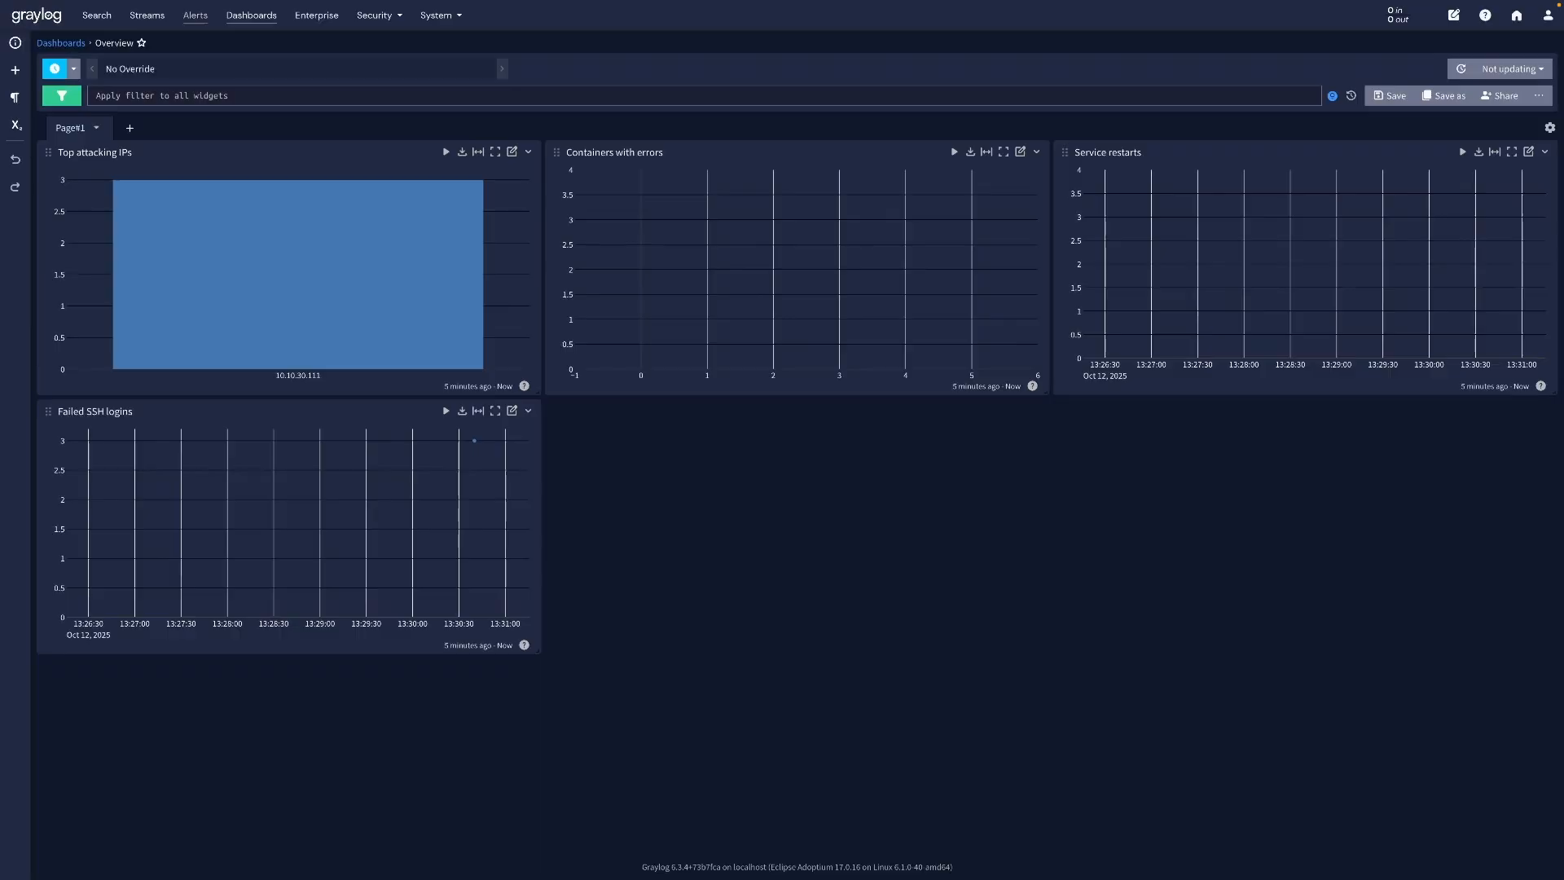
click(194, 15)
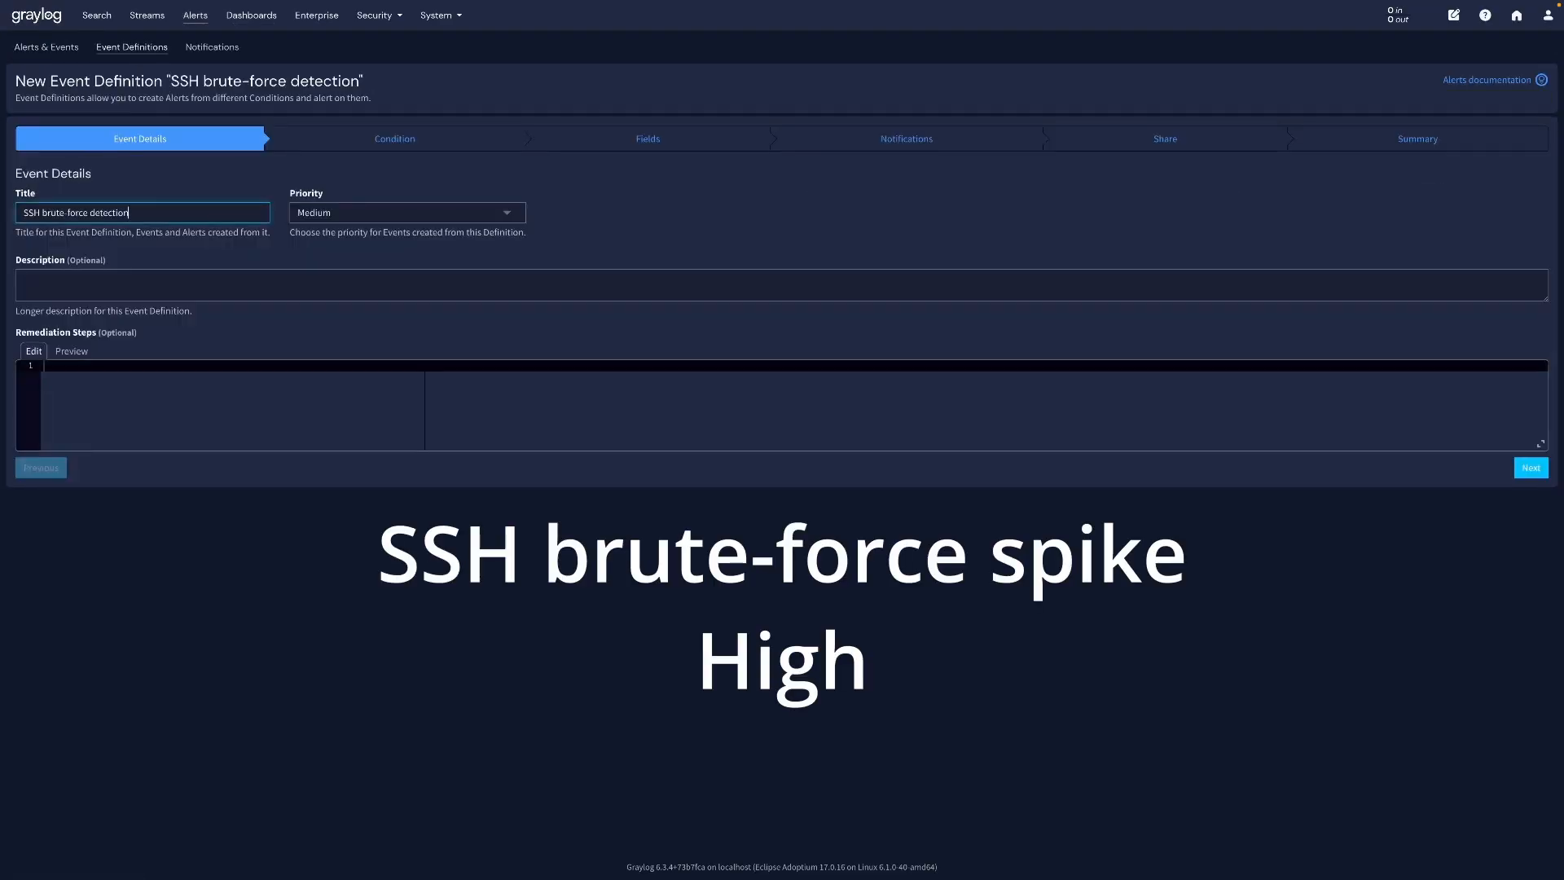
Give the 'SSH brute-force spike' event High priority and continue to its condition.
click(406, 212)
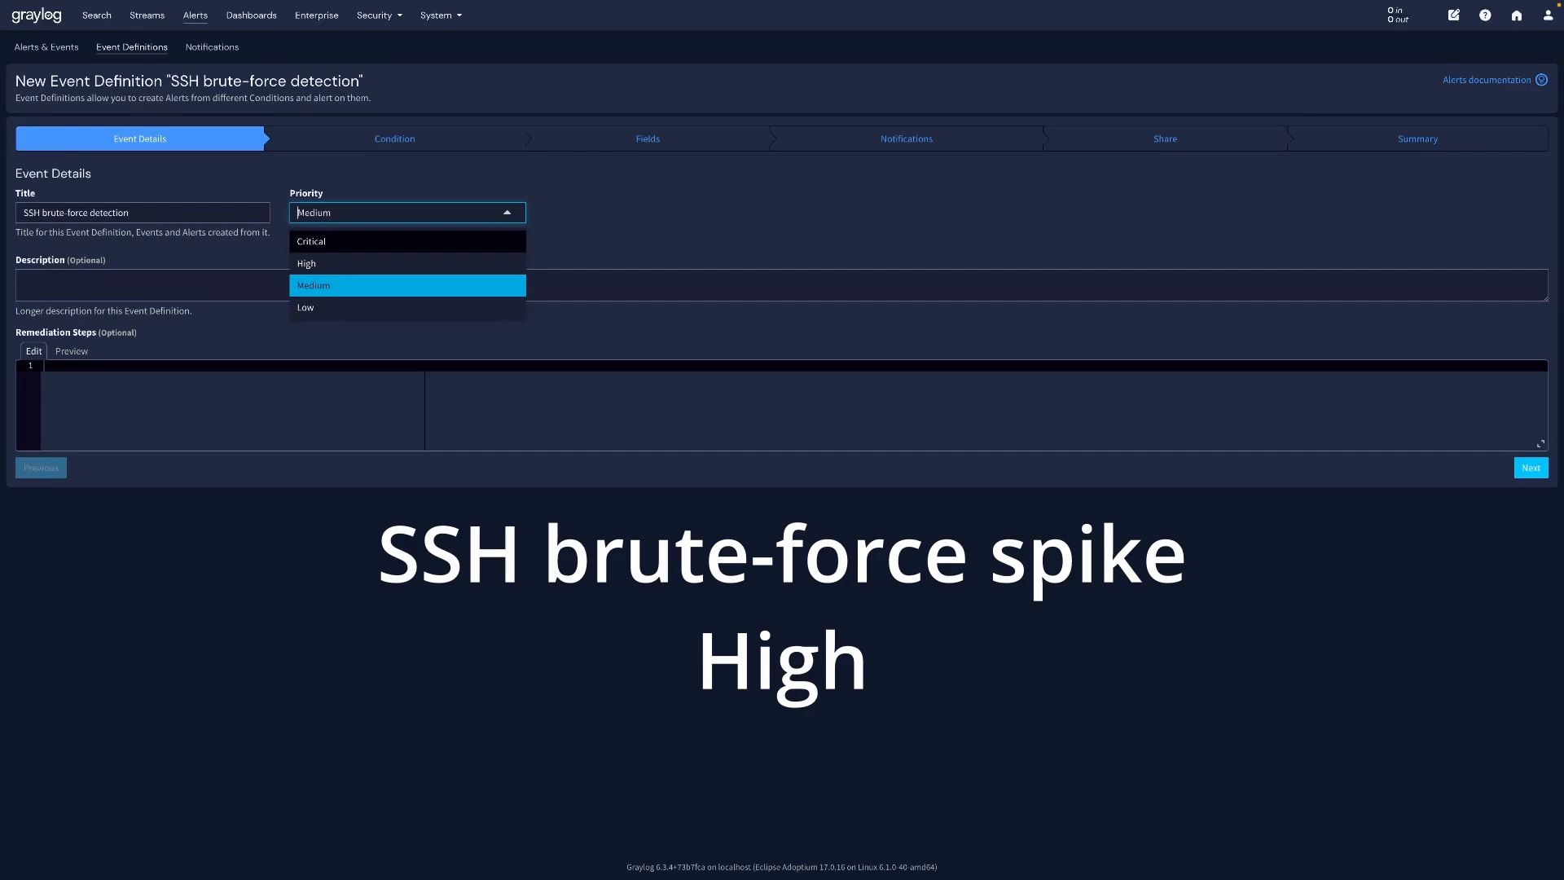
click(306, 264)
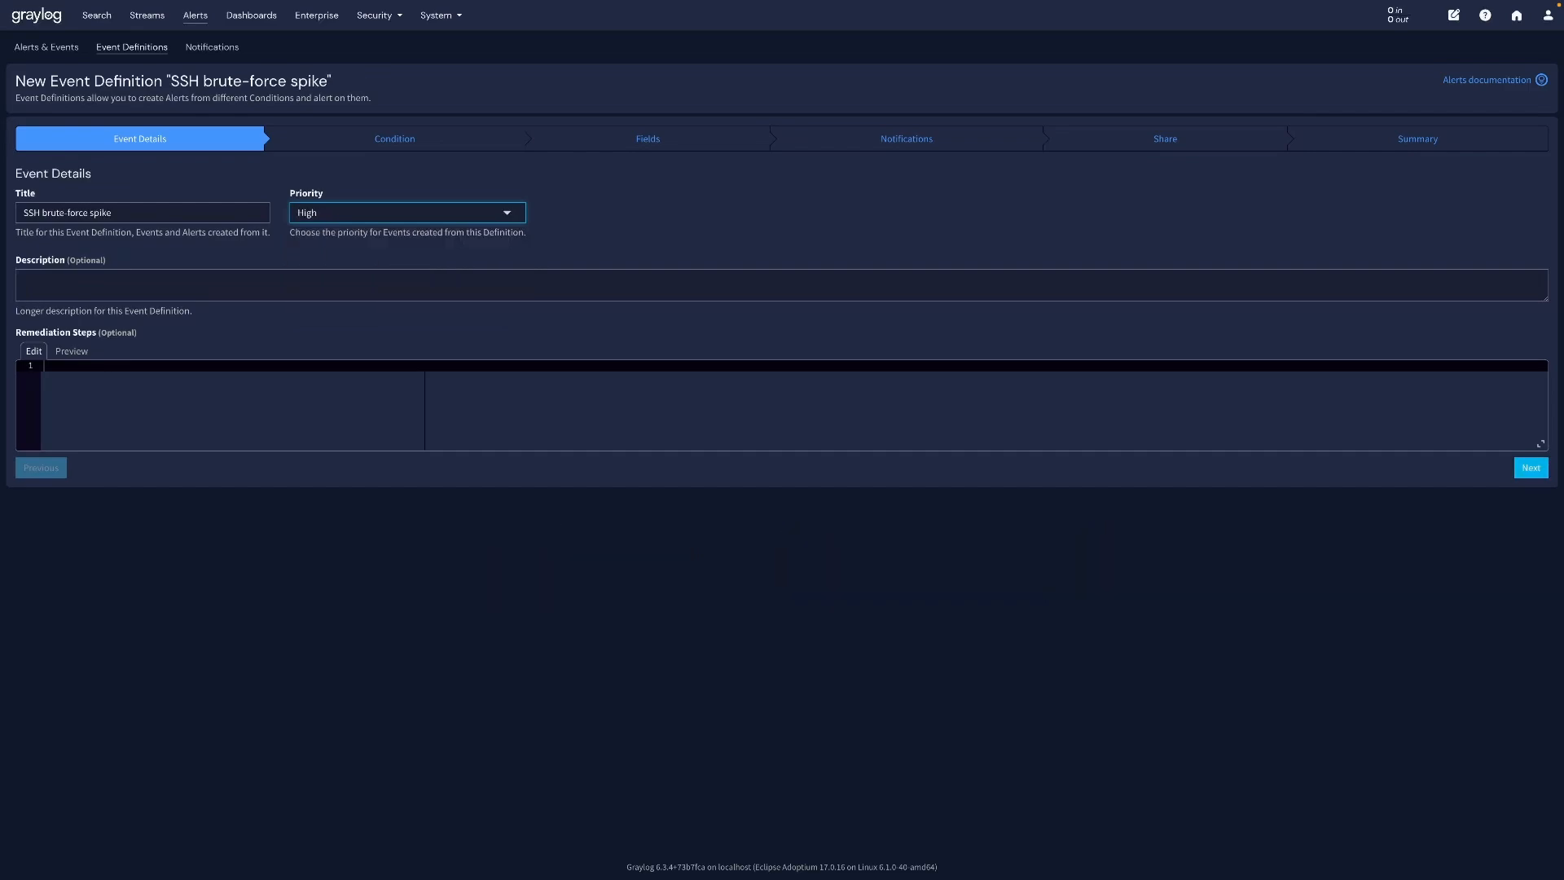
click(1530, 468)
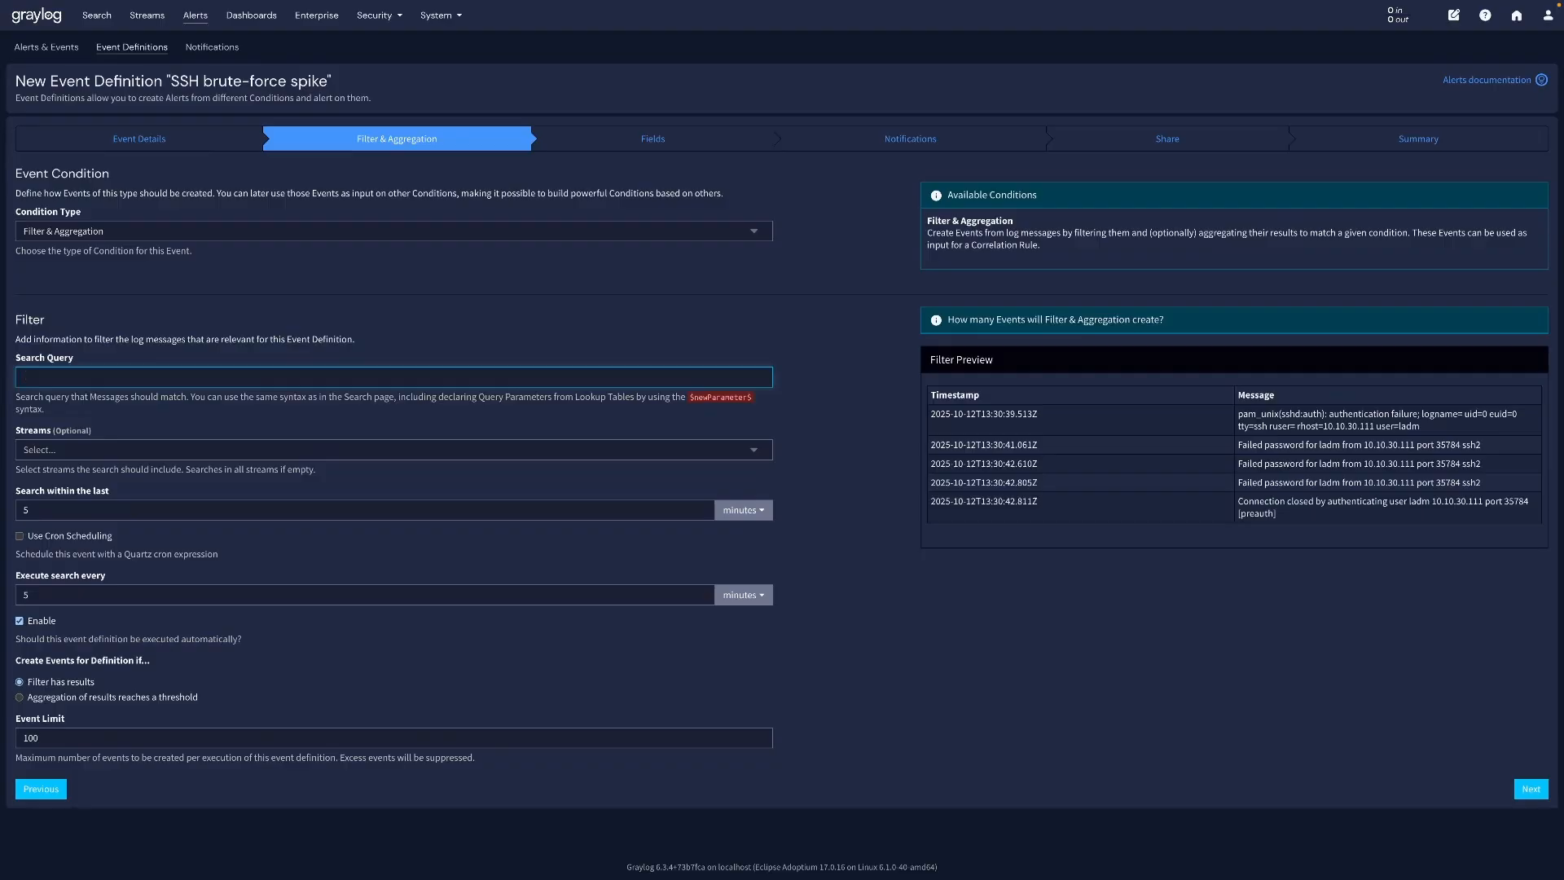
Filter Syslog on message:"Failed password" OR message:"Invalid user", triggering when aggregated count() reaches 10.
text(message:"Failed password" OR message:"Invalid user")
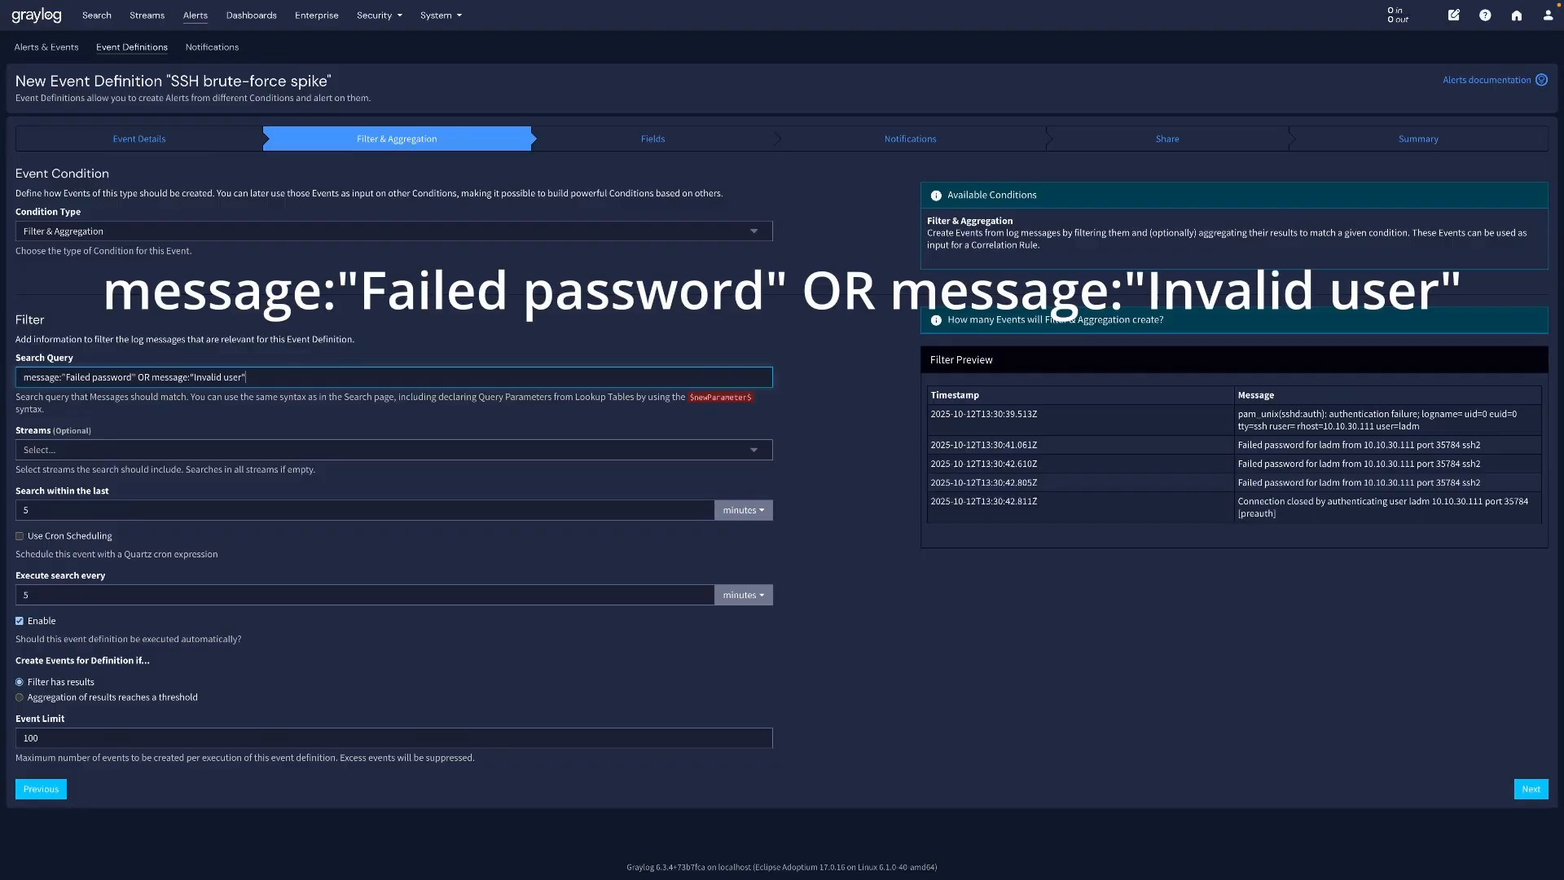
click(394, 450)
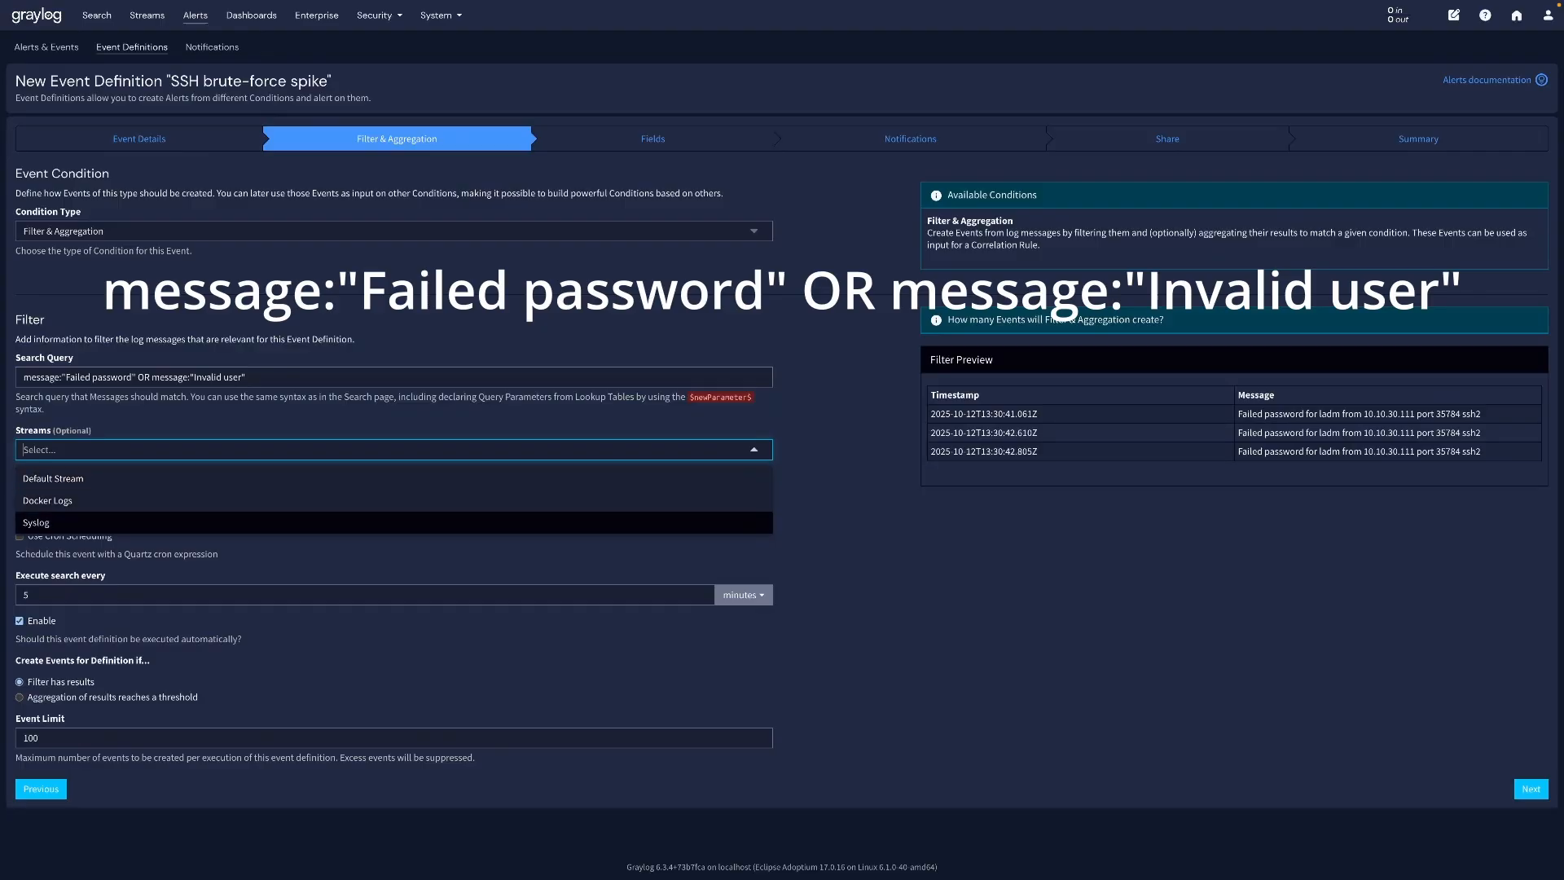
click(36, 522)
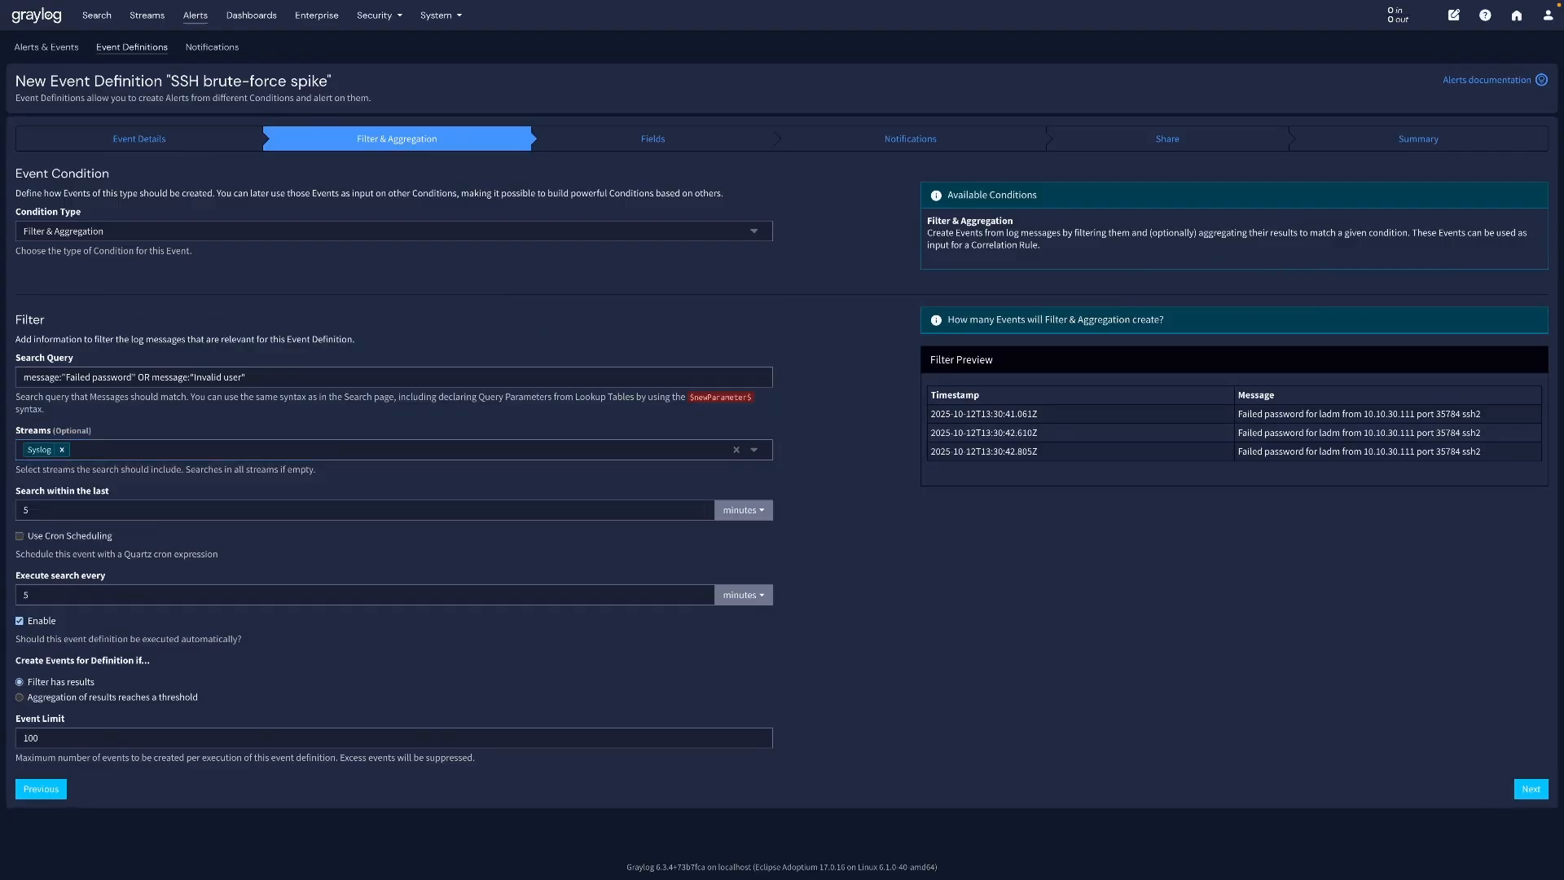
click(19, 696)
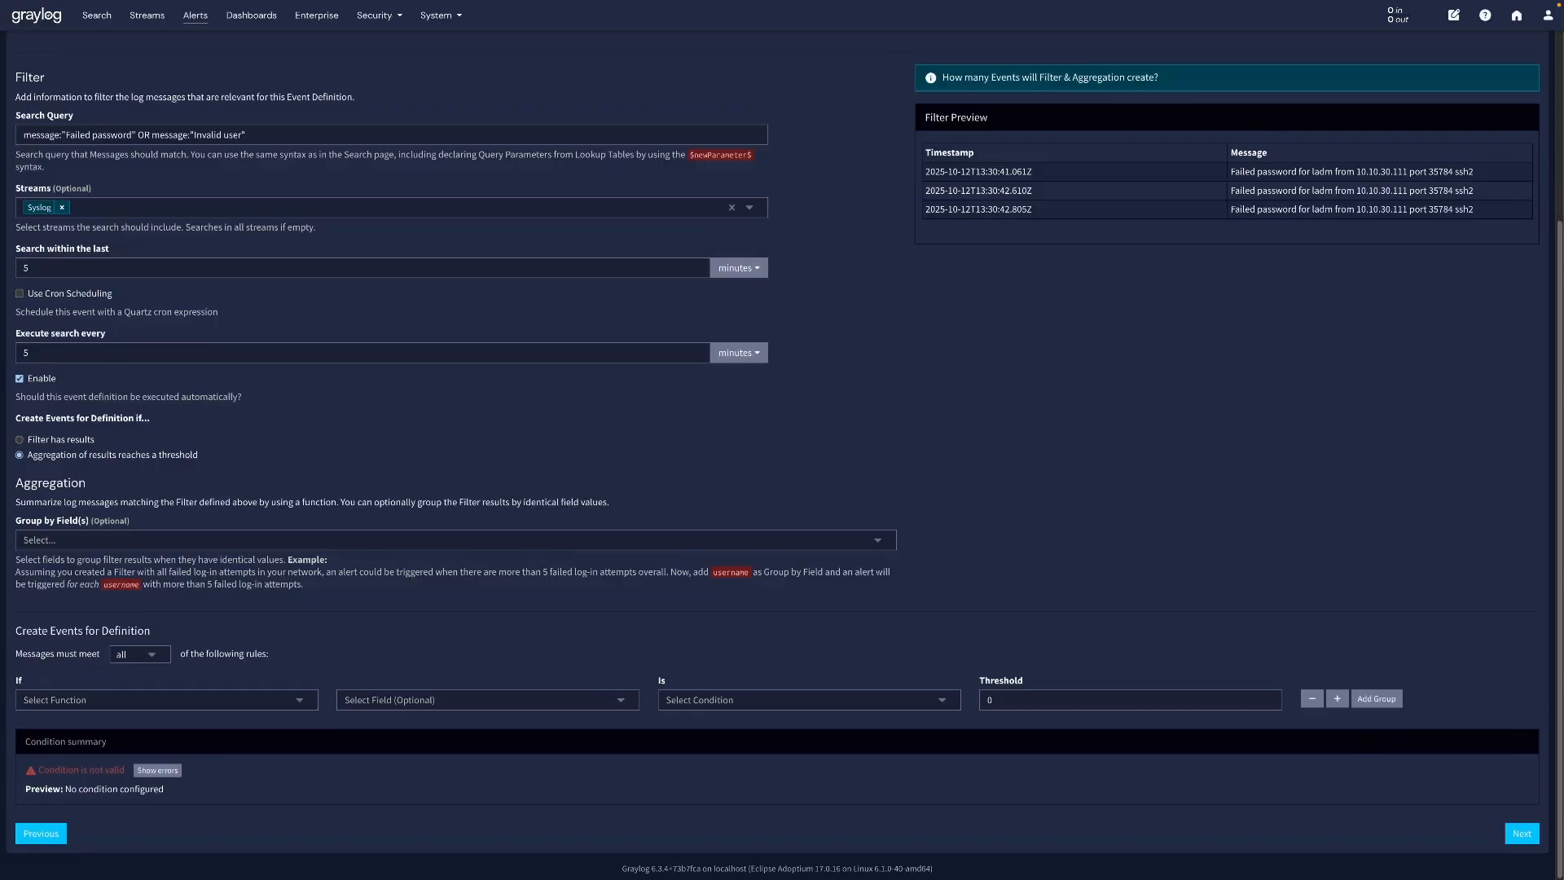
click(166, 699)
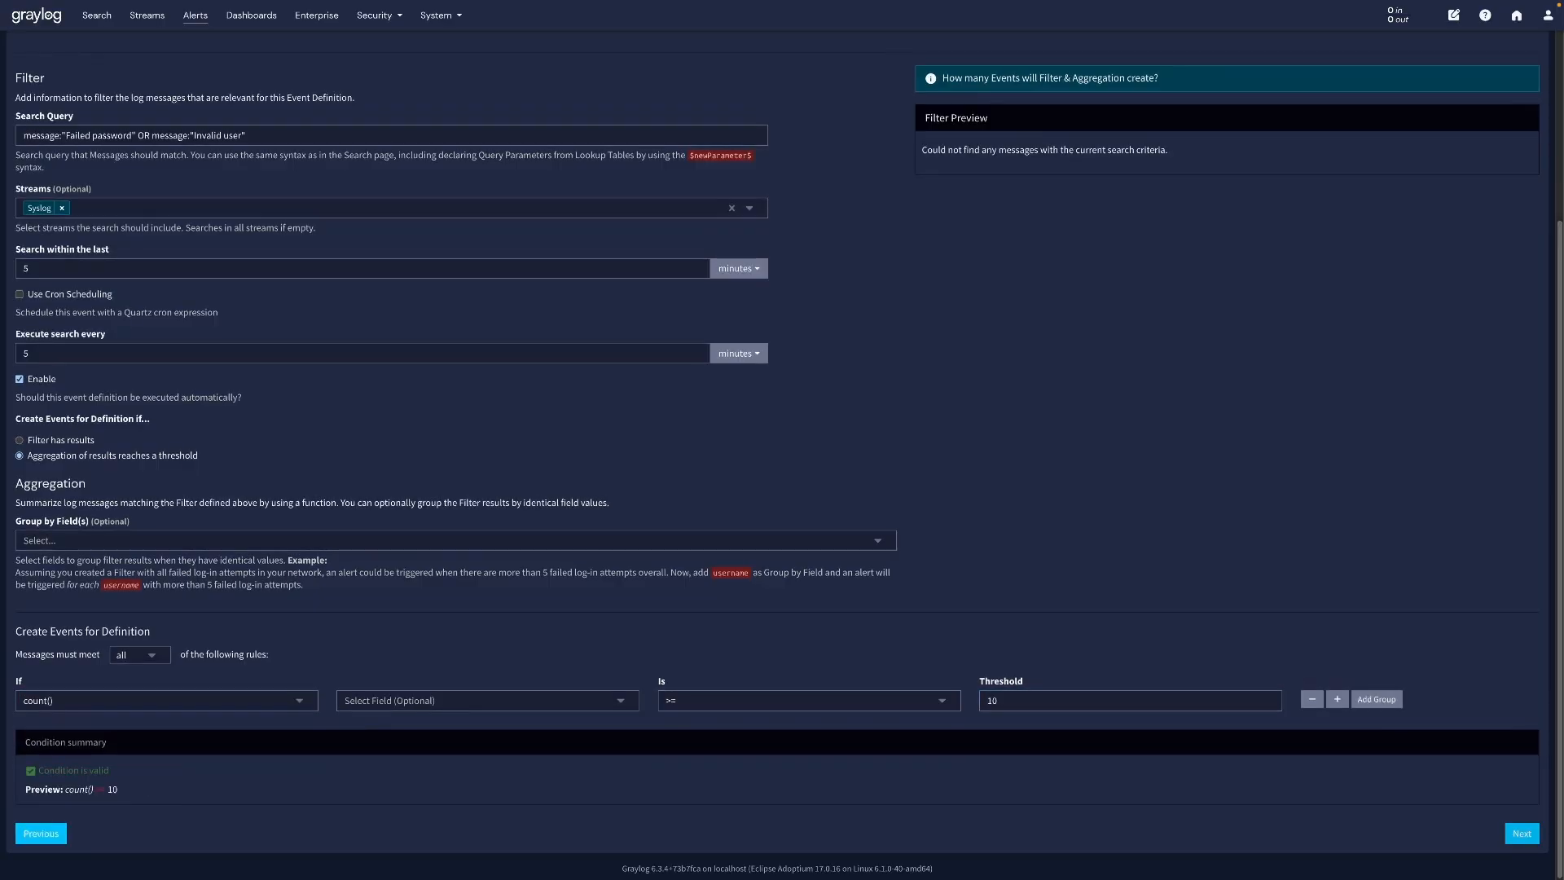
click(1522, 832)
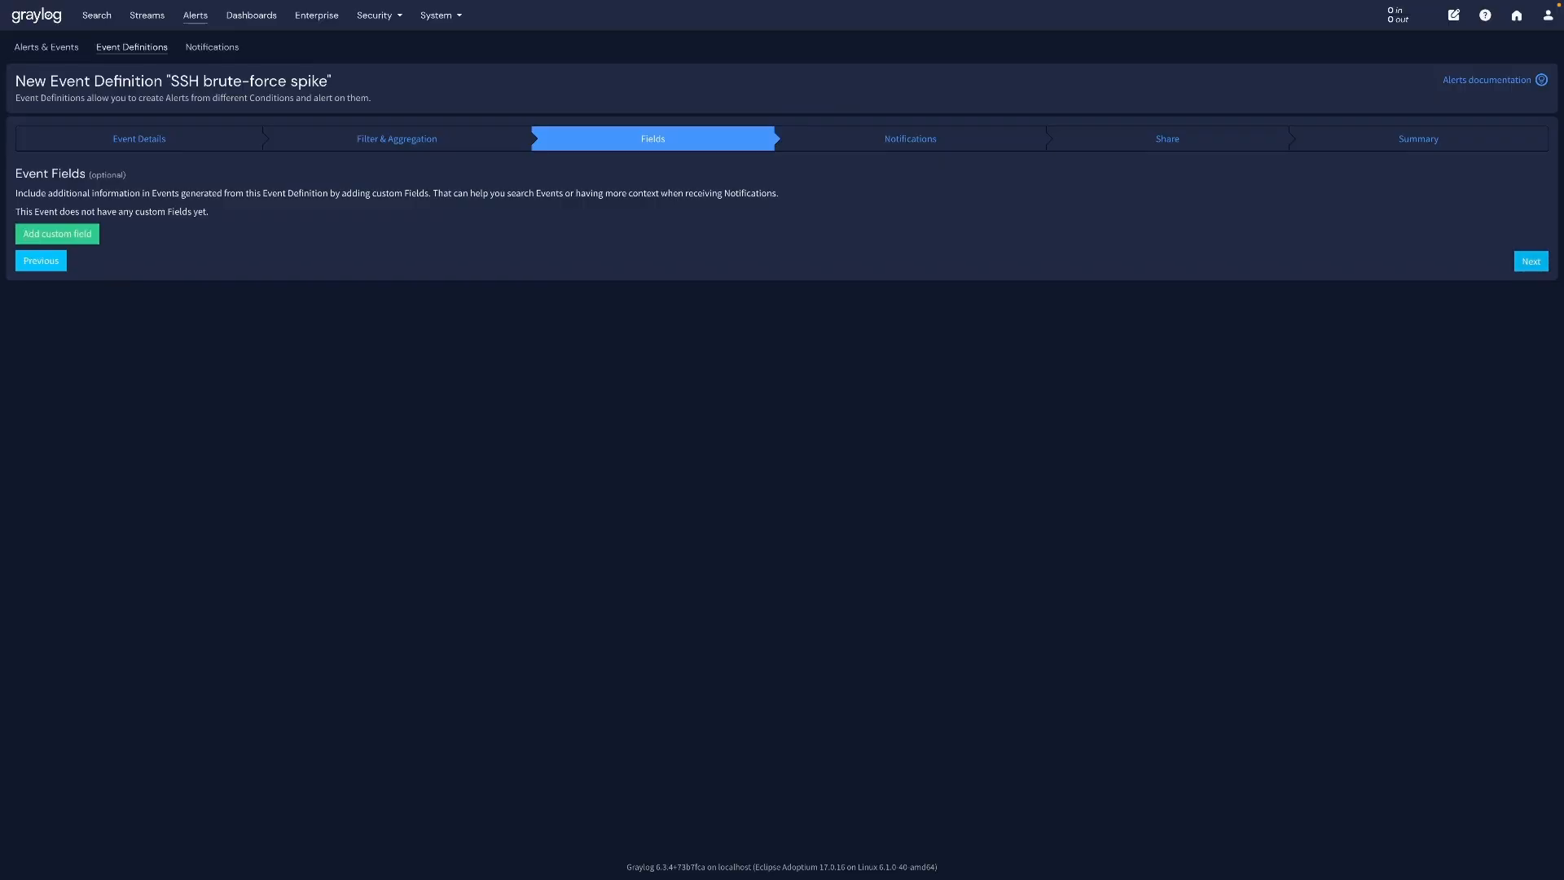
Skip fields and notifications and create the SSH brute-force spike event definition.
click(1530, 261)
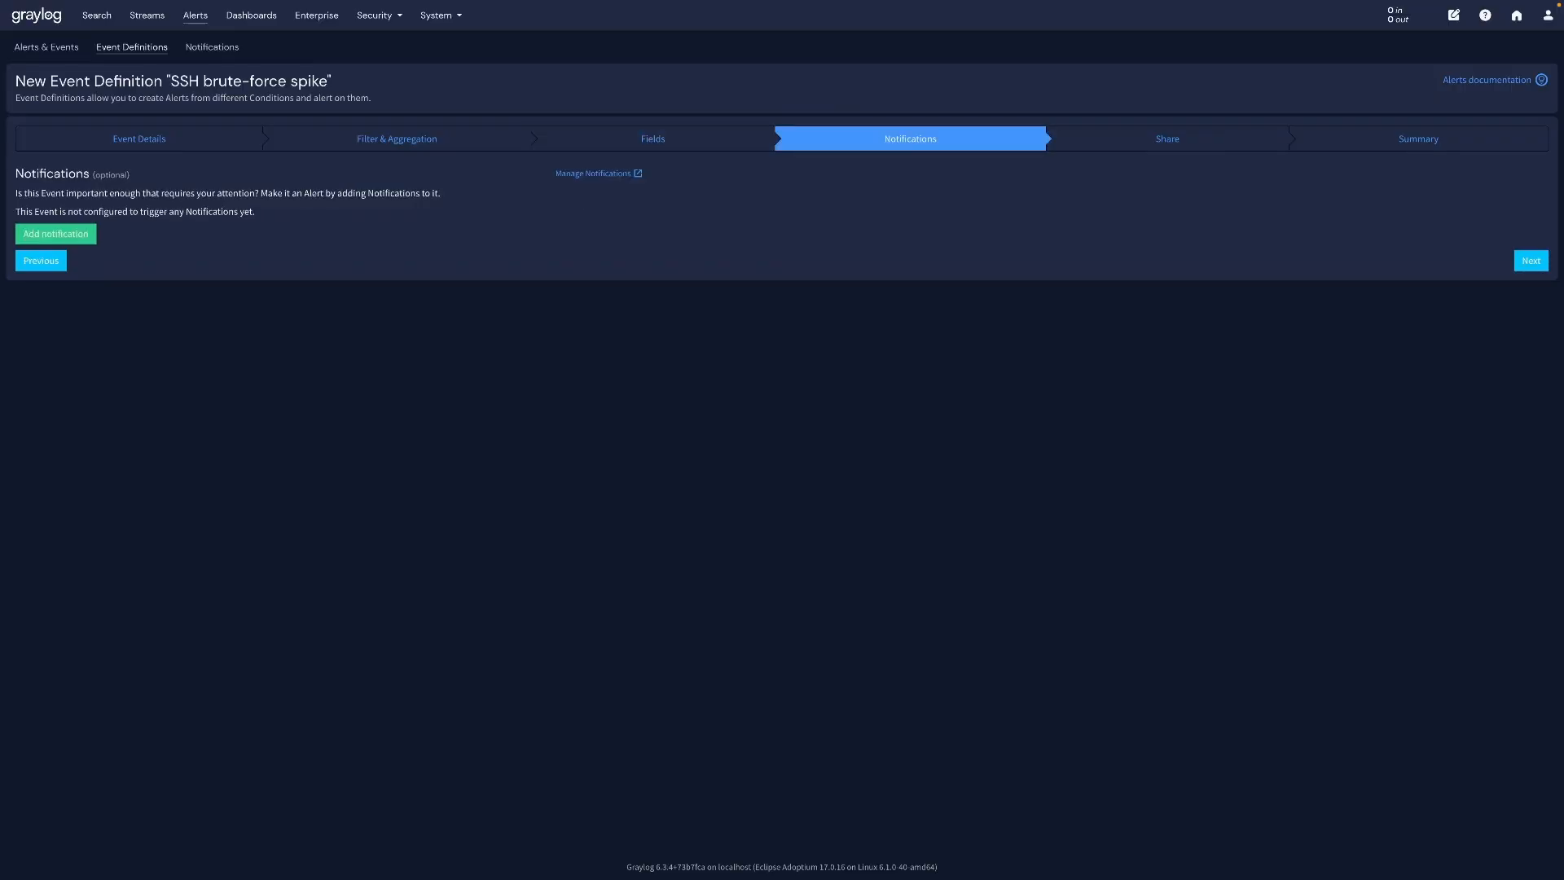
click(1530, 261)
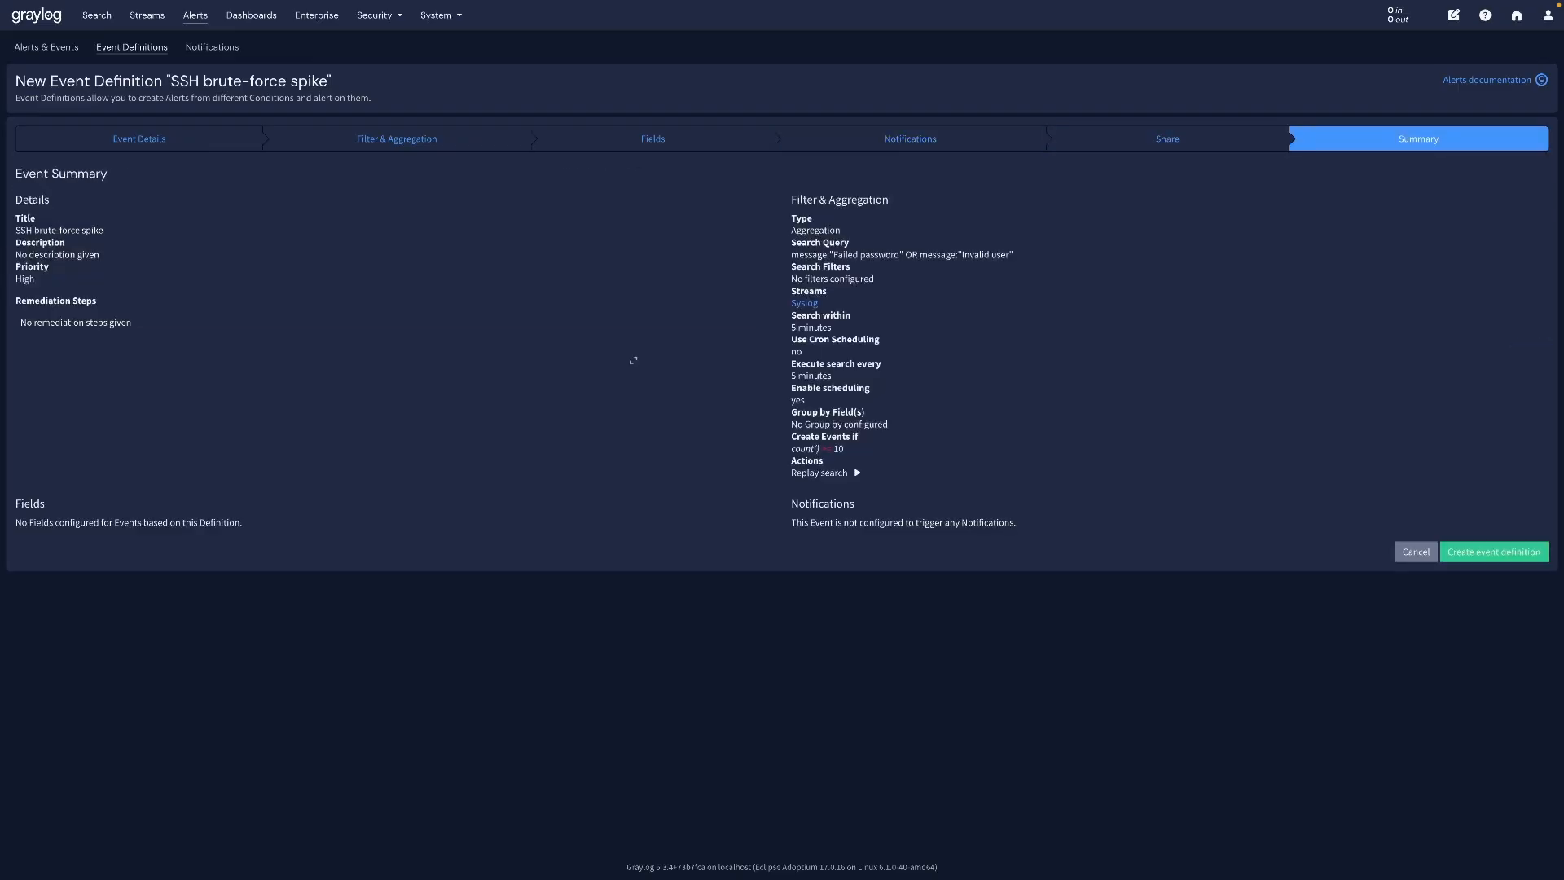
click(1494, 551)
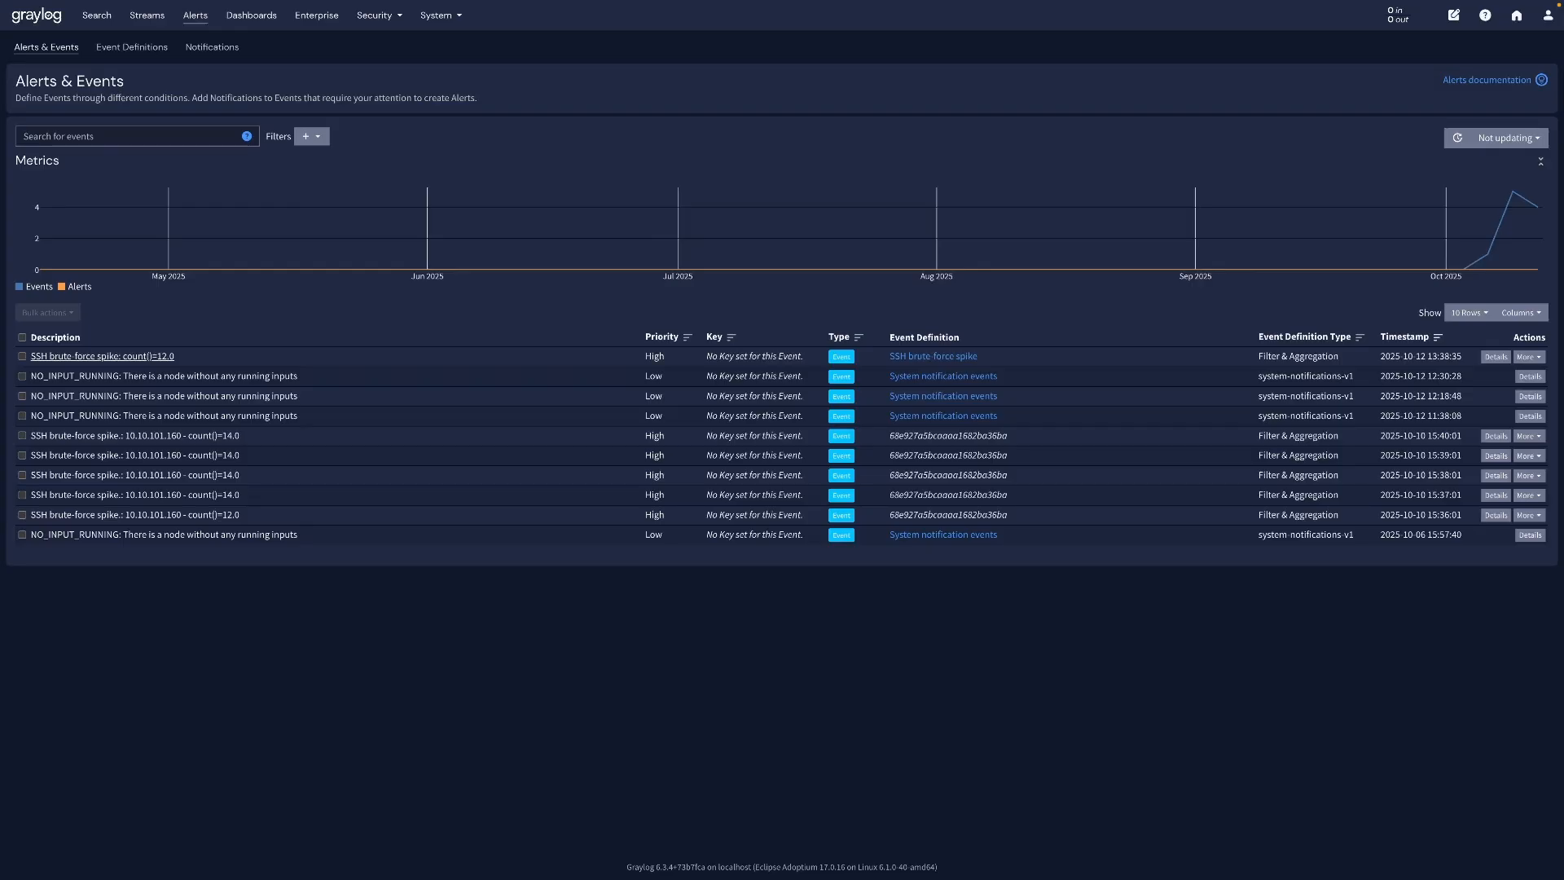
Reopen the Overview dashboard to view its four live charts.
click(251, 15)
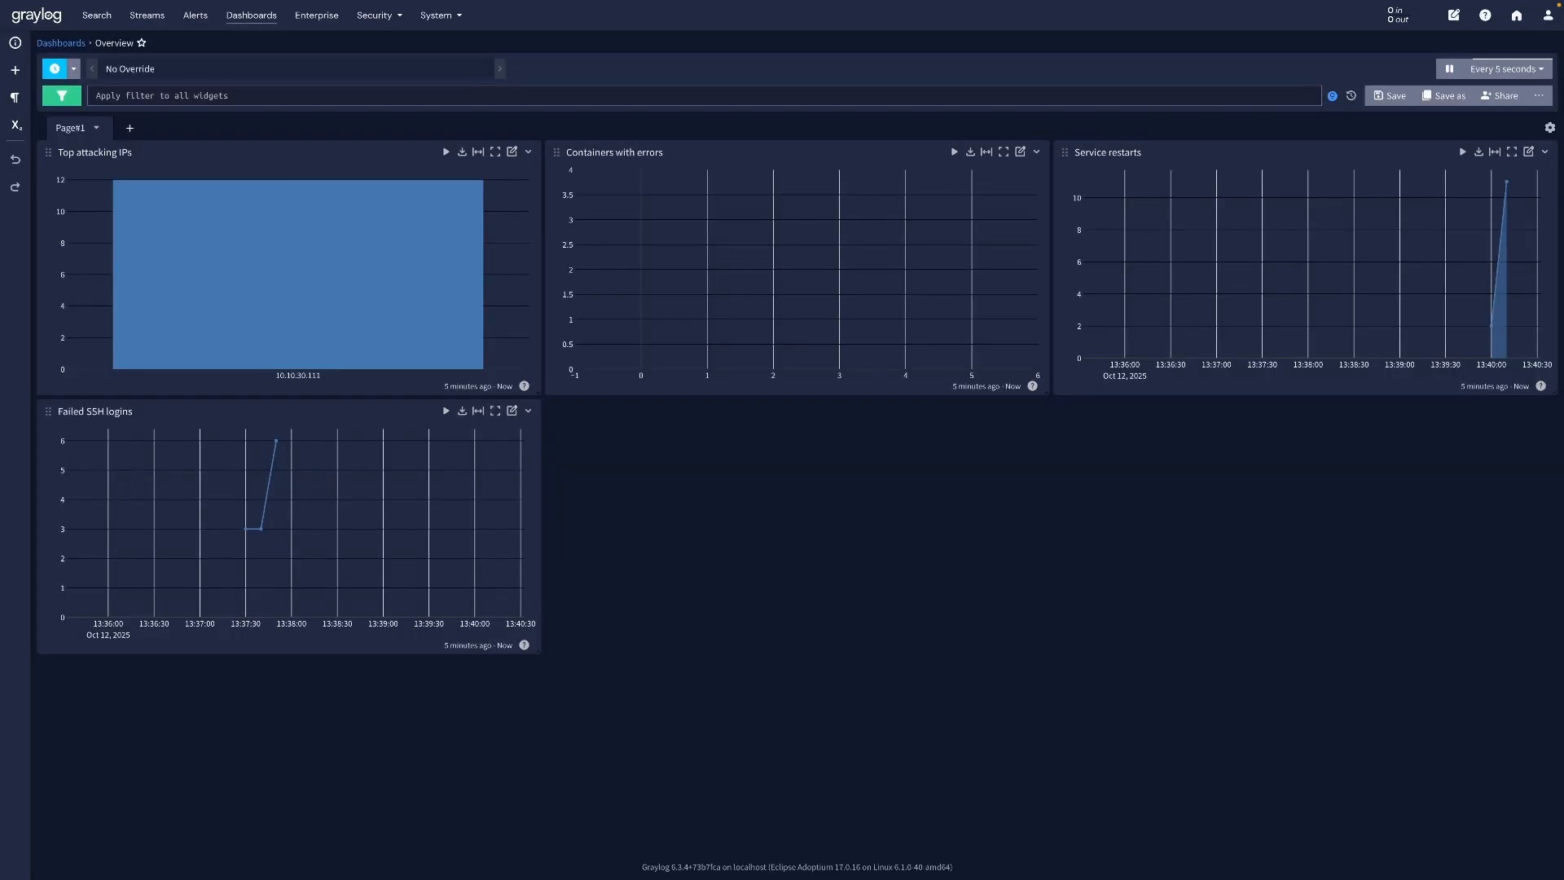